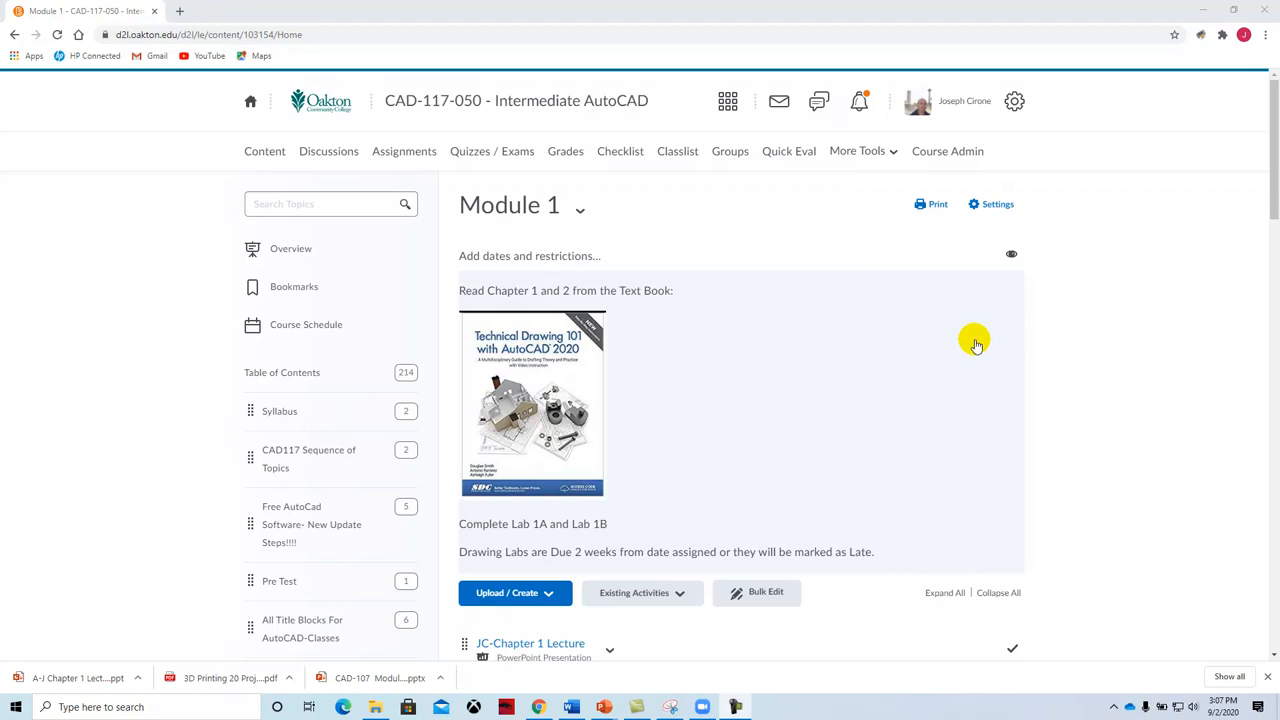
pyautogui.moveTo(976, 344)
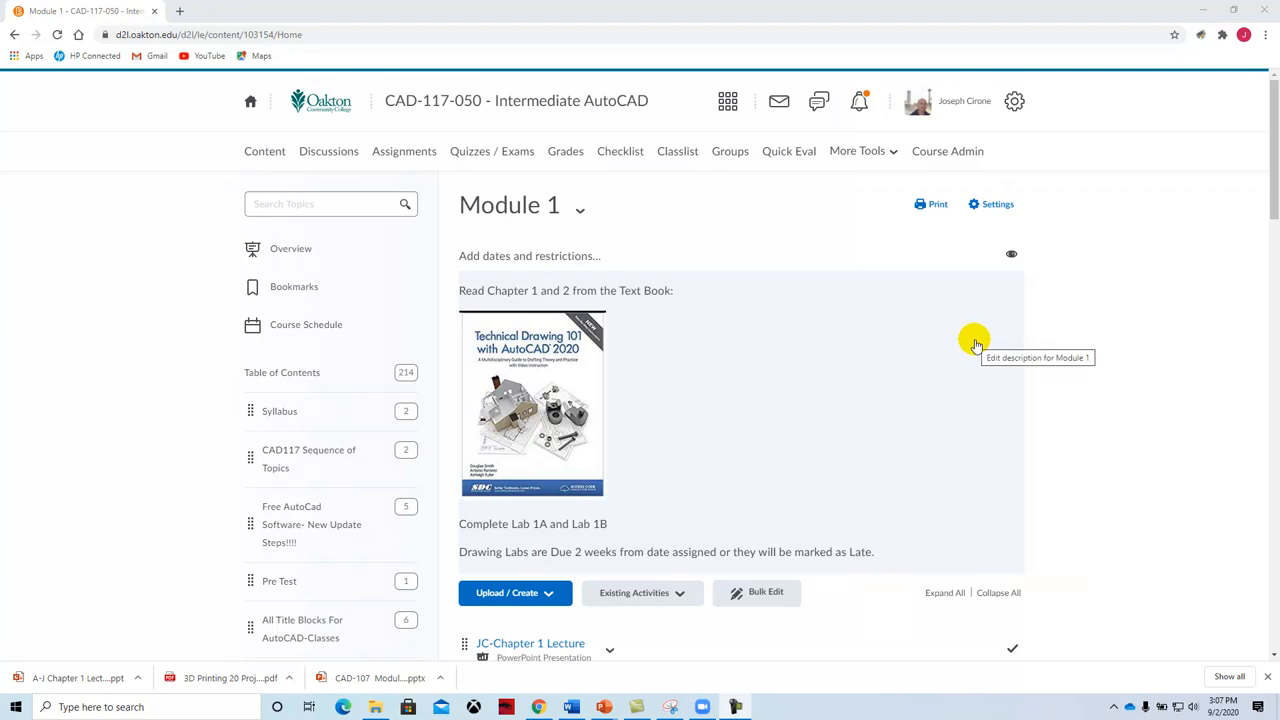
pyautogui.moveTo(1048, 456)
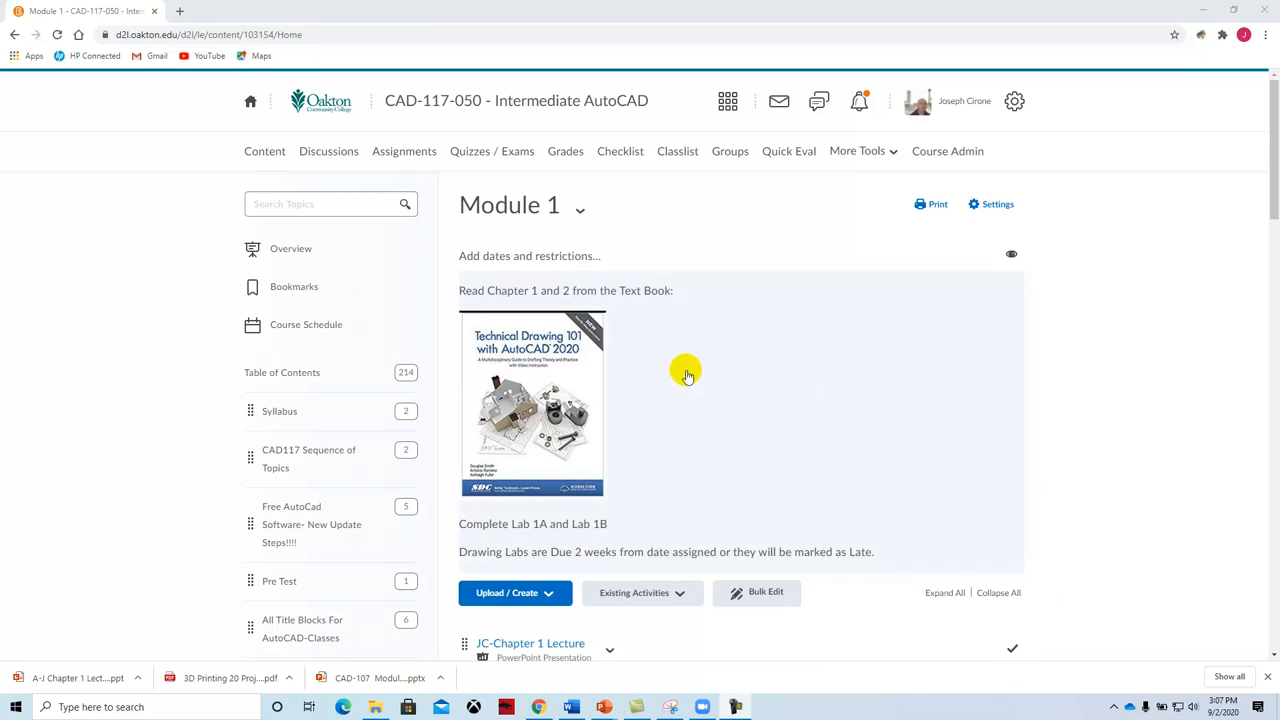
pyautogui.moveTo(550, 376)
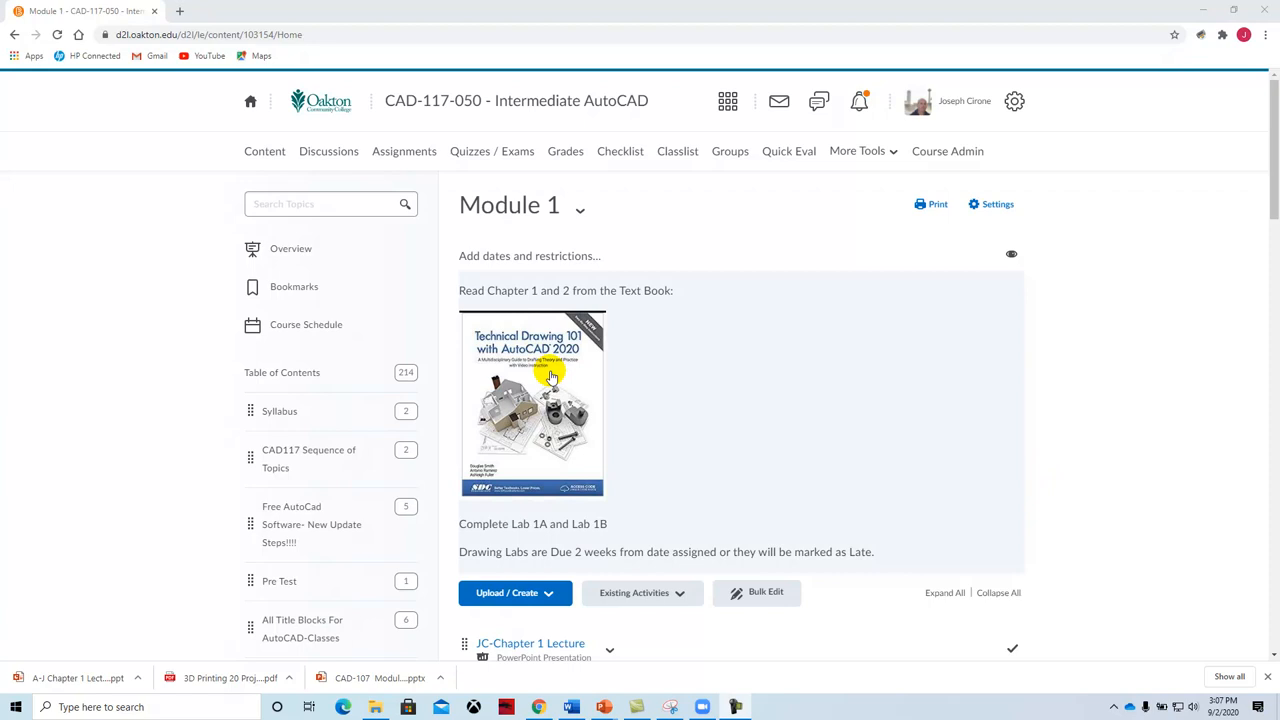
pyautogui.moveTo(936, 444)
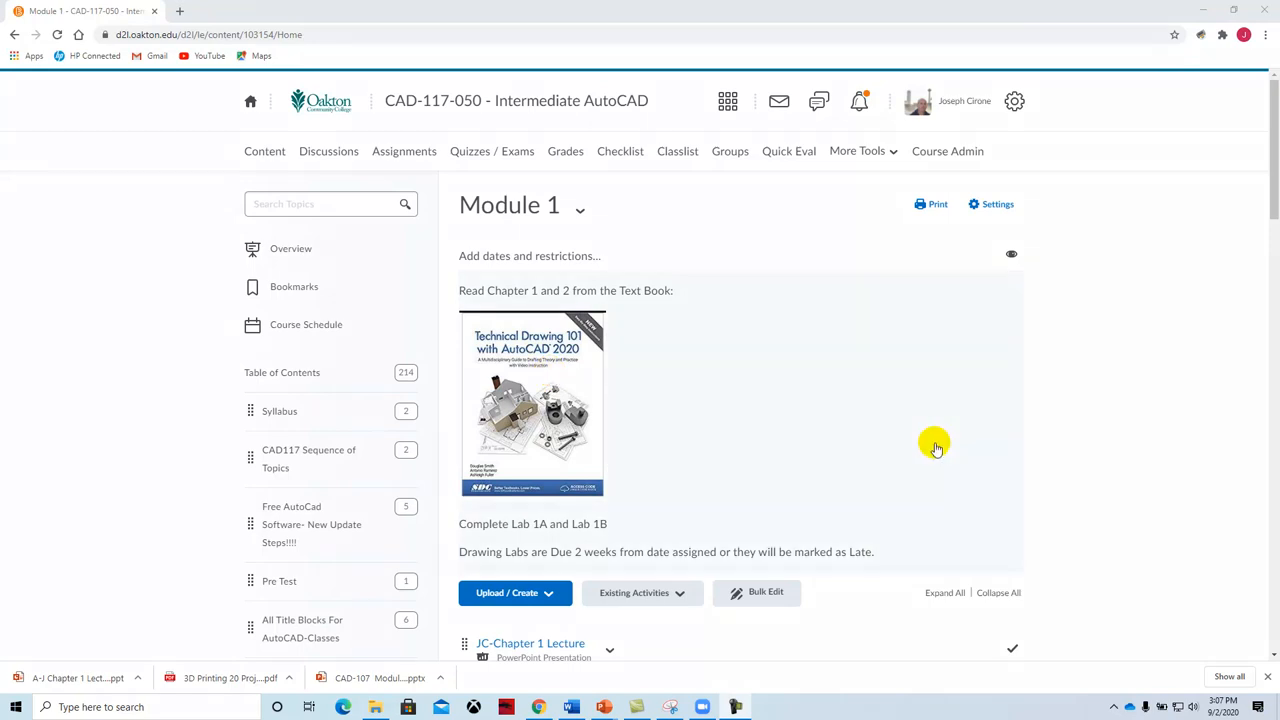
# Scroll the Module 1 page down to the Lecture and Architecture Lab item lists
pyautogui.scroll(-3)
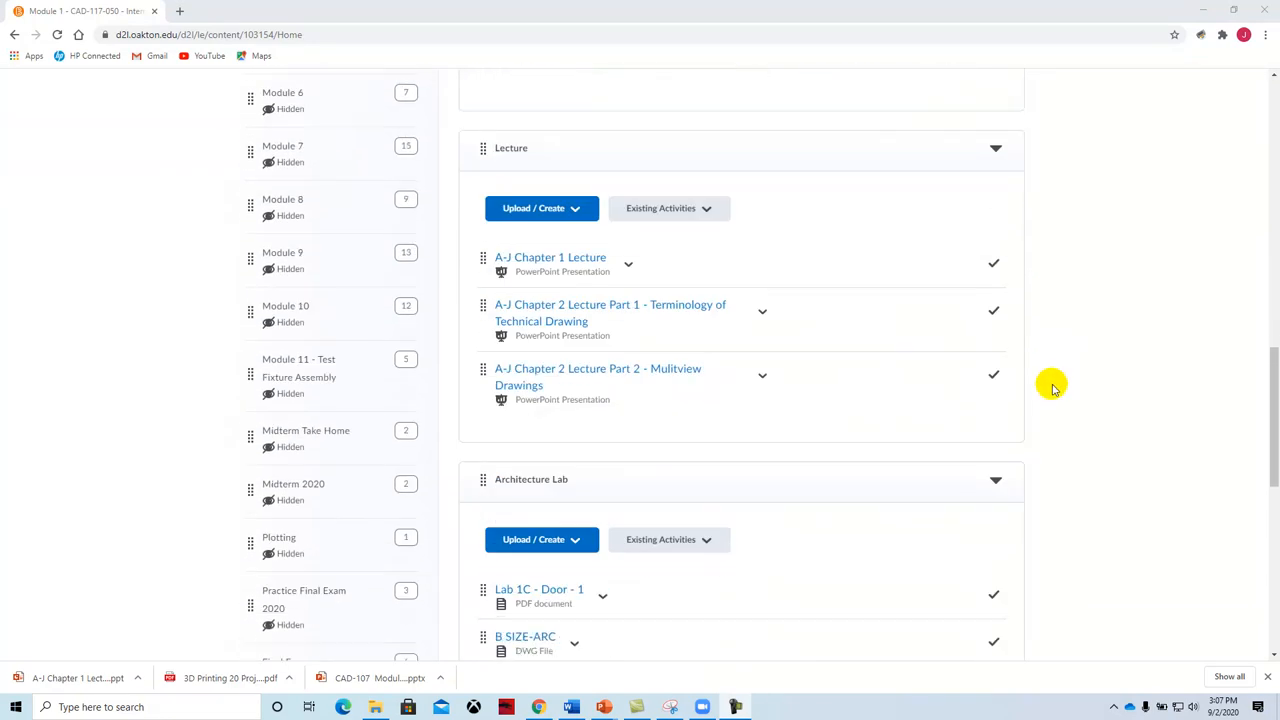
pyautogui.moveTo(932, 356)
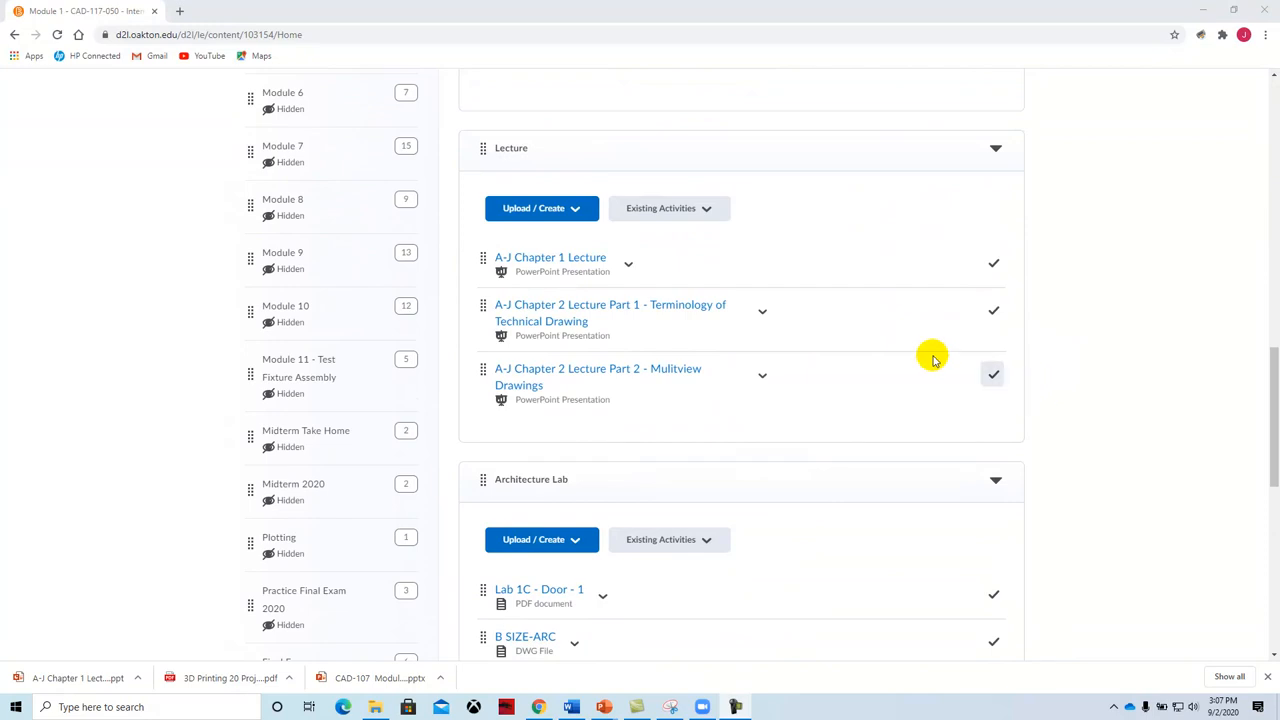
pyautogui.moveTo(550, 256)
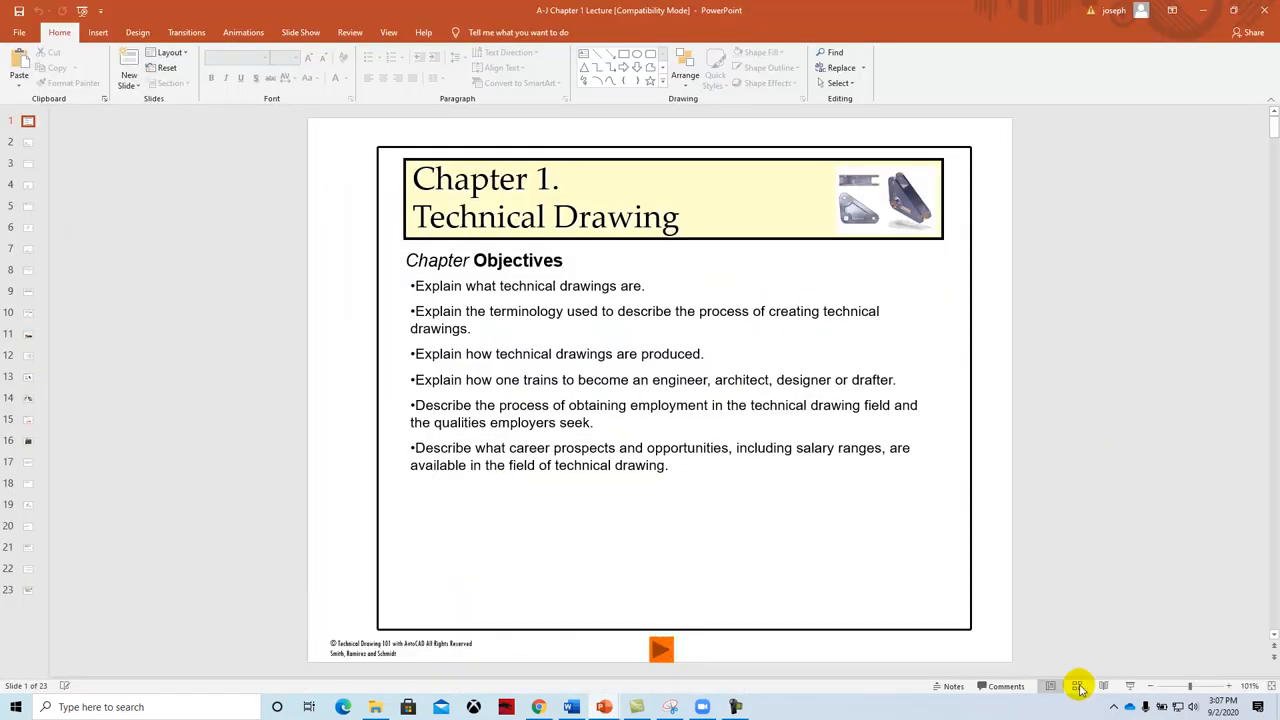
# Start the Chapter 1 Technical Drawing slide show full screen by swapping presenter view and slide show
pyautogui.click(1078, 686)
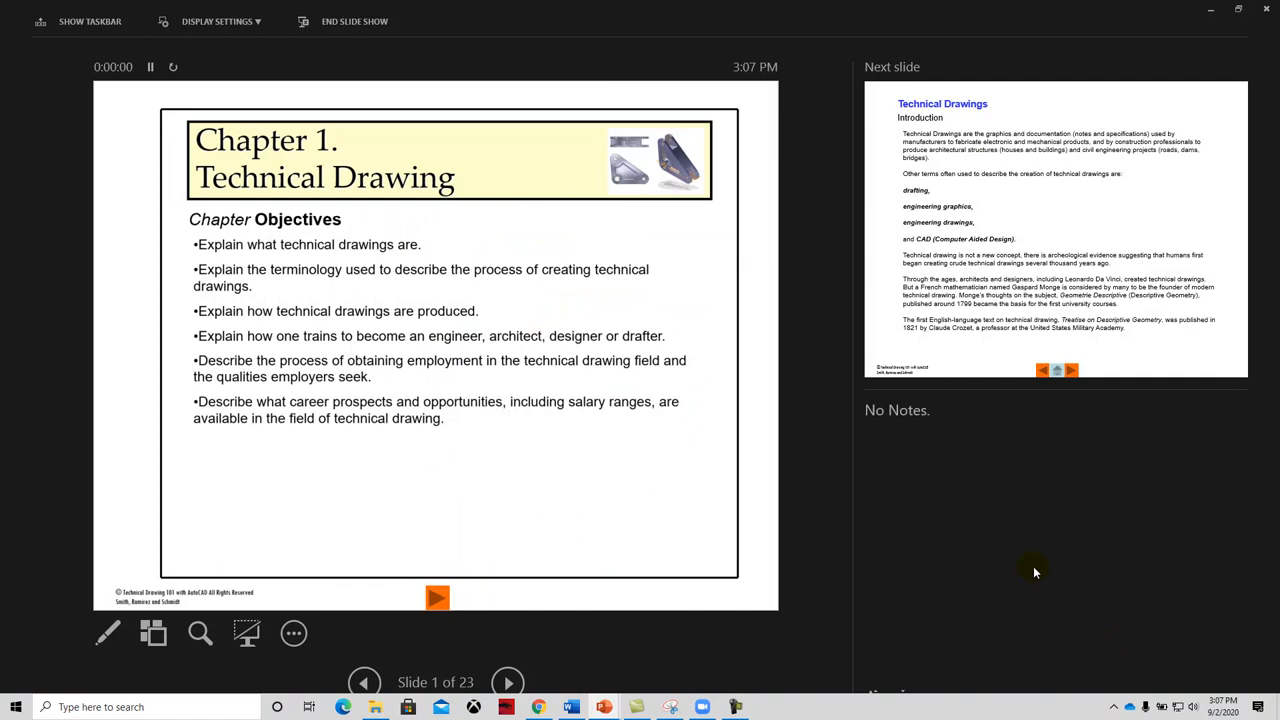
pyautogui.click(216, 20)
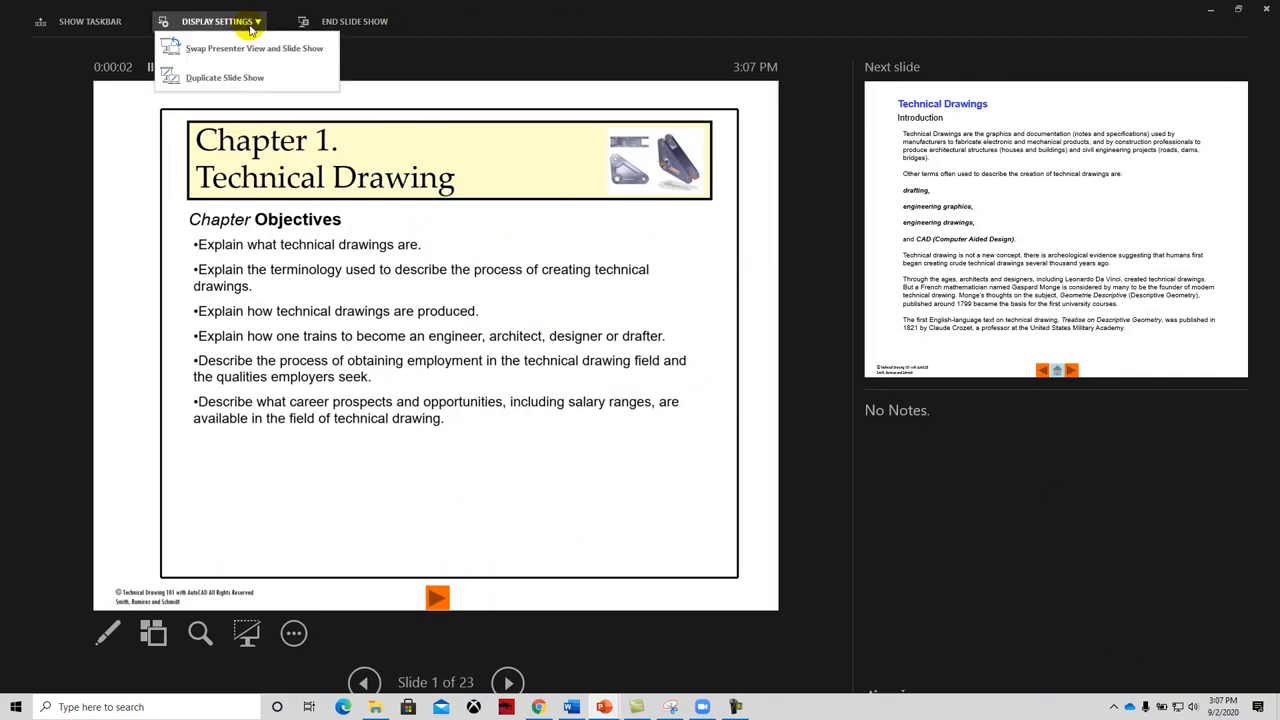
pyautogui.click(254, 48)
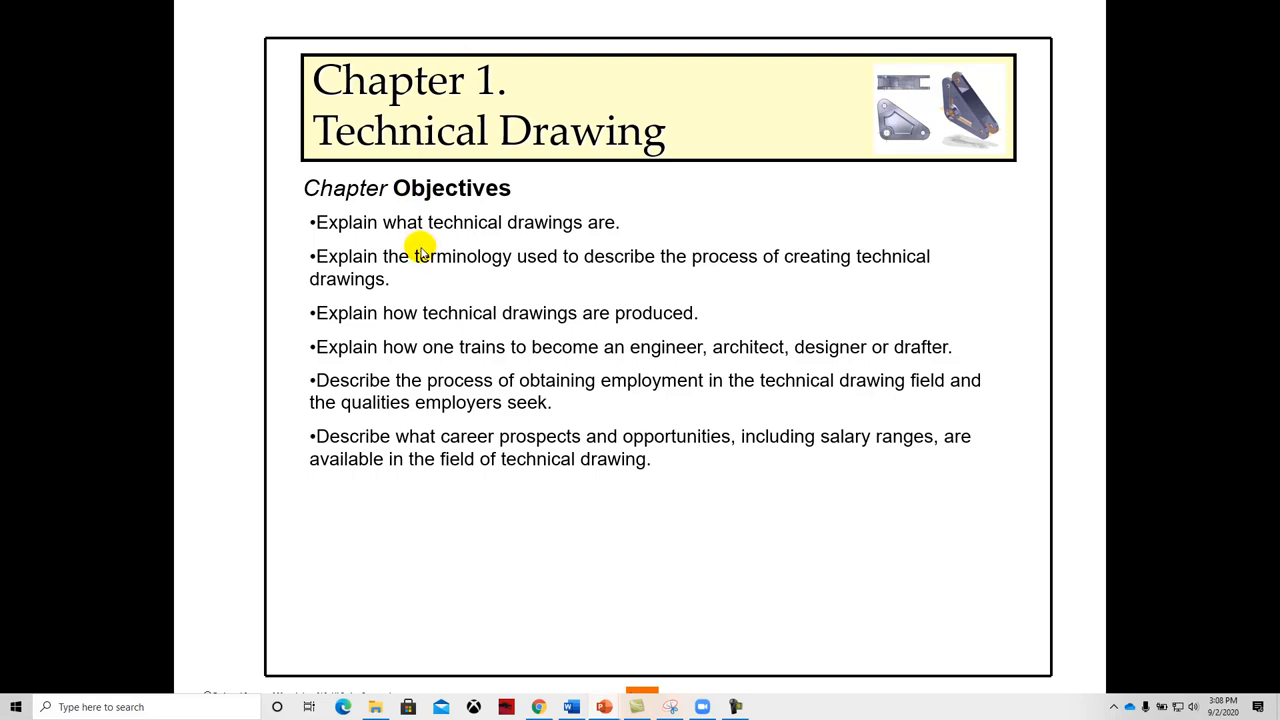
pyautogui.moveTo(424, 276)
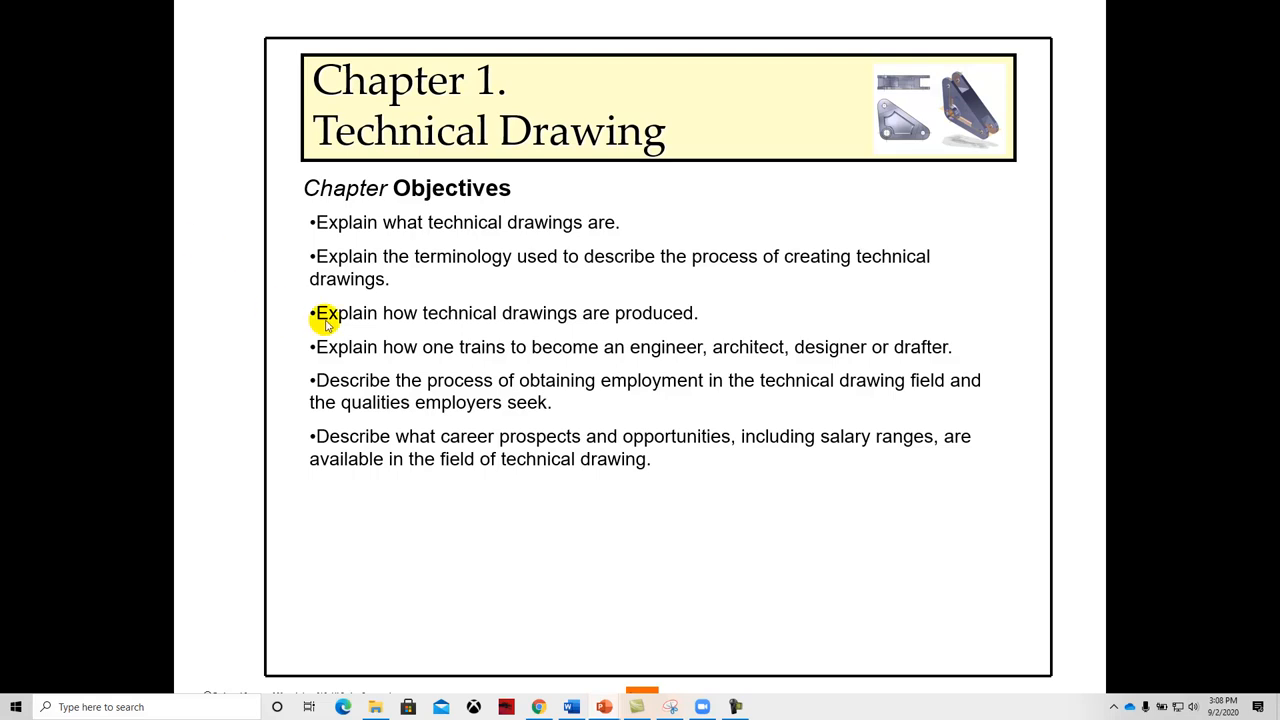
pyautogui.moveTo(410, 332)
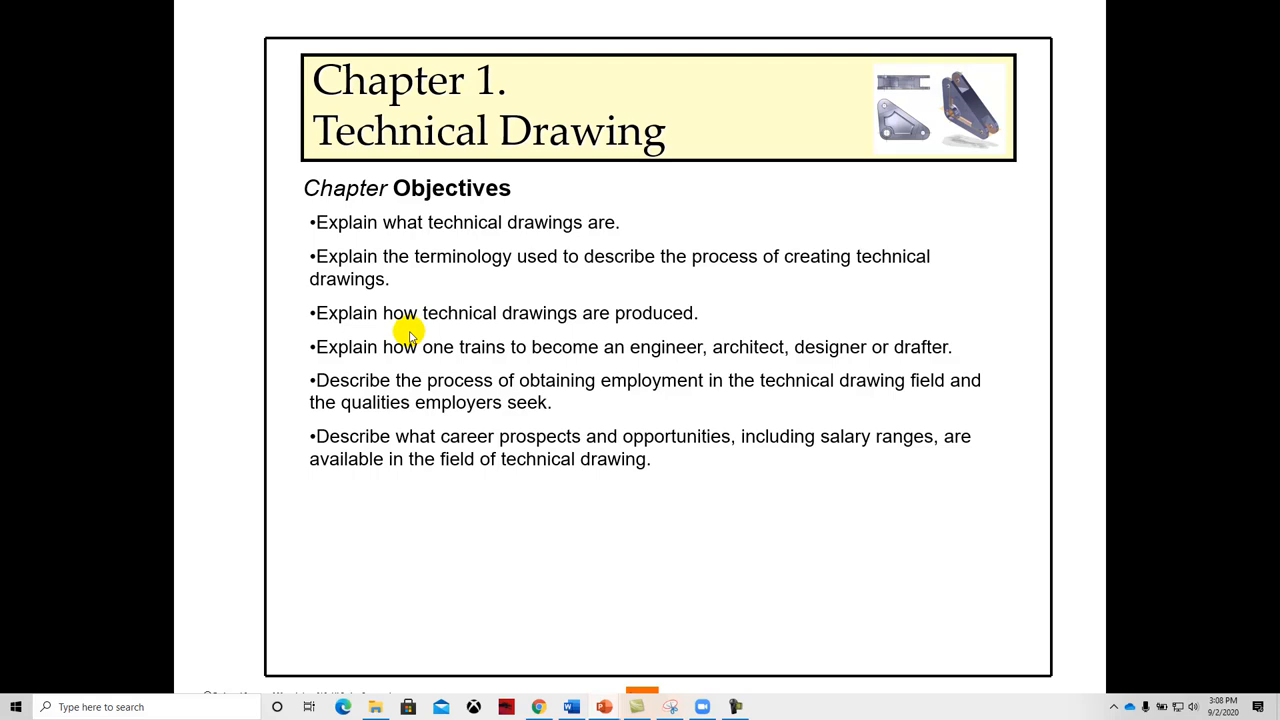
pyautogui.moveTo(422, 362)
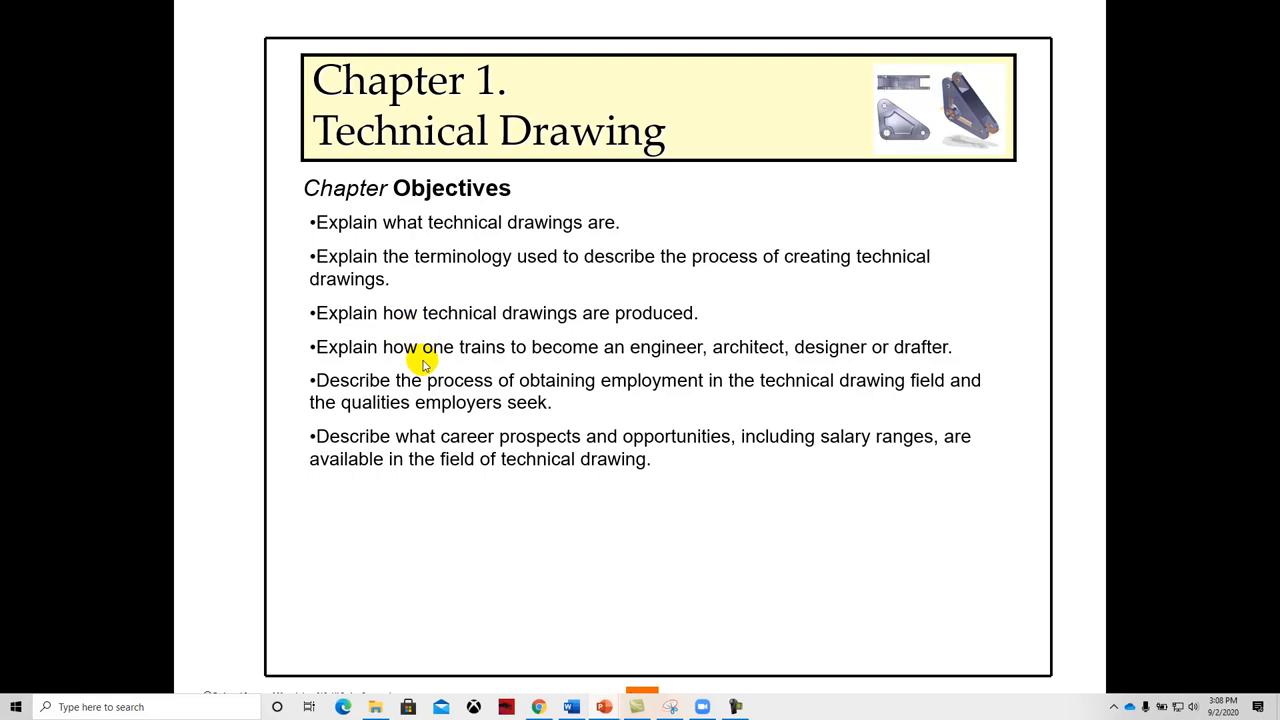
pyautogui.moveTo(640, 372)
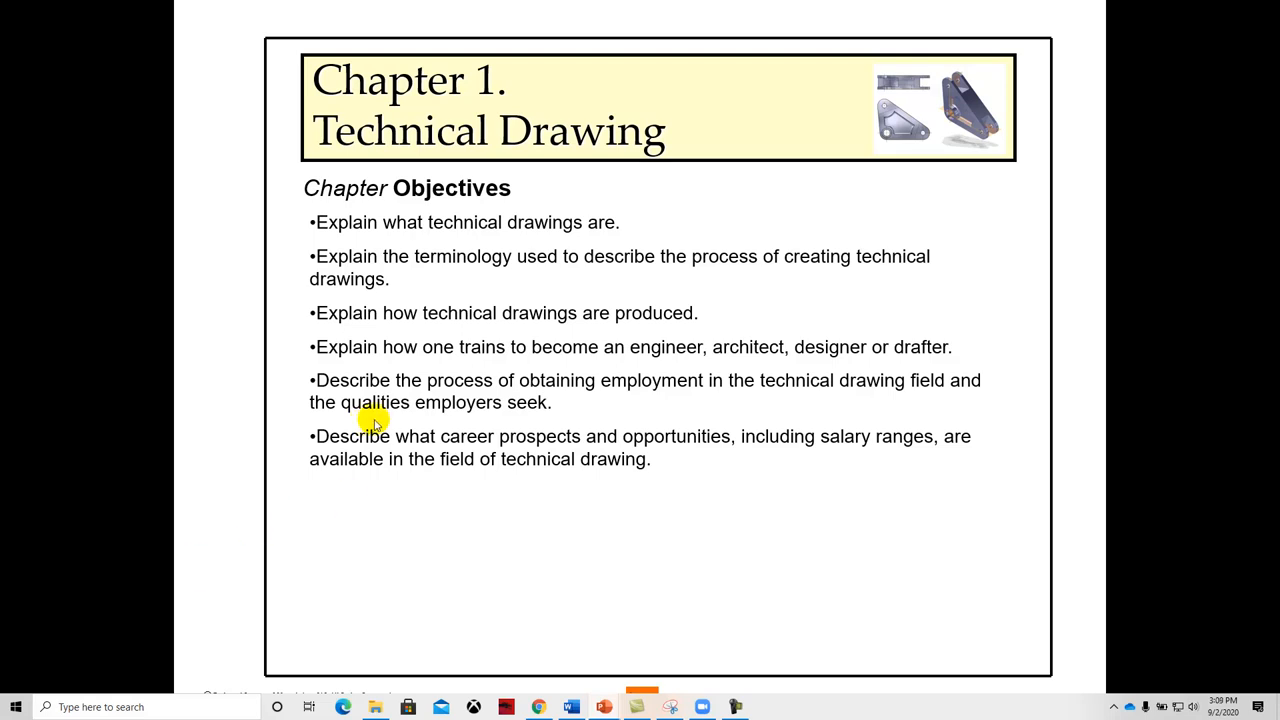
pyautogui.moveTo(702, 408)
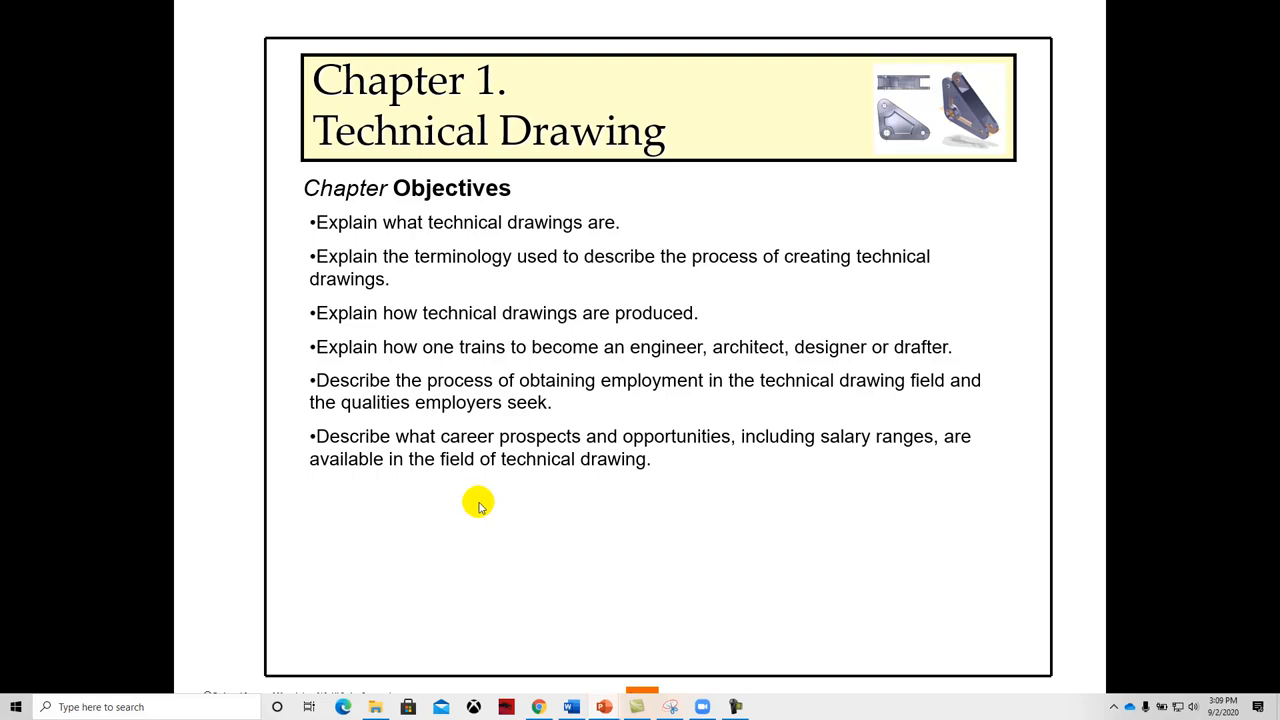
pyautogui.moveTo(494, 500)
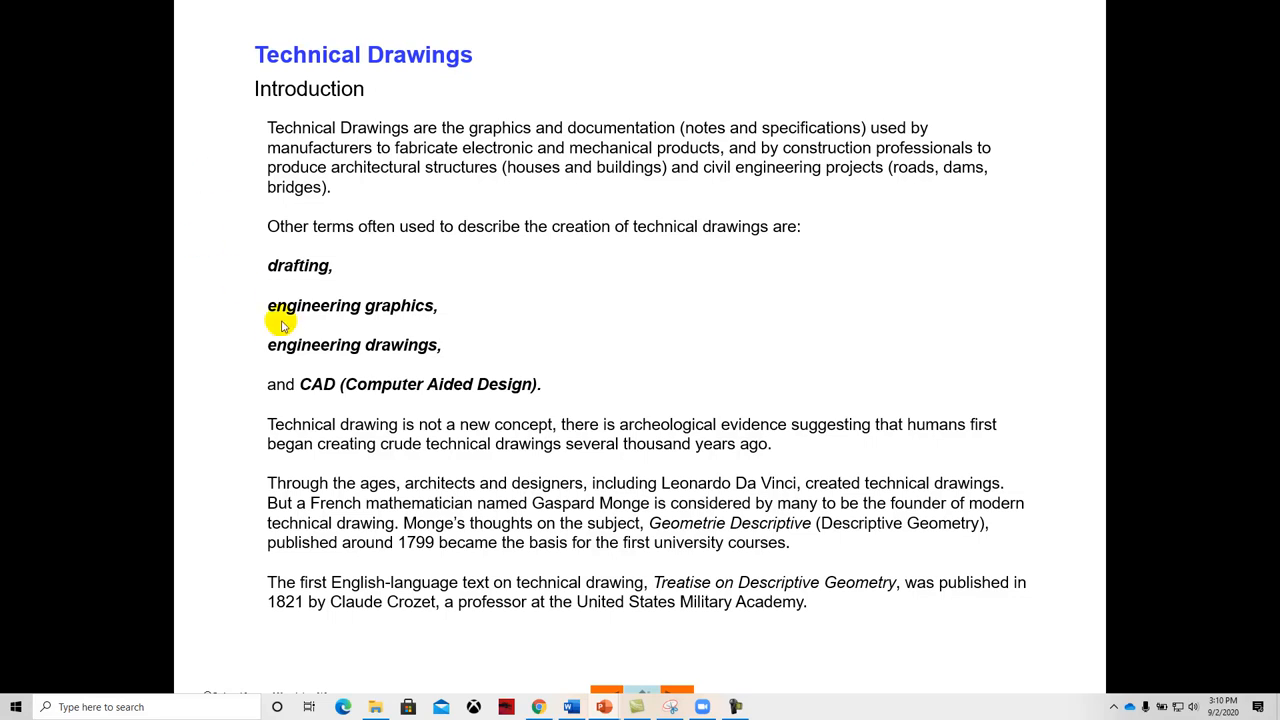
pyautogui.moveTo(644, 284)
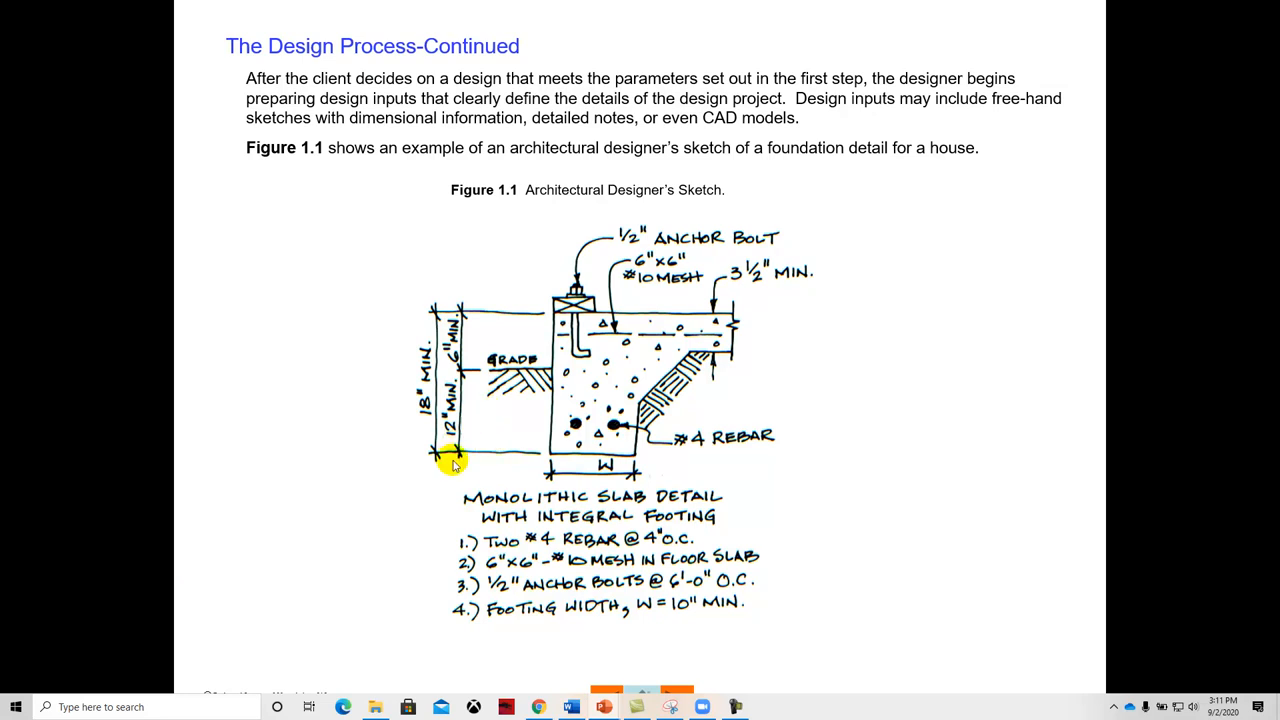
pyautogui.moveTo(456, 522)
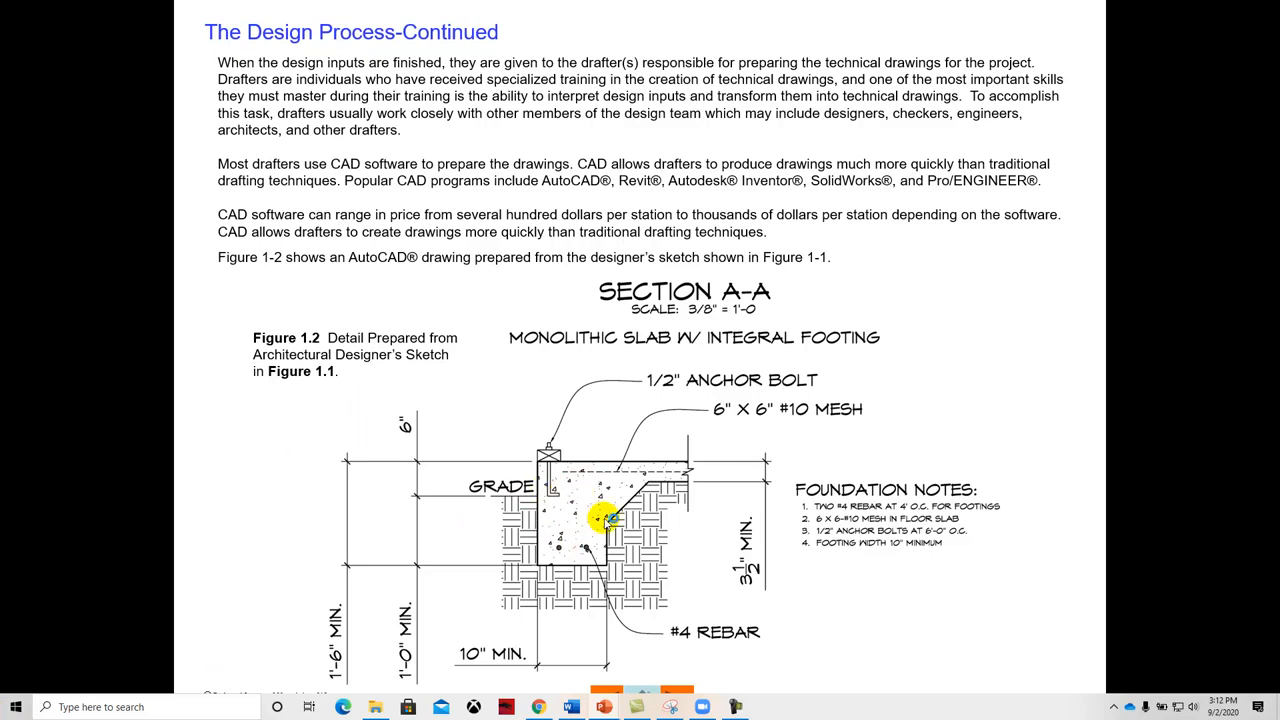
pyautogui.moveTo(584, 512)
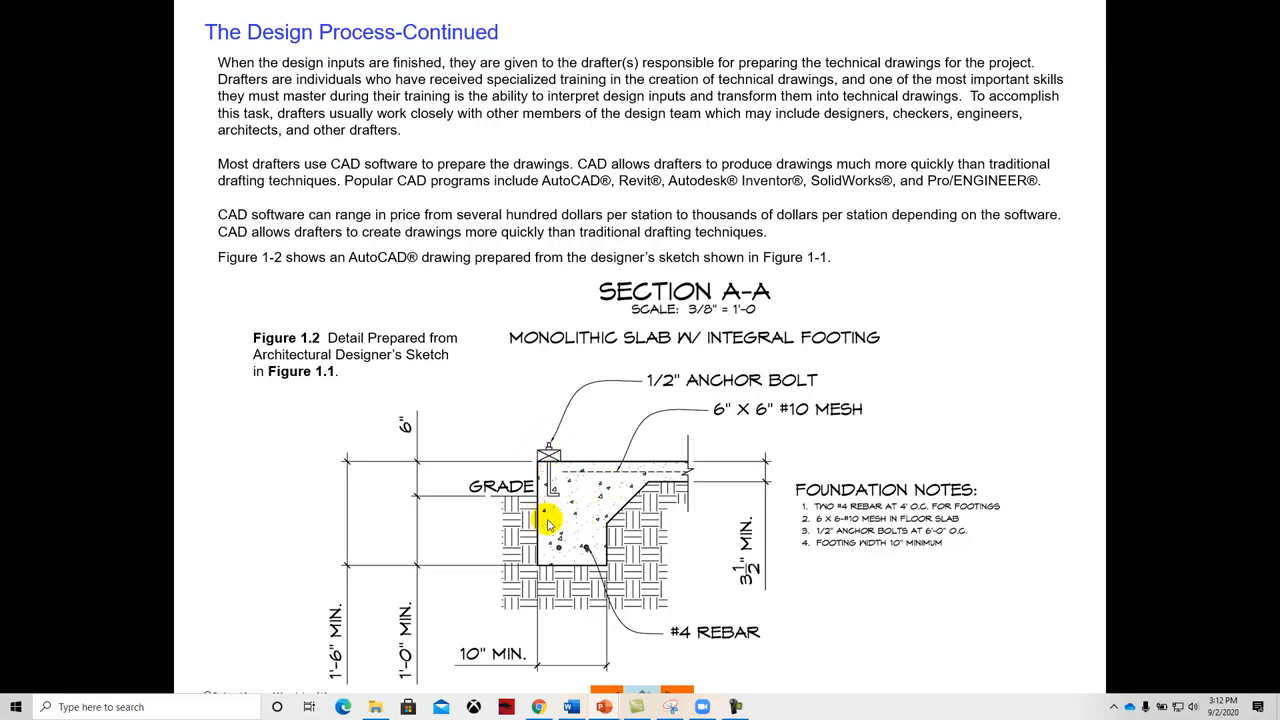
pyautogui.moveTo(548, 458)
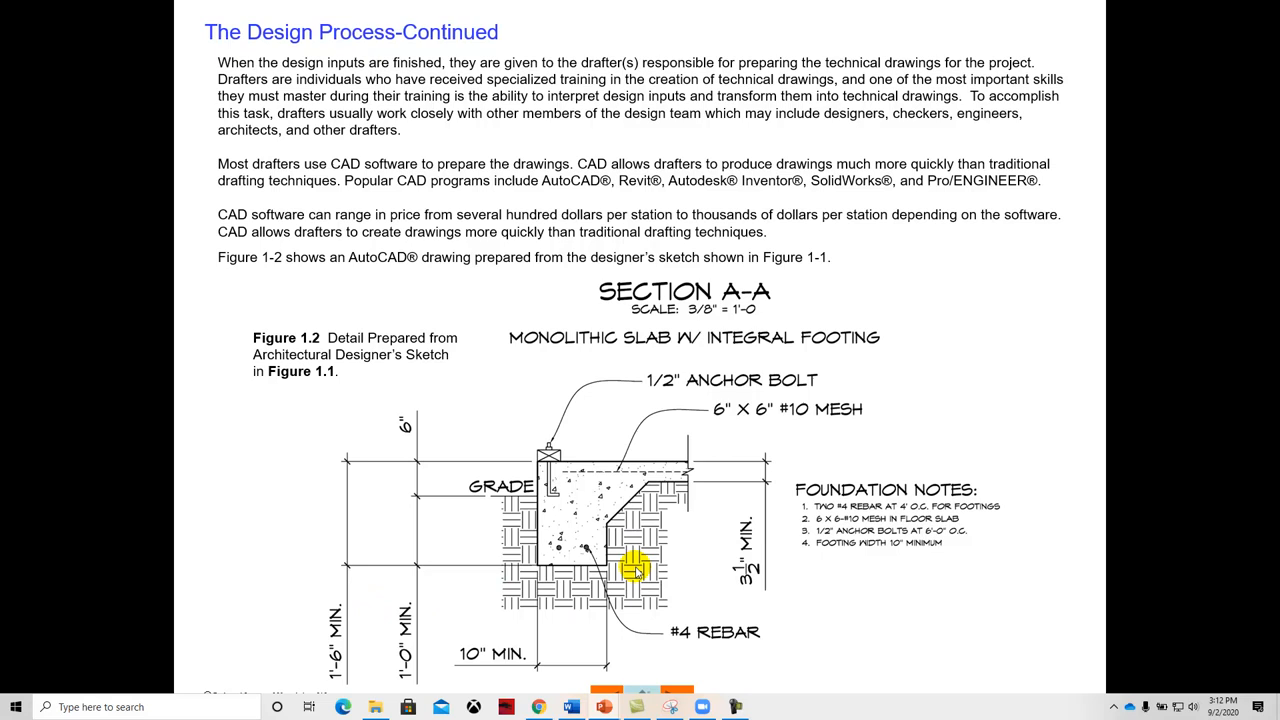
pyautogui.moveTo(364, 656)
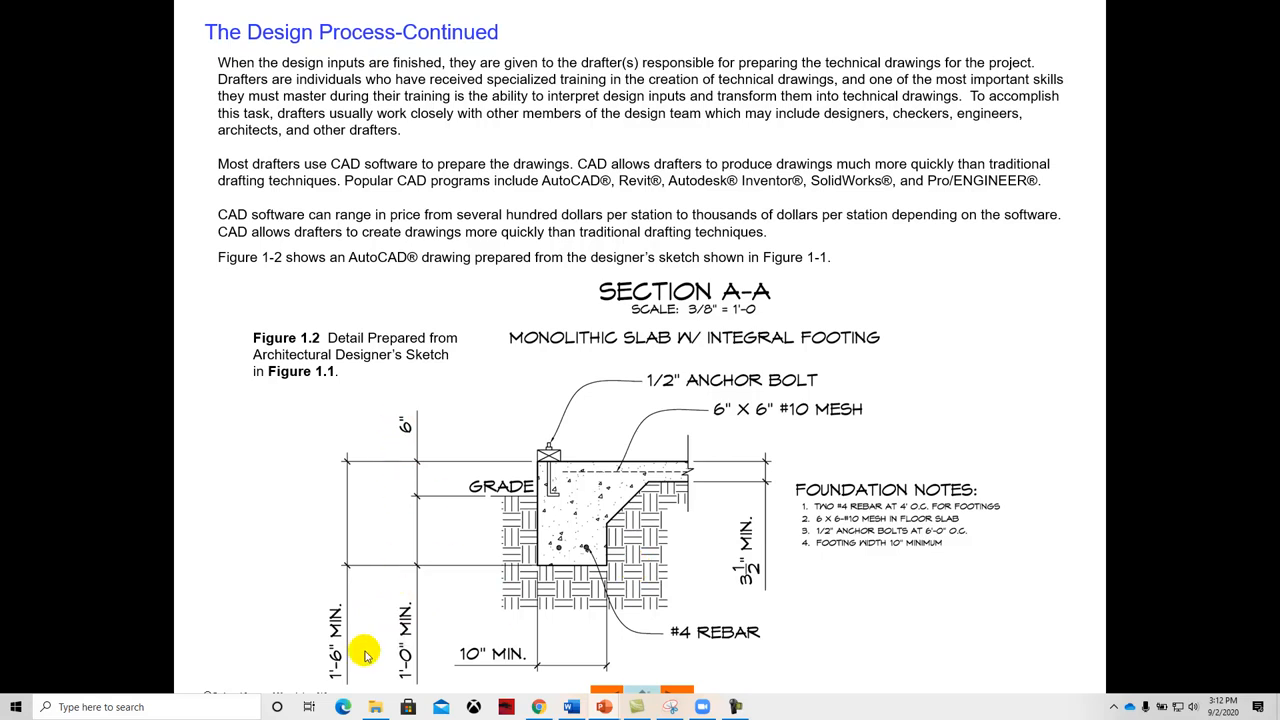
pyautogui.moveTo(504, 456)
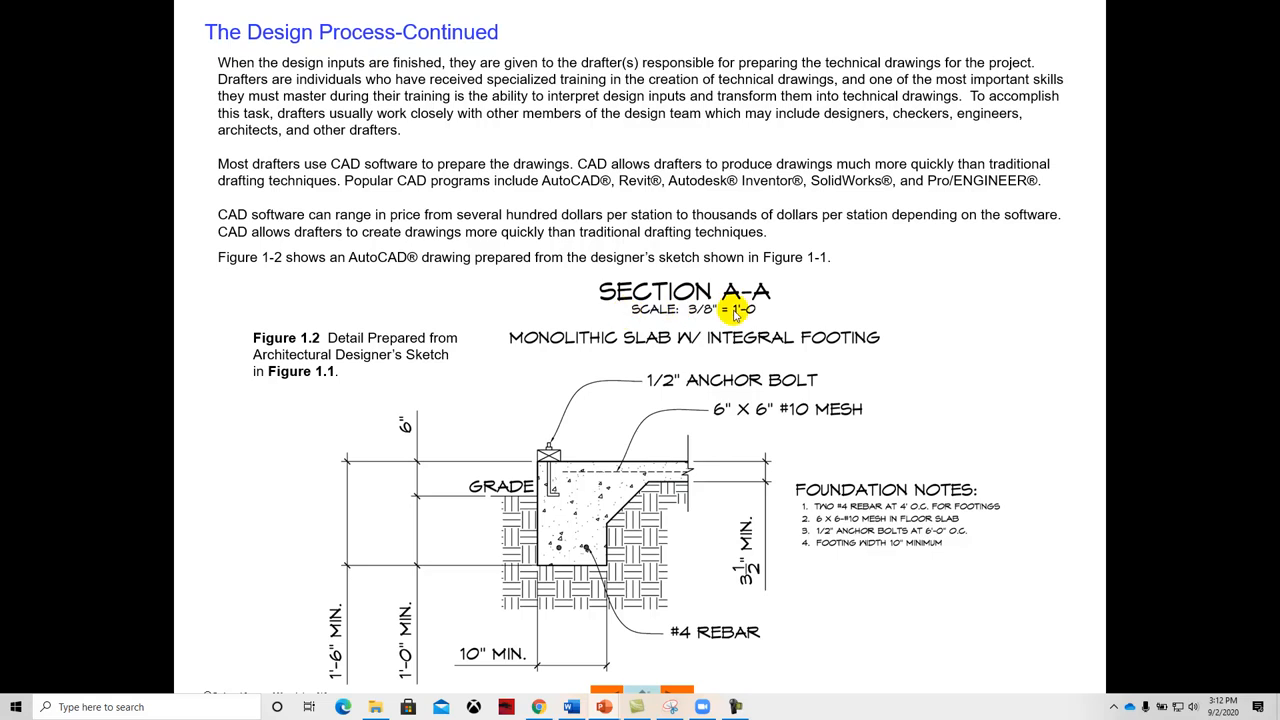
pyautogui.moveTo(700, 330)
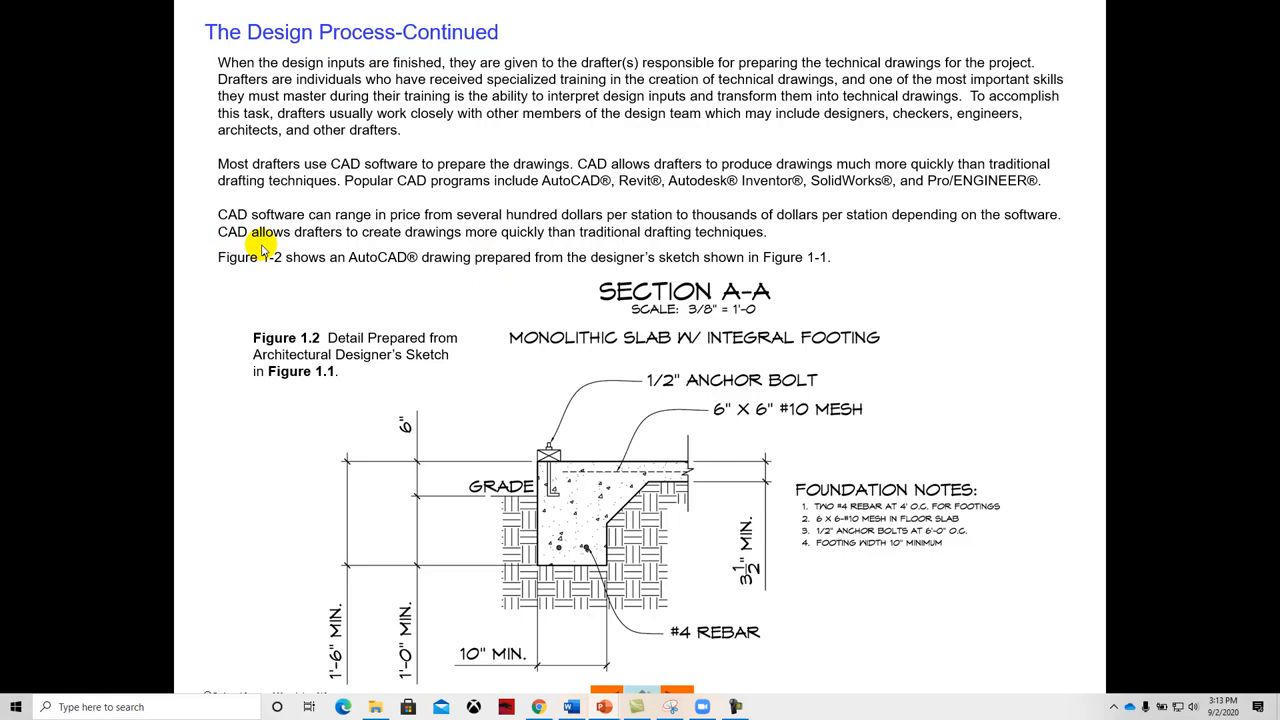
pyautogui.moveTo(344, 292)
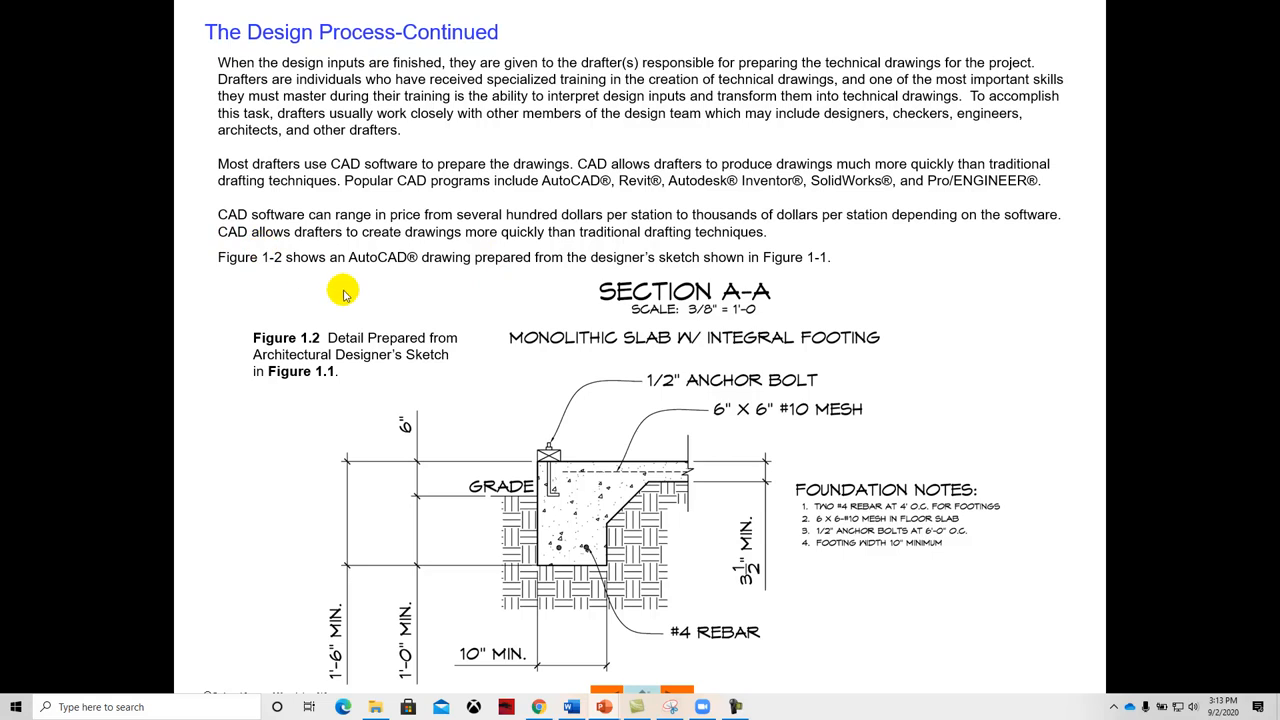
pyautogui.moveTo(854, 196)
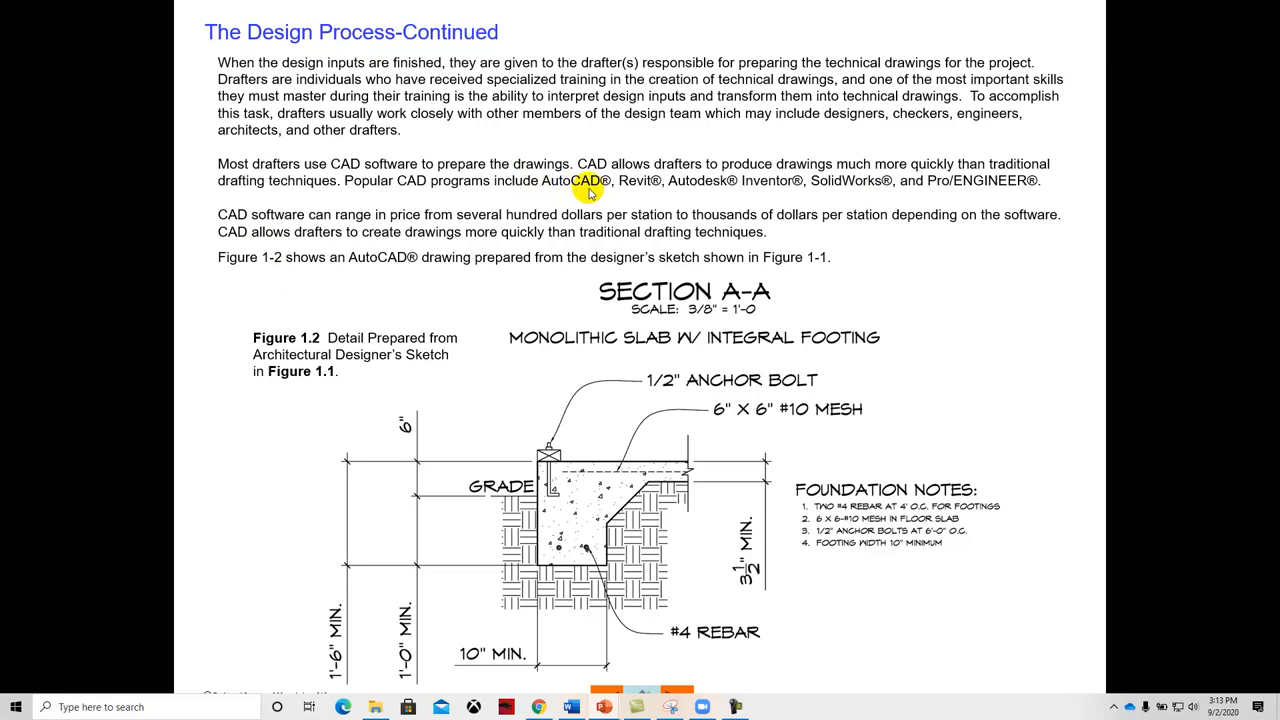
pyautogui.moveTo(630, 188)
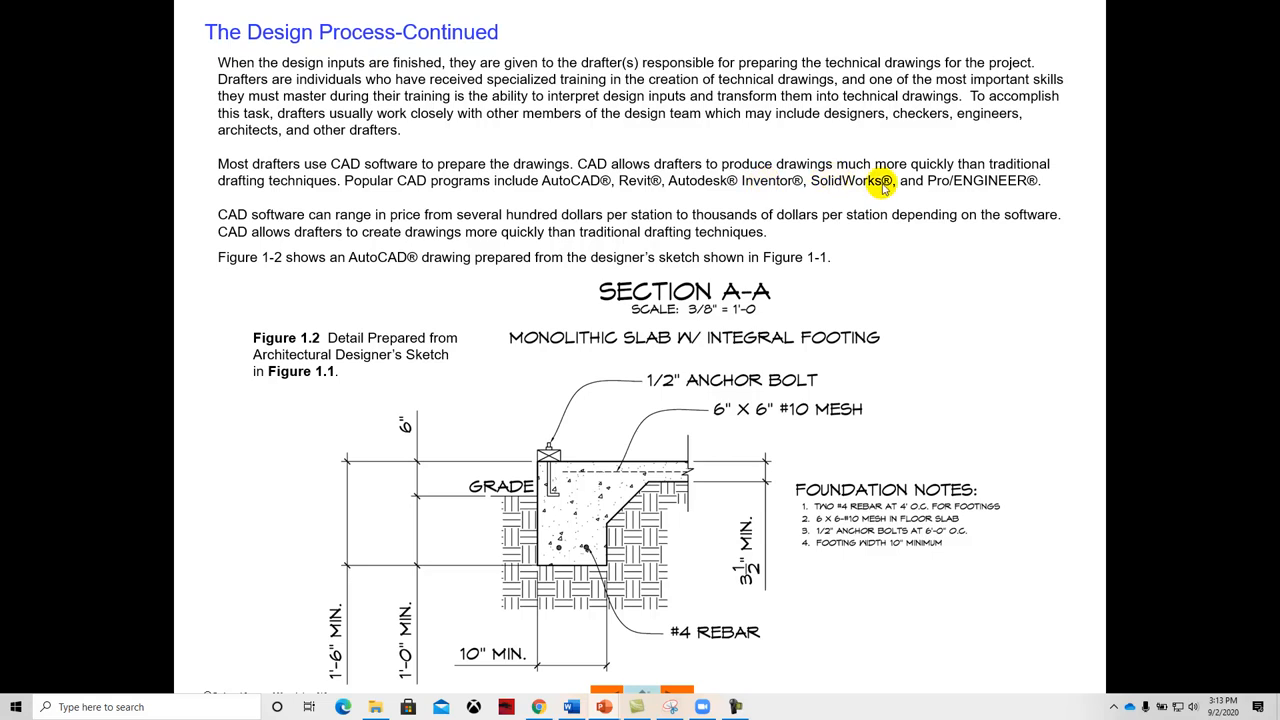
pyautogui.moveTo(972, 194)
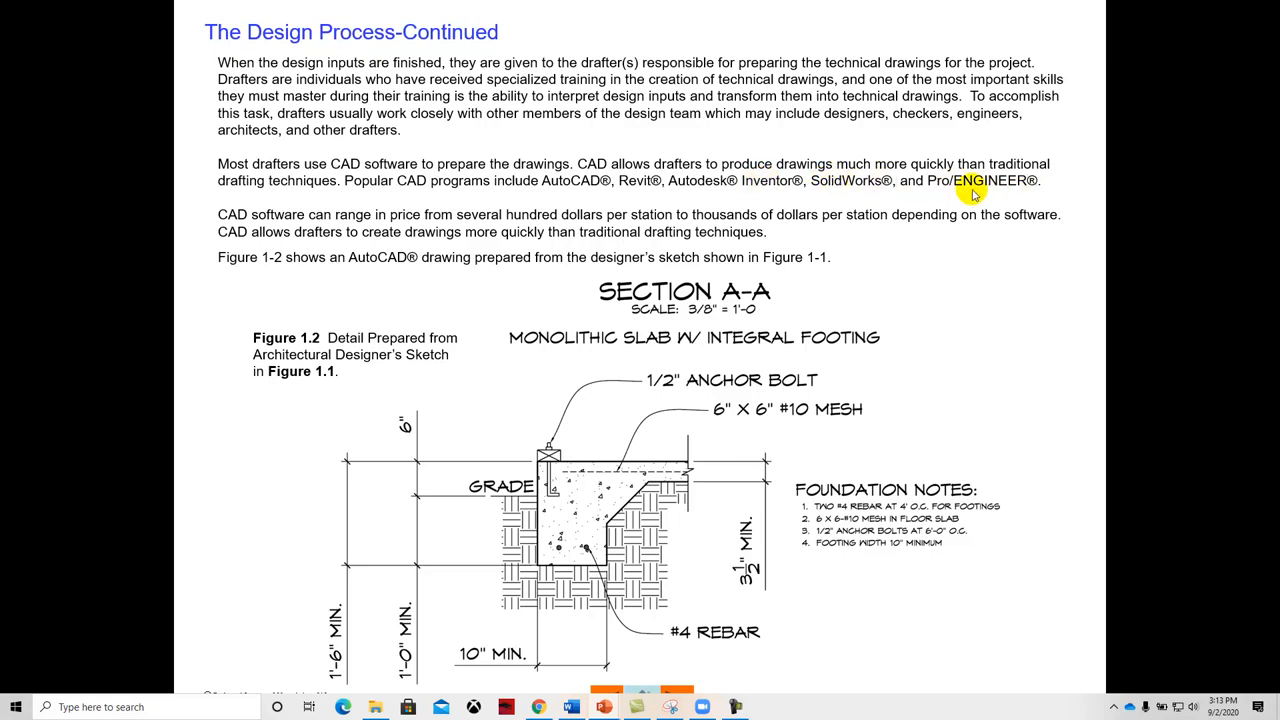
pyautogui.moveTo(170, 296)
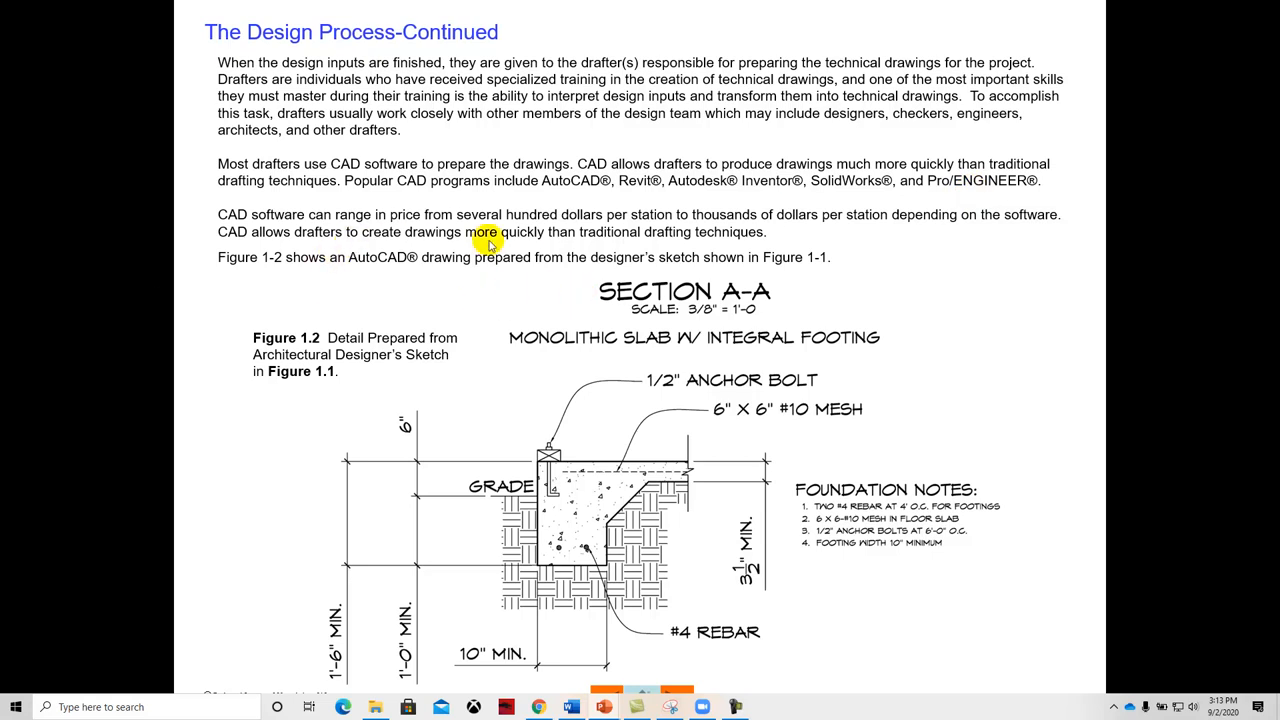
pyautogui.moveTo(696, 204)
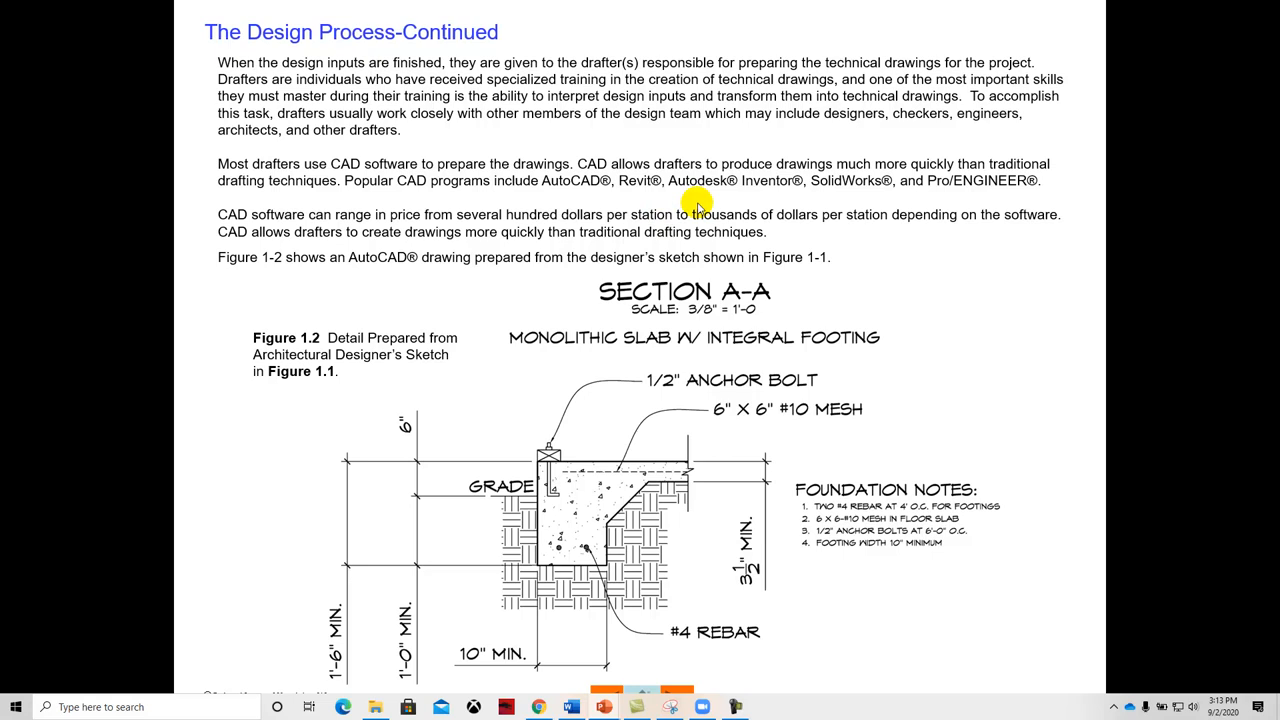
pyautogui.moveTo(844, 196)
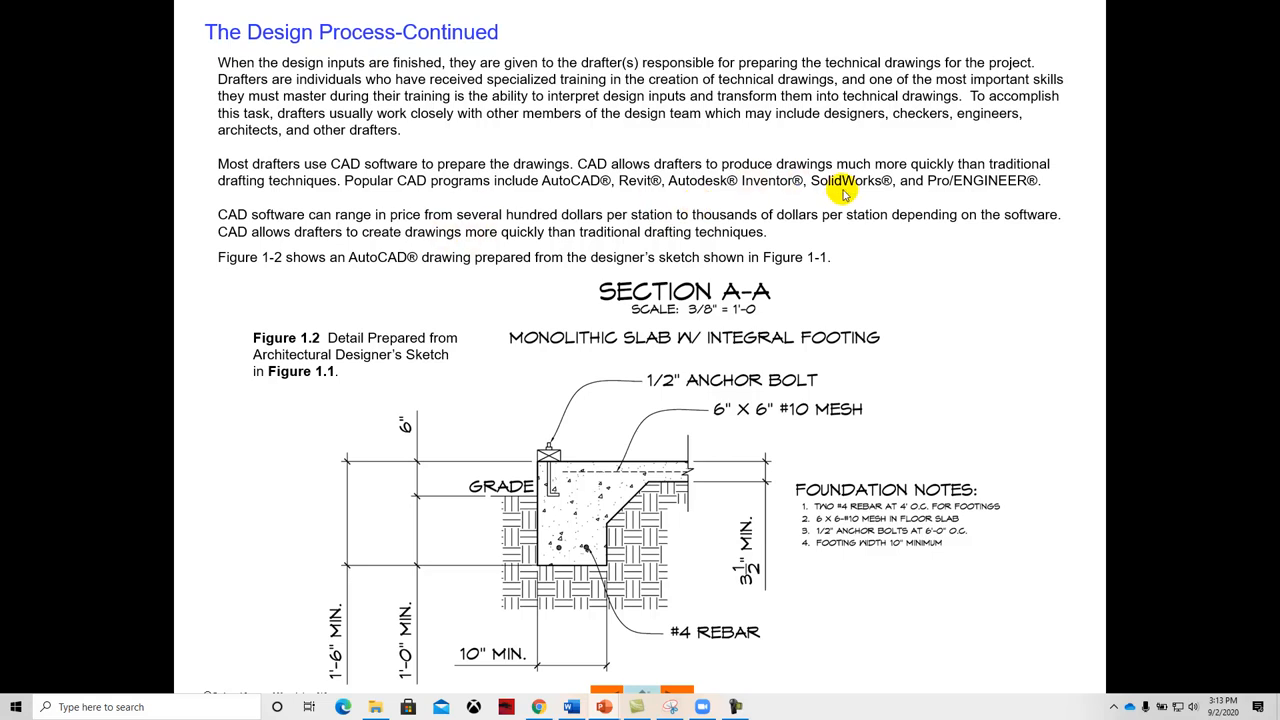
pyautogui.moveTo(824, 204)
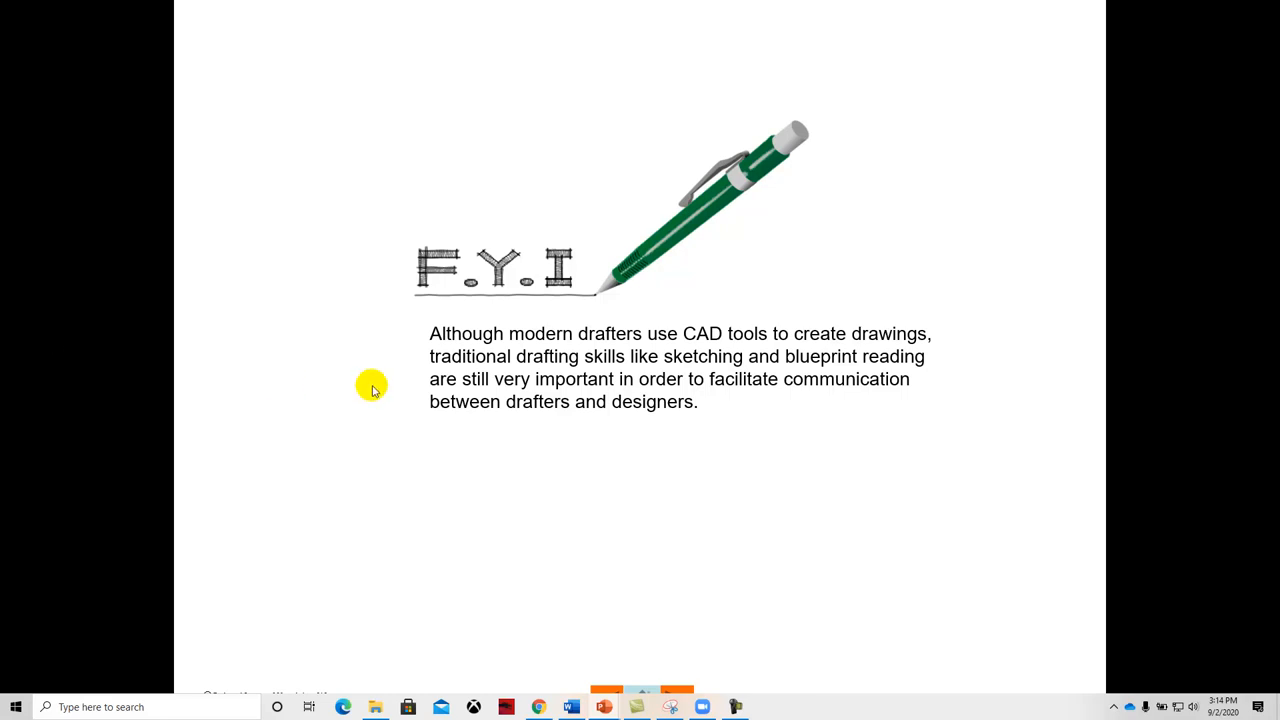
pyautogui.moveTo(508, 370)
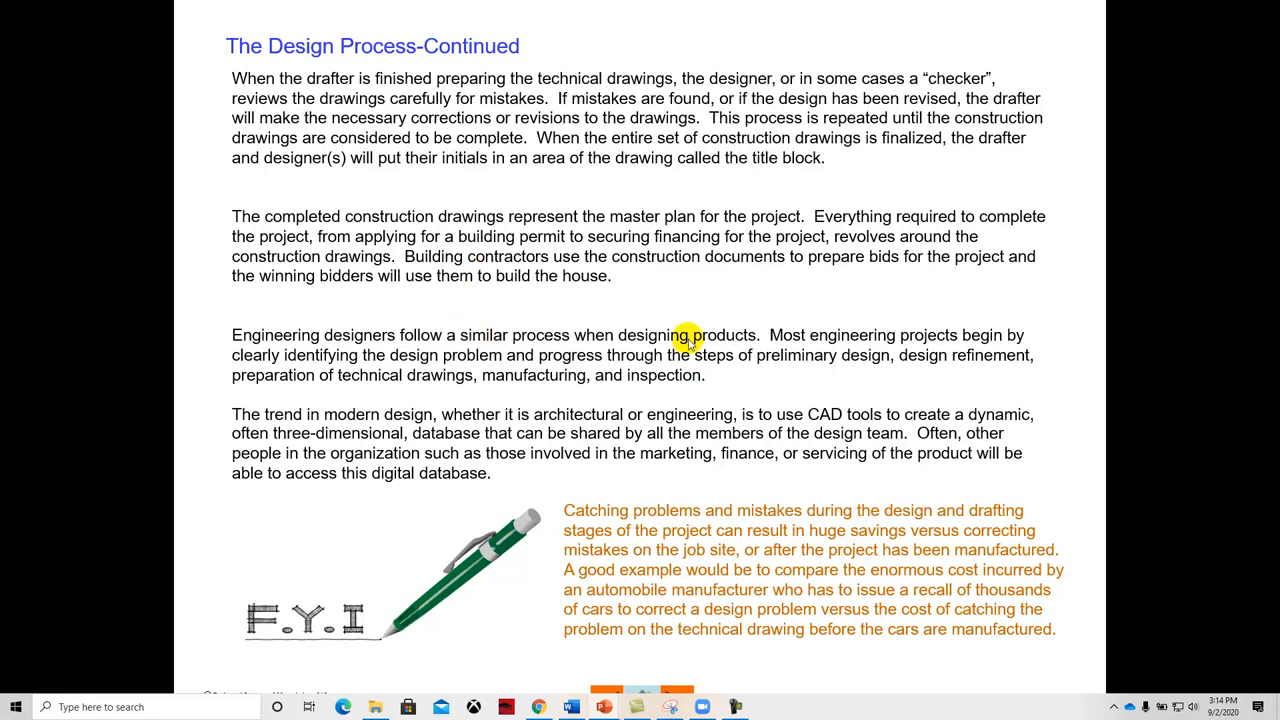
pyautogui.moveTo(428, 418)
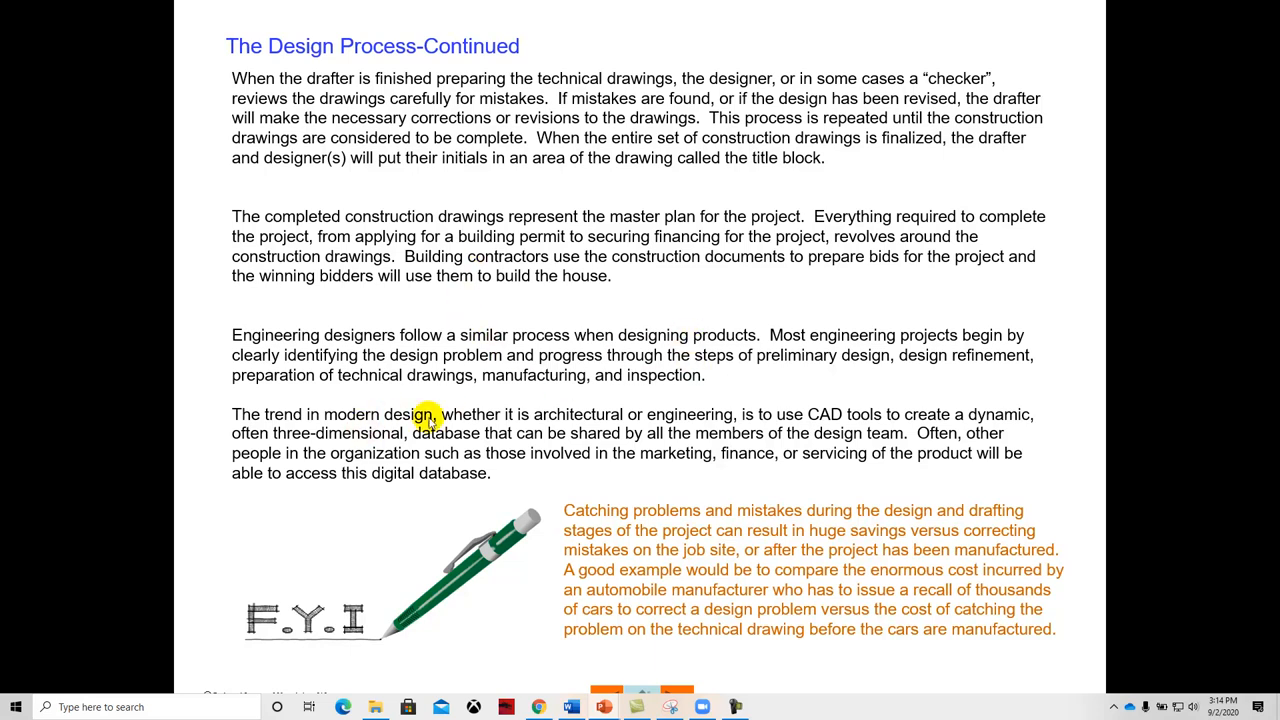
pyautogui.moveTo(576, 404)
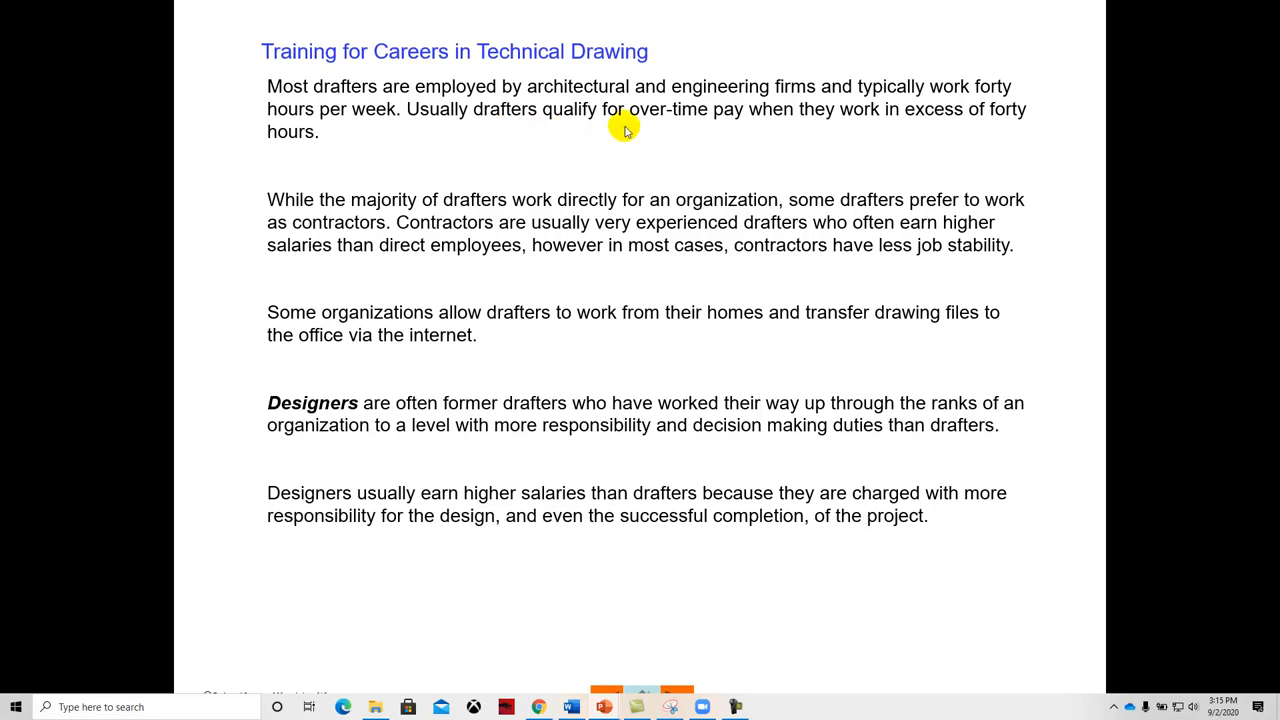
pyautogui.moveTo(644, 216)
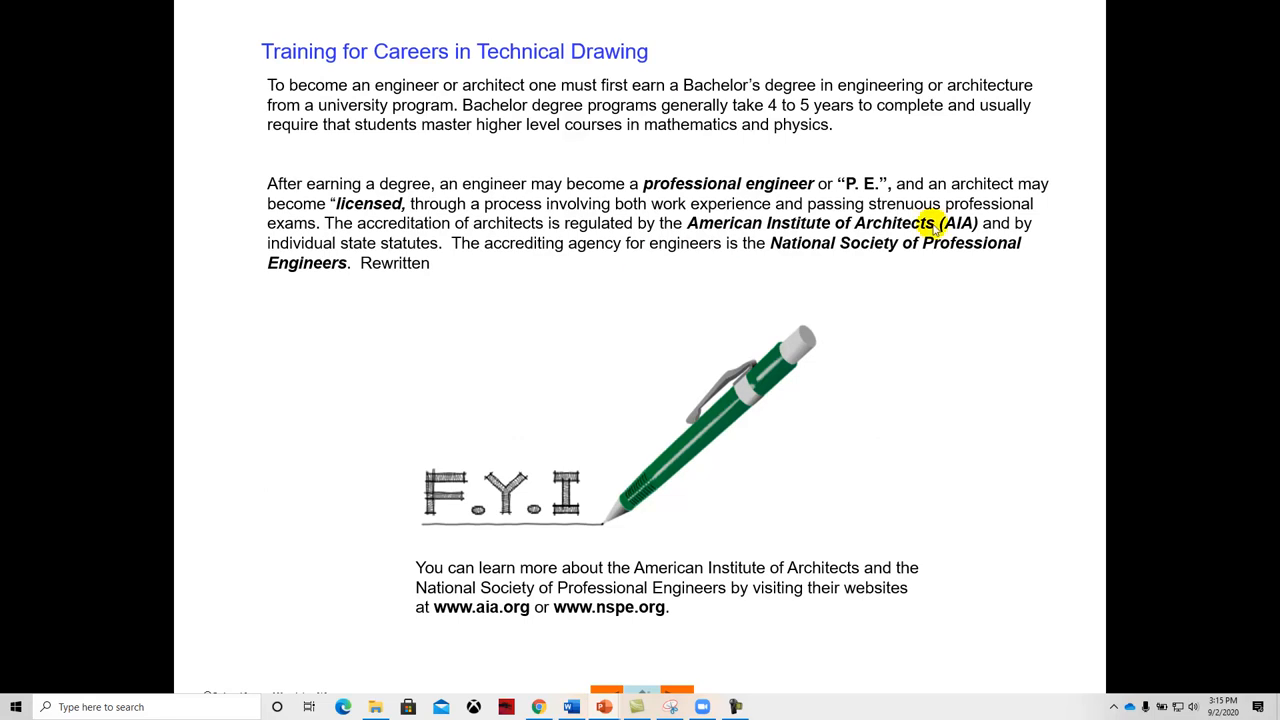
pyautogui.moveTo(512, 358)
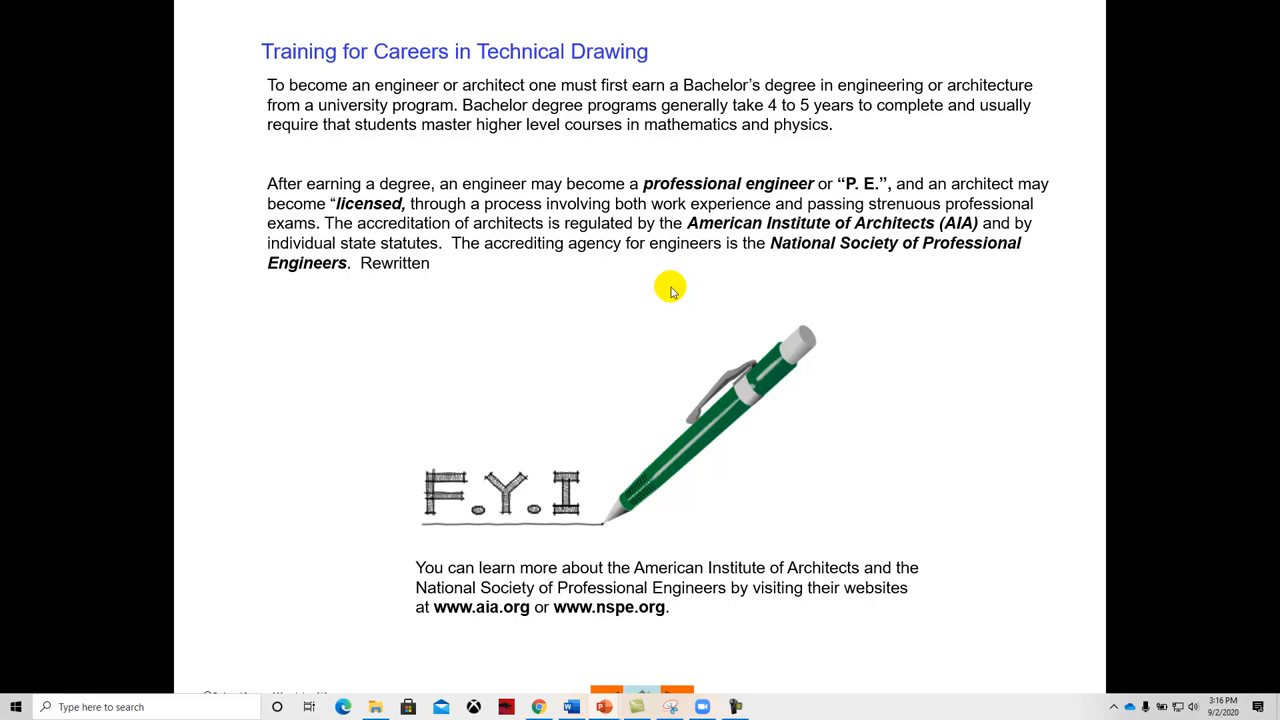
pyautogui.moveTo(904, 196)
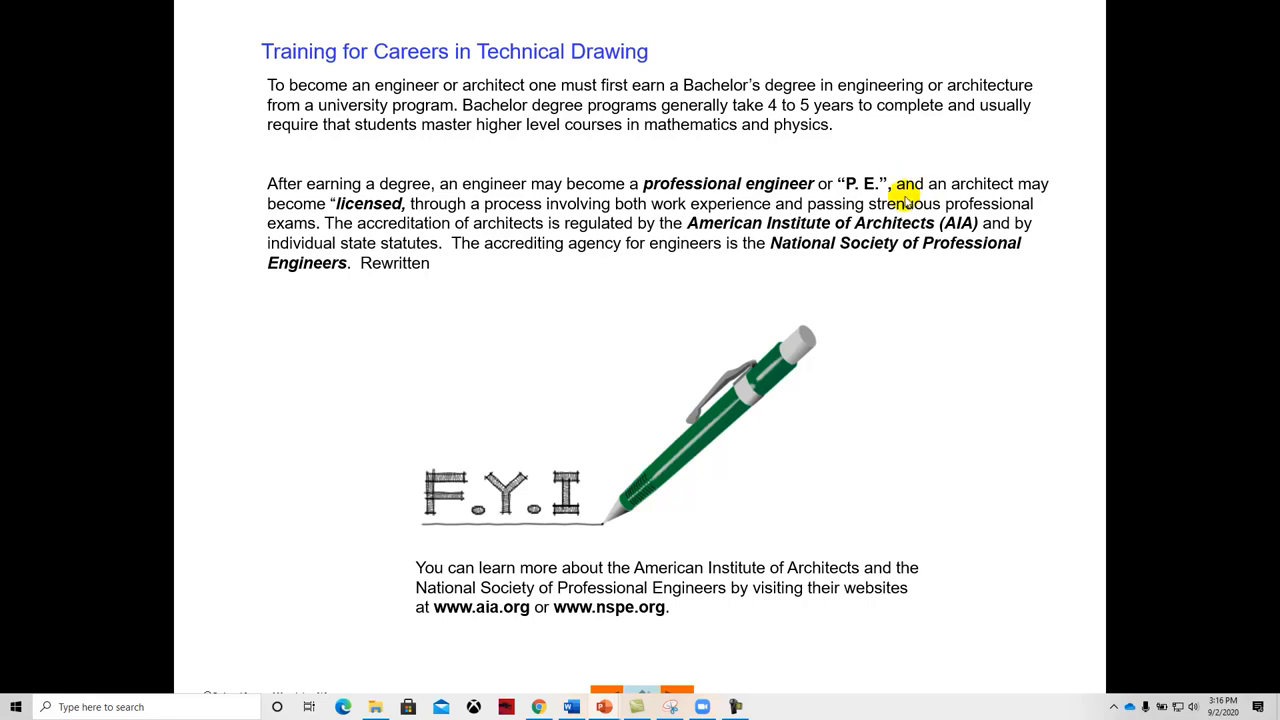
pyautogui.moveTo(736, 292)
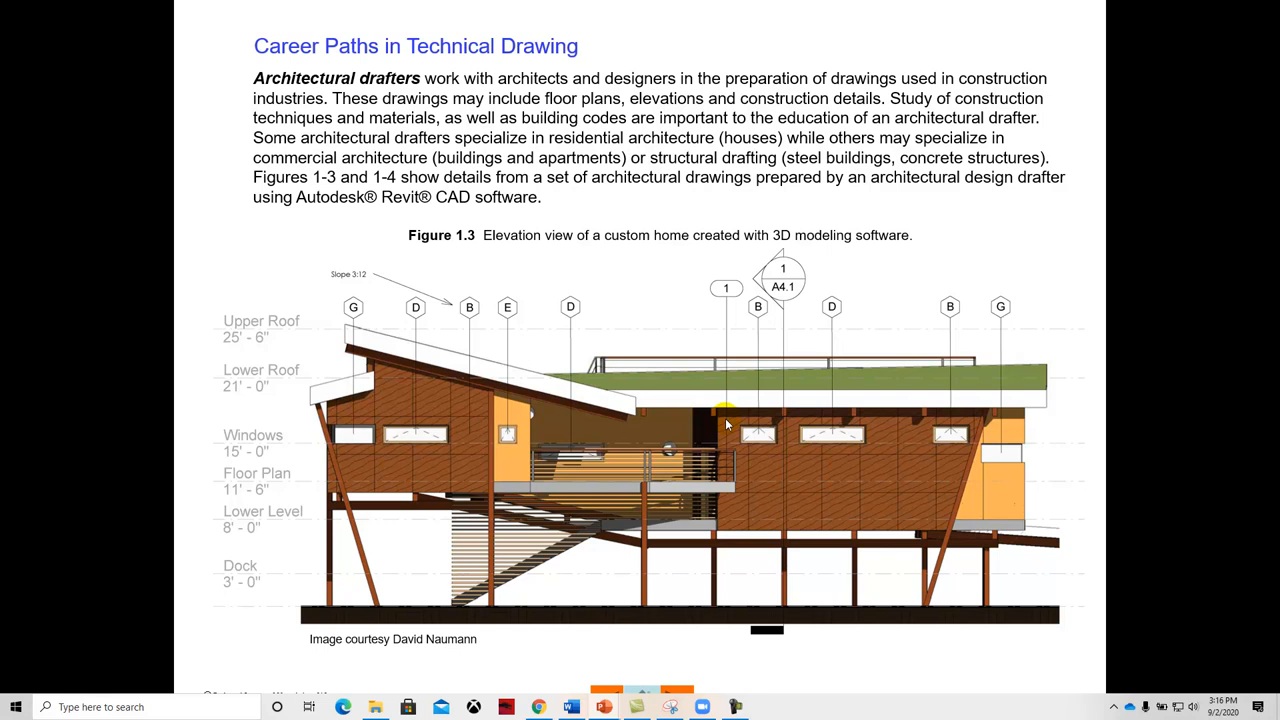
pyautogui.moveTo(810, 522)
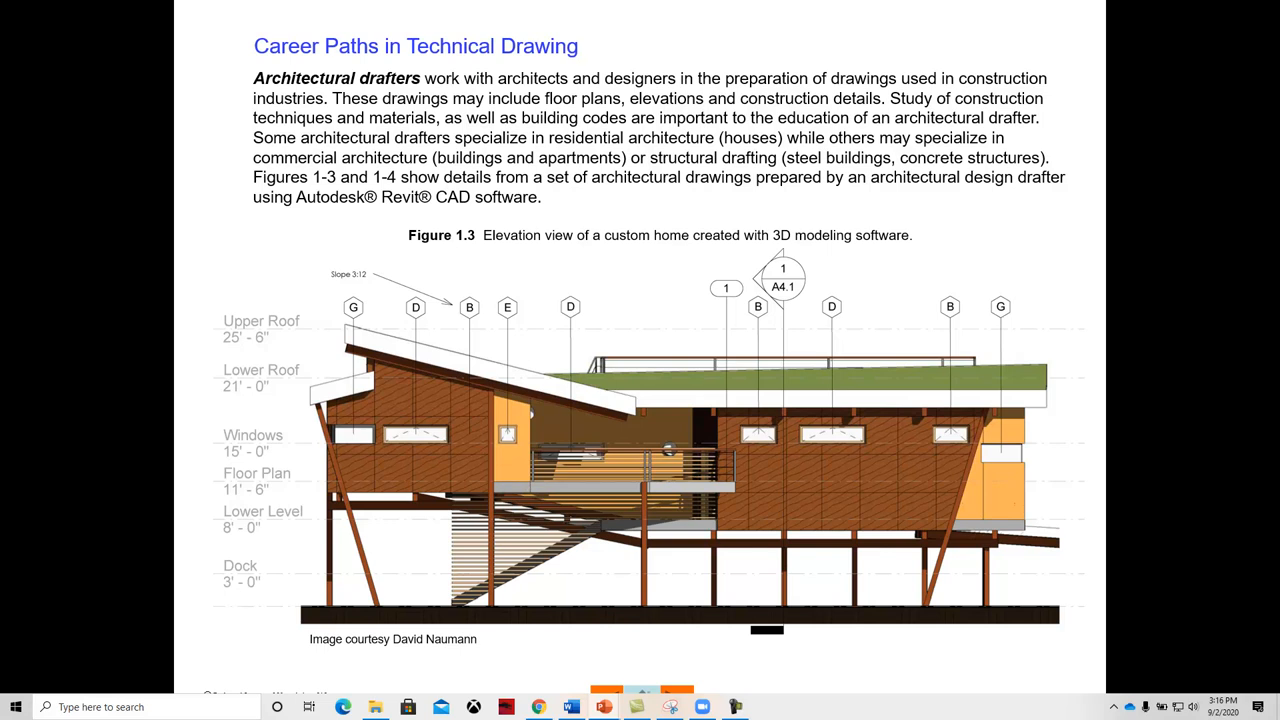
# Advance to the architectural drafters slide with the Figure 1.3 home elevation
pyautogui.click(356, 436)
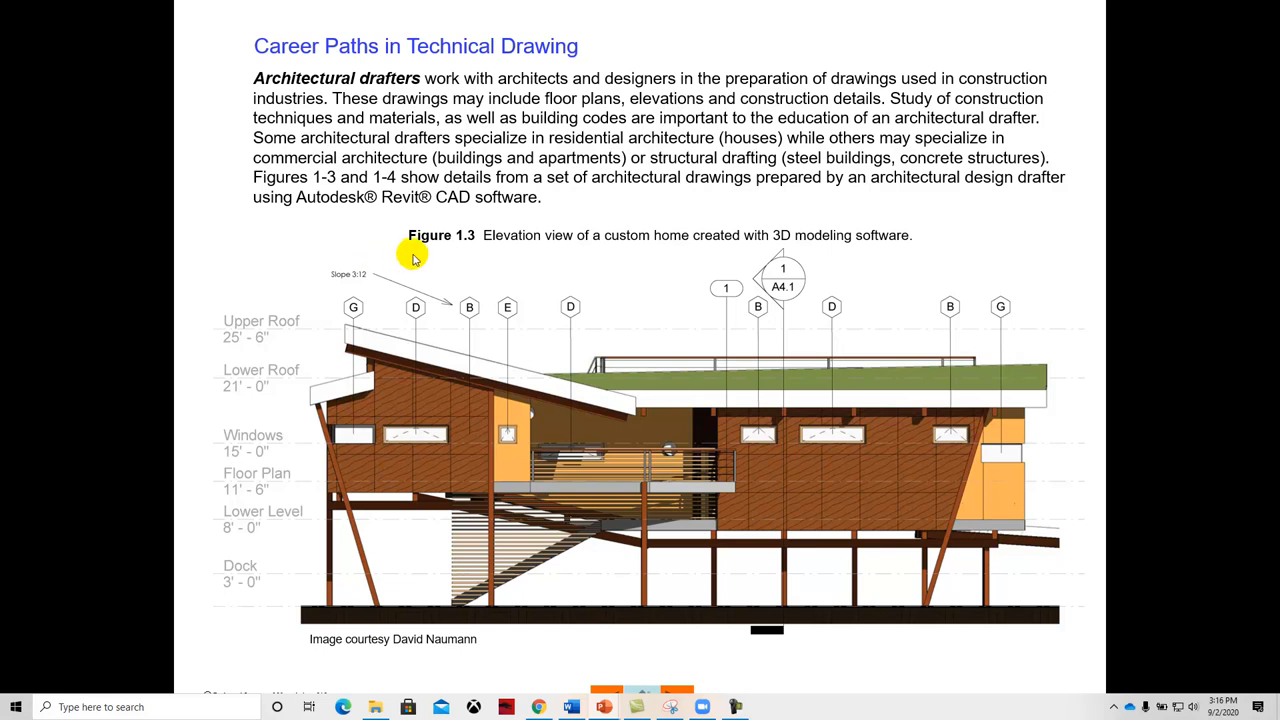
pyautogui.moveTo(518, 228)
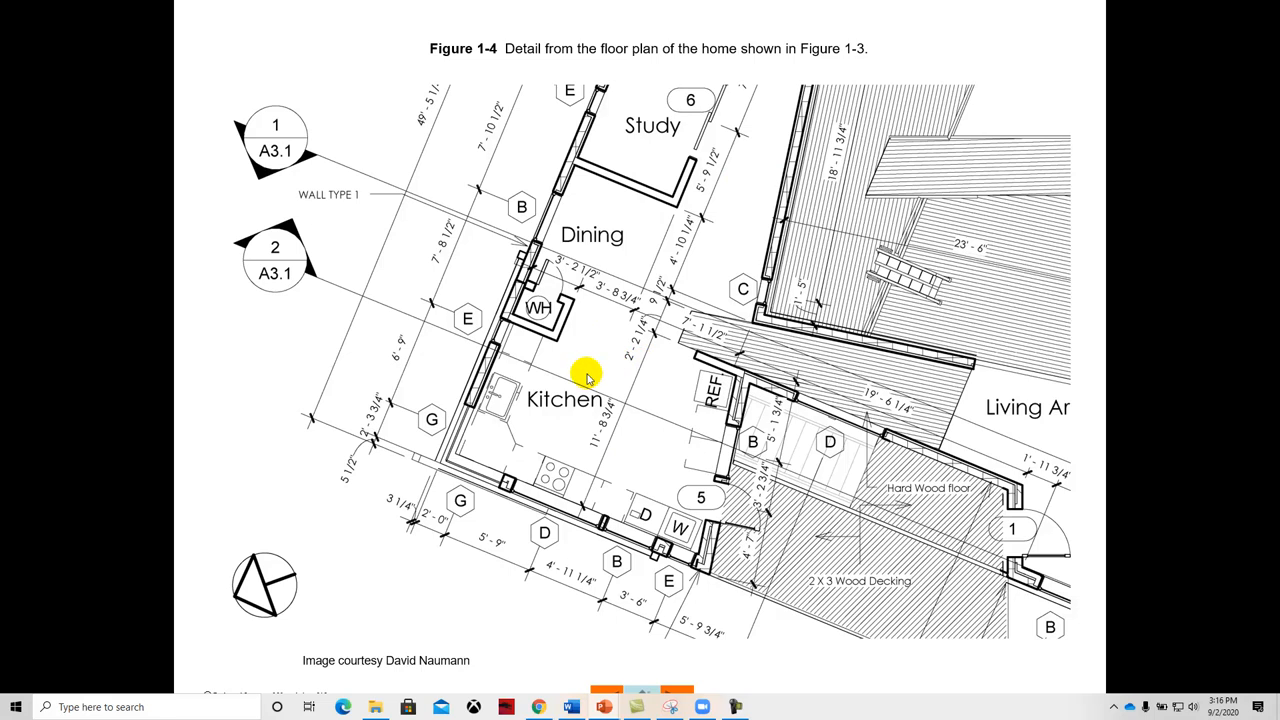
pyautogui.moveTo(668, 350)
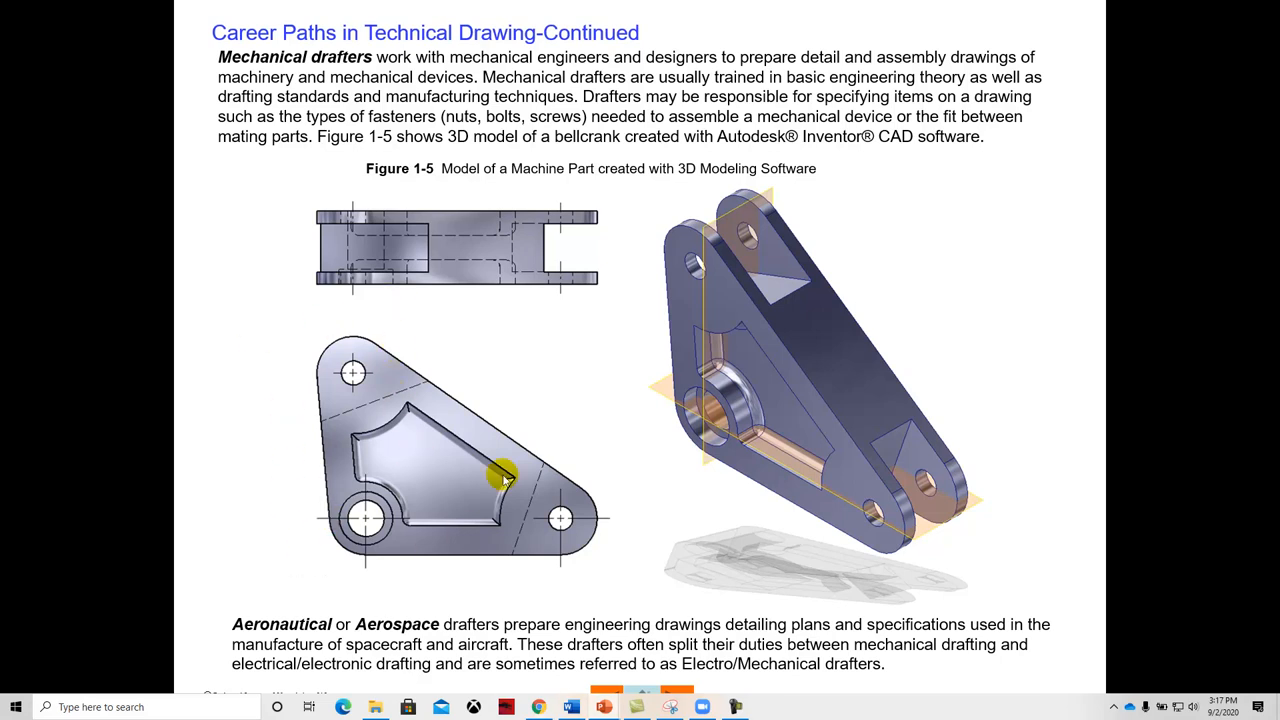
pyautogui.moveTo(416, 270)
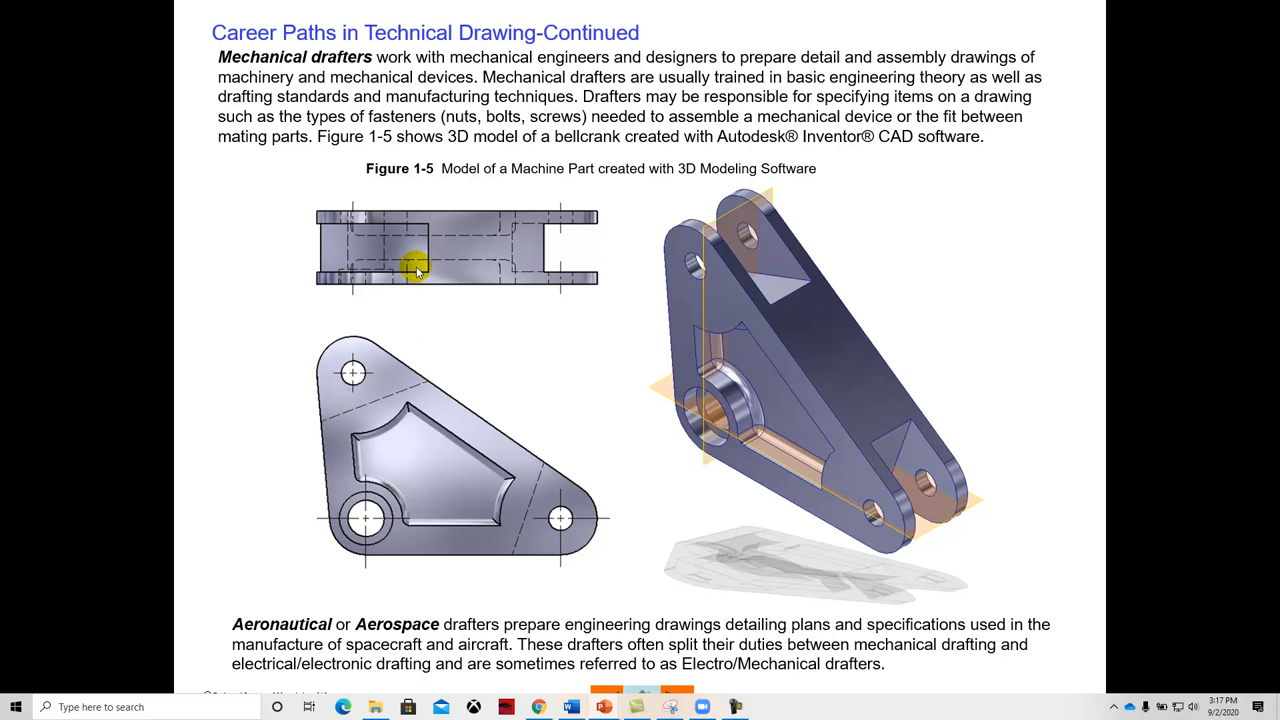
pyautogui.moveTo(378, 388)
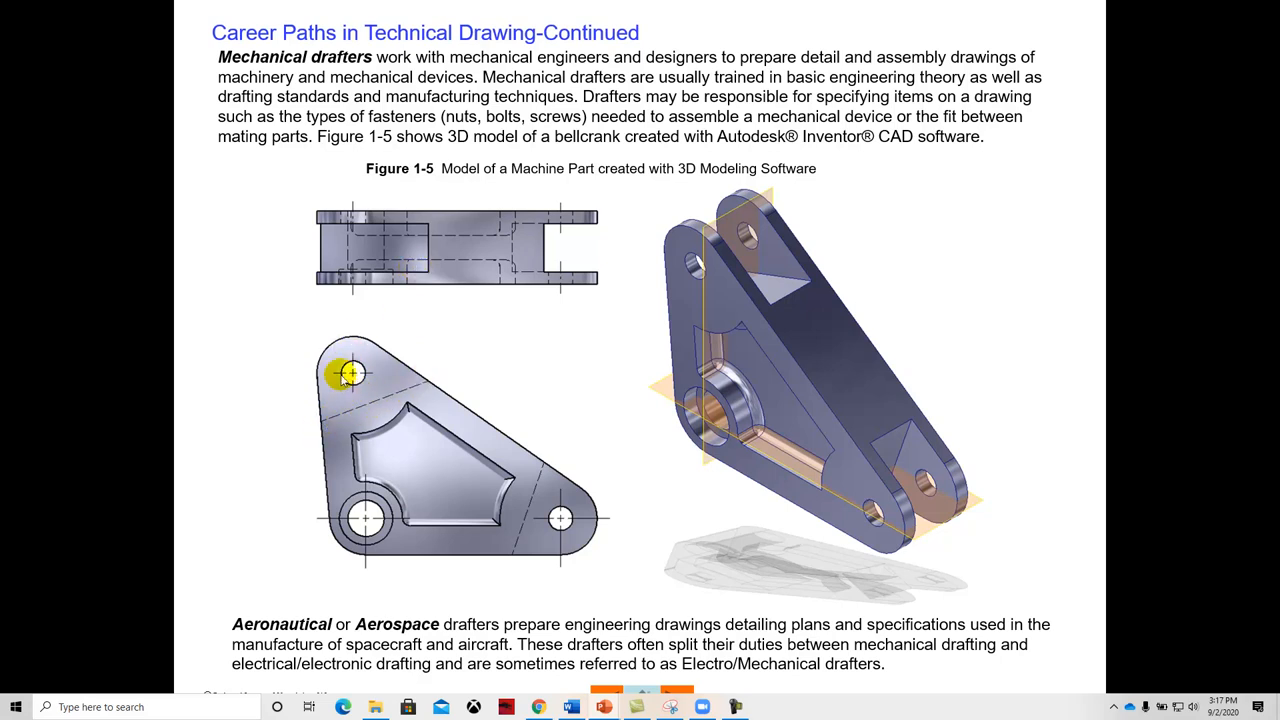
pyautogui.moveTo(356, 372)
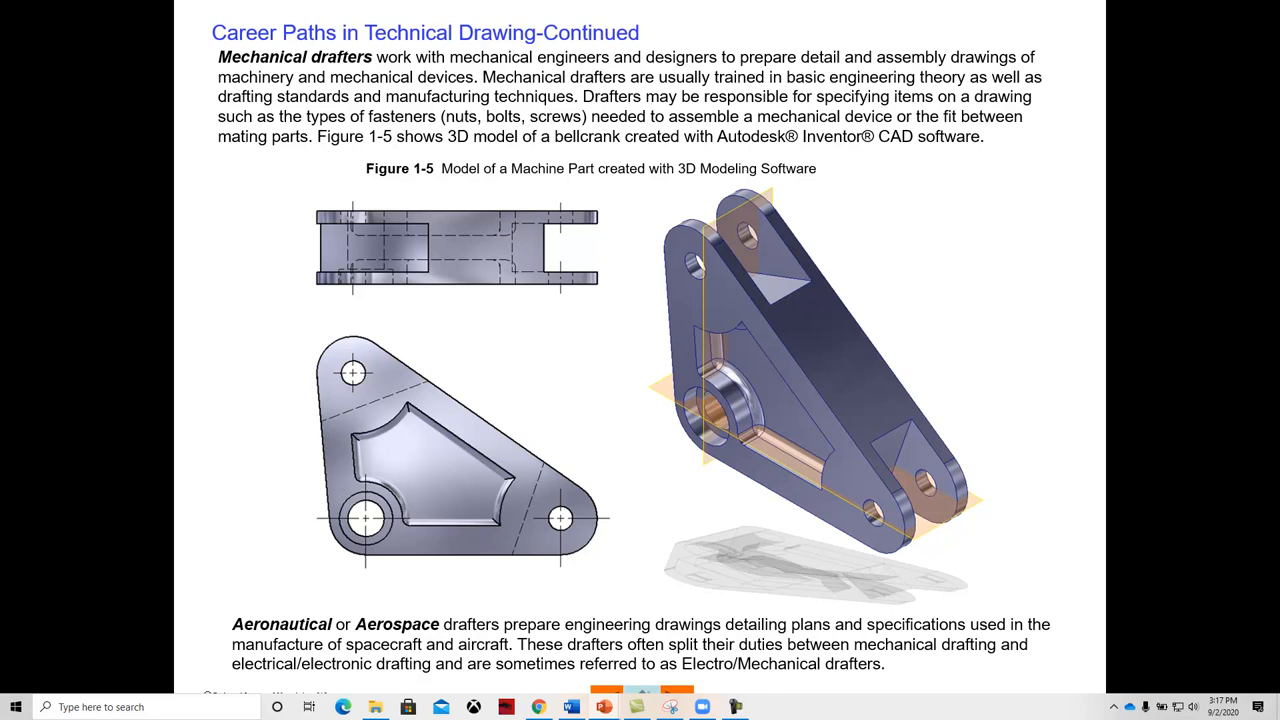
# Advance past the mechanical drafters slide to the civil drafters slide with Figure 1.6
pyautogui.click(366, 518)
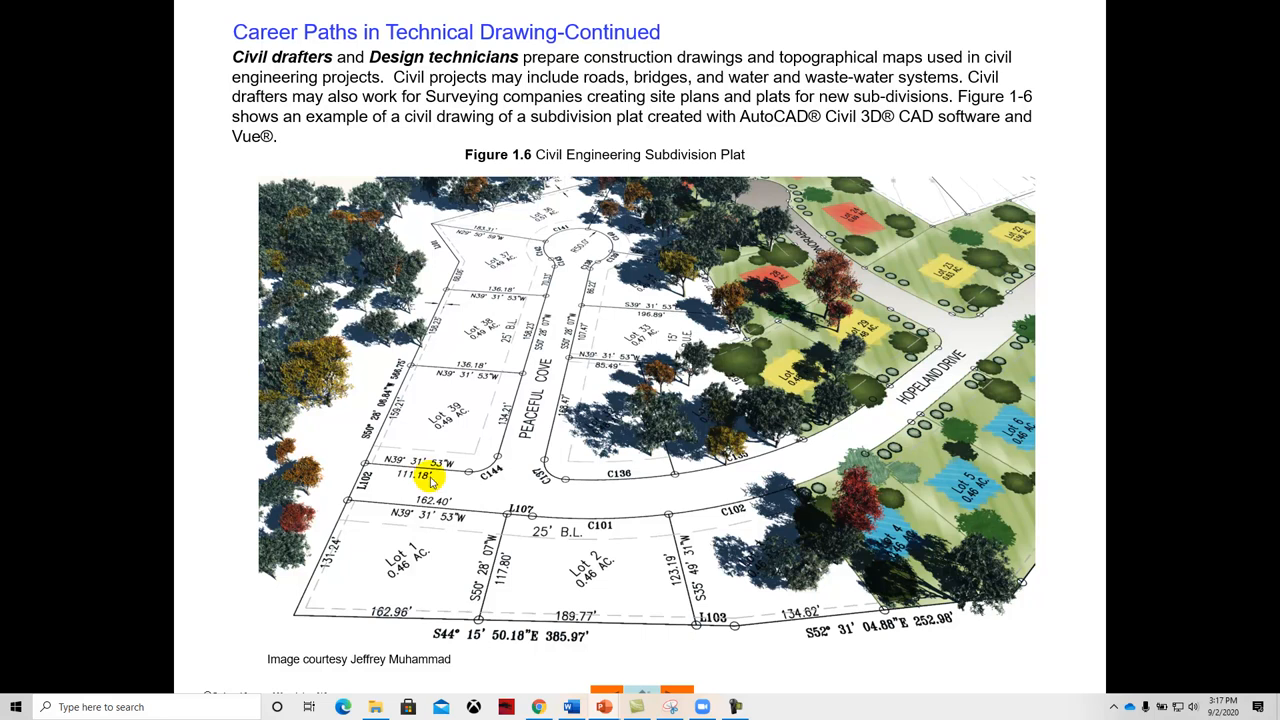
pyautogui.moveTo(712, 480)
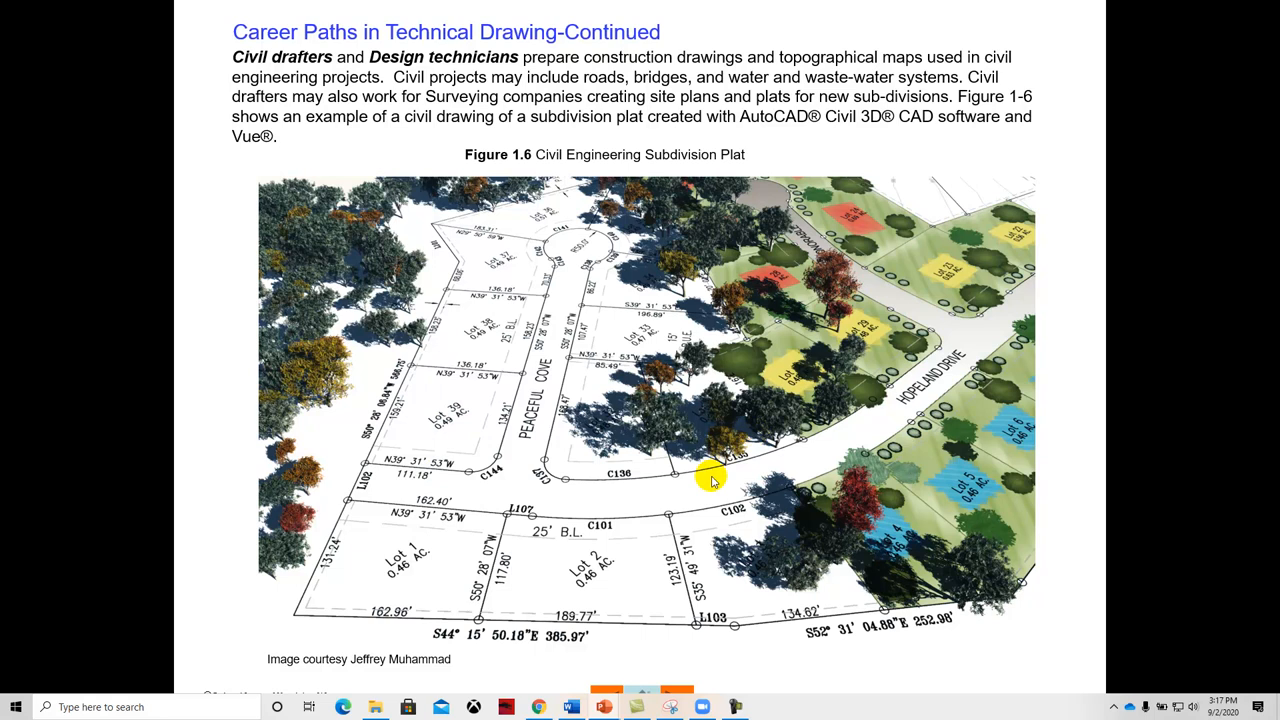
pyautogui.moveTo(556, 458)
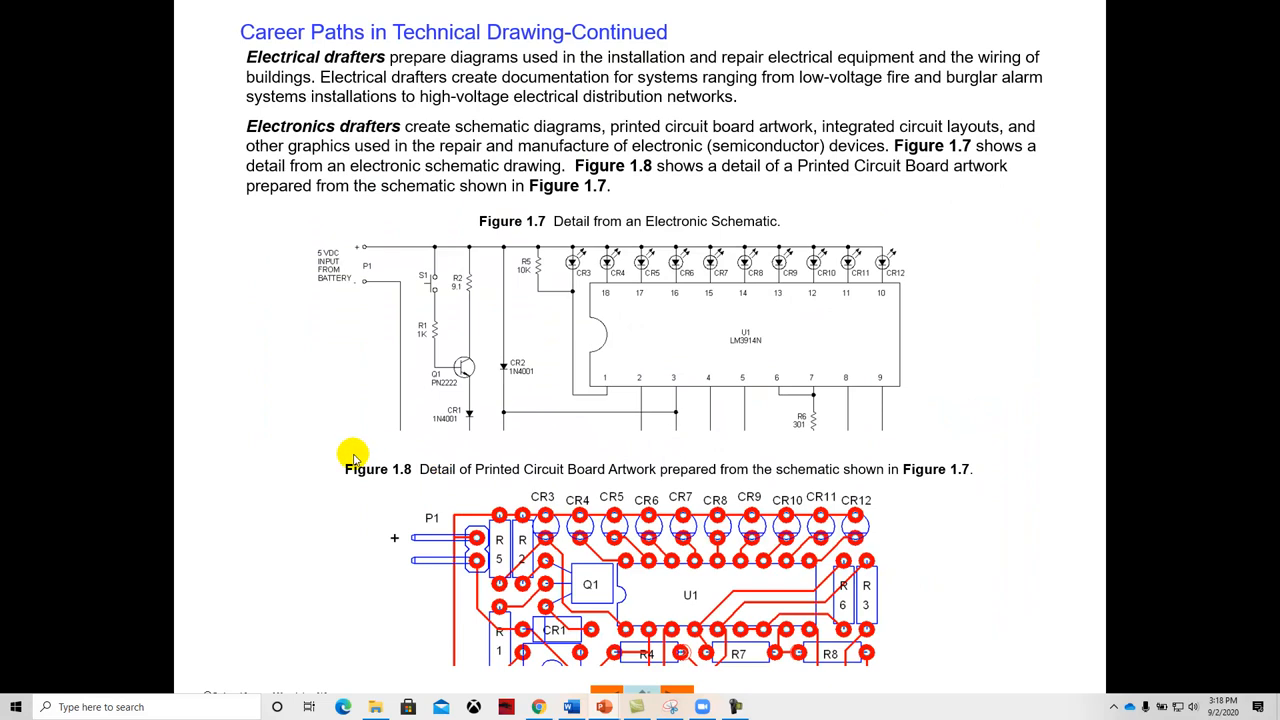
pyautogui.moveTo(310, 476)
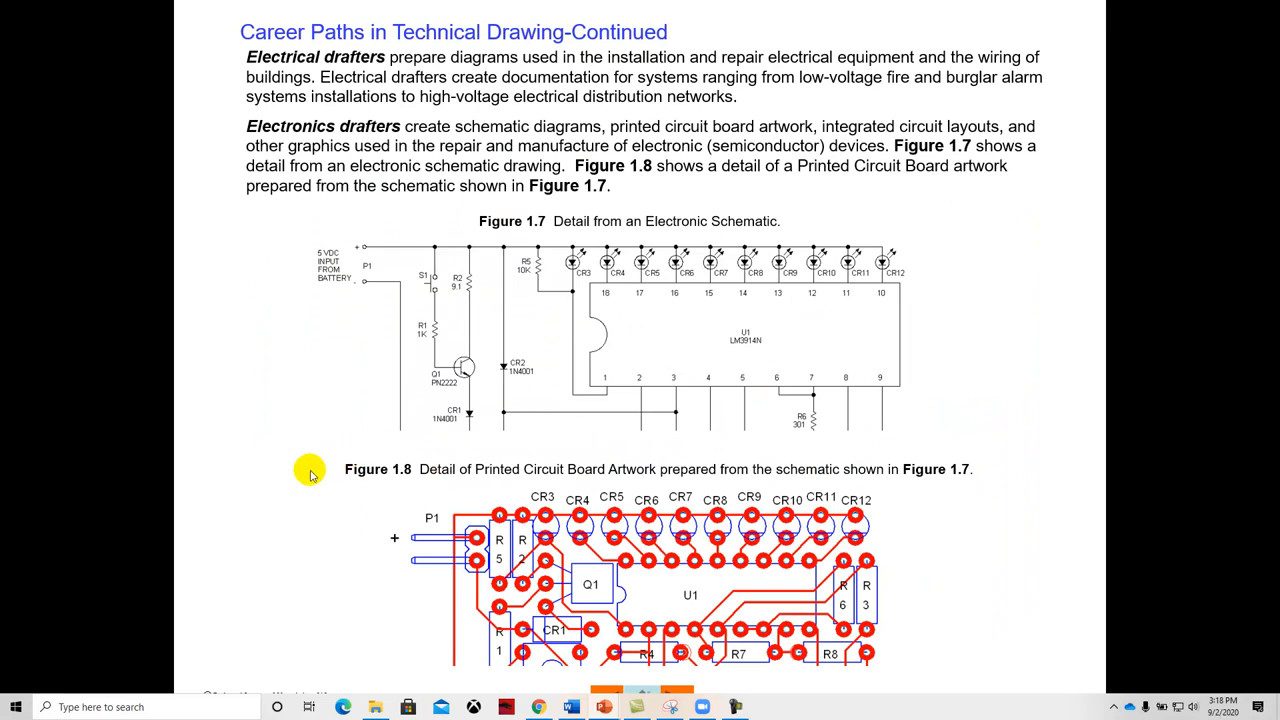
pyautogui.moveTo(596, 352)
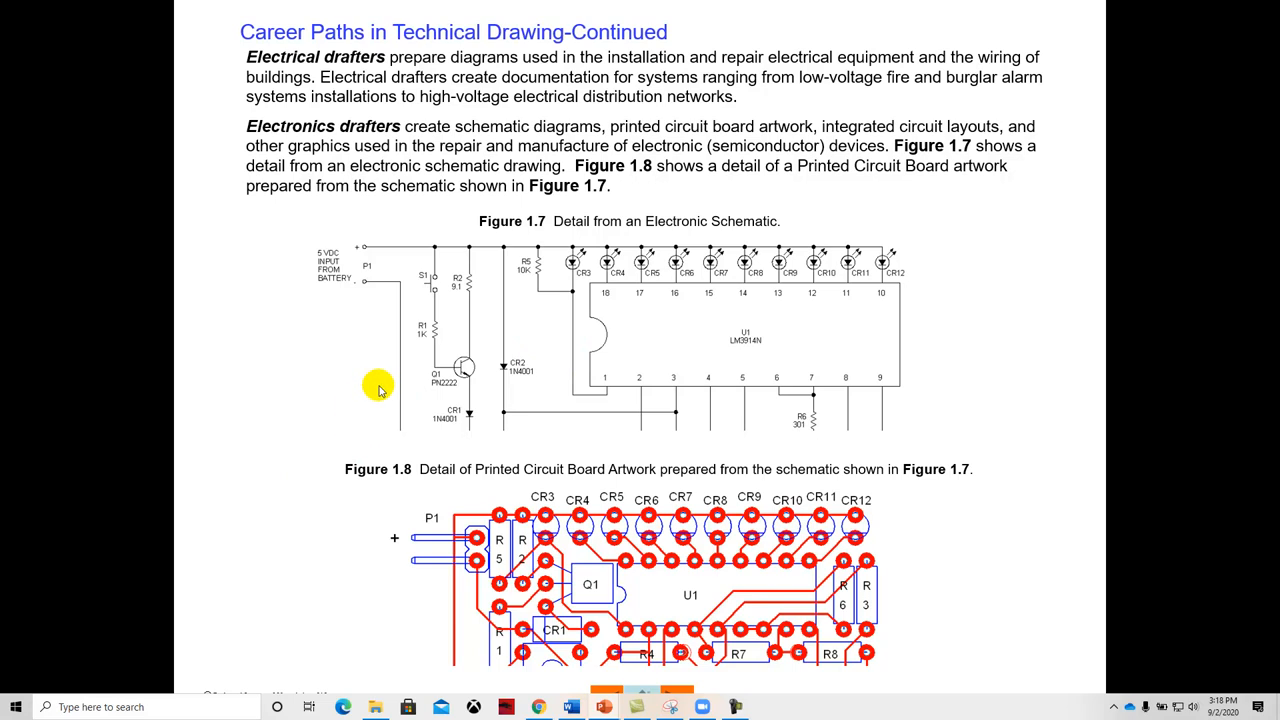
pyautogui.moveTo(464, 348)
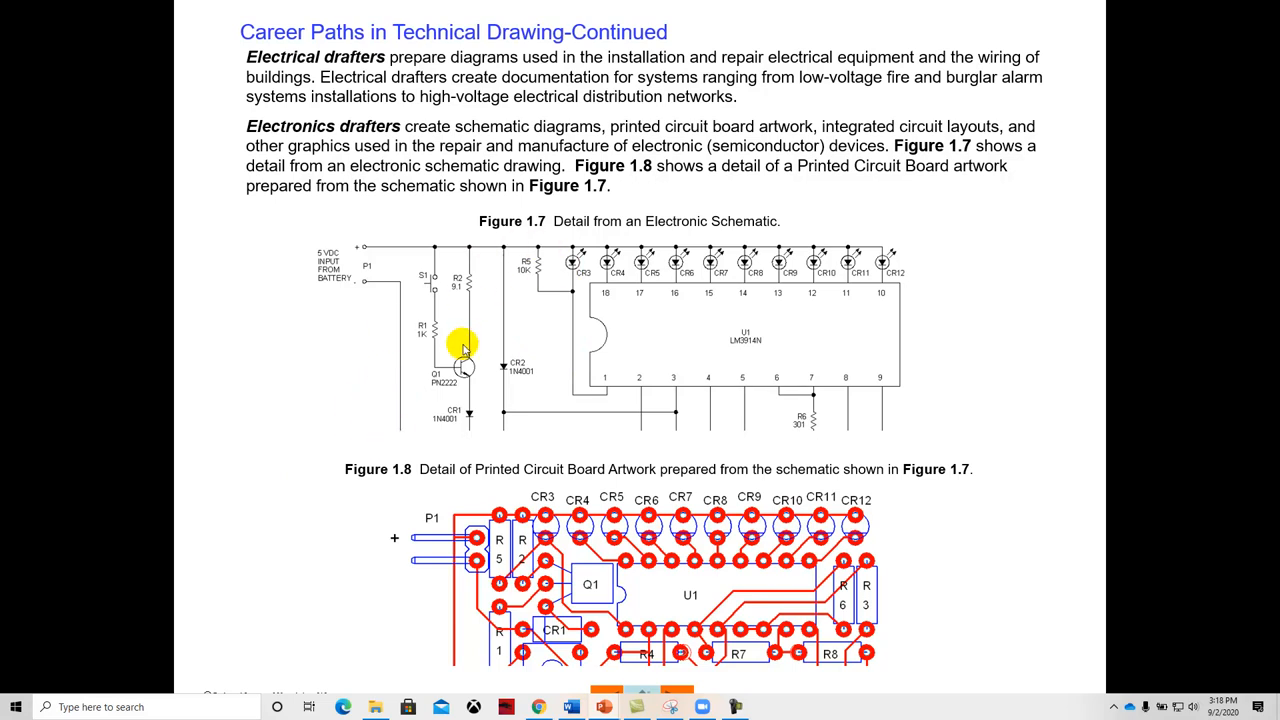
pyautogui.moveTo(1144, 336)
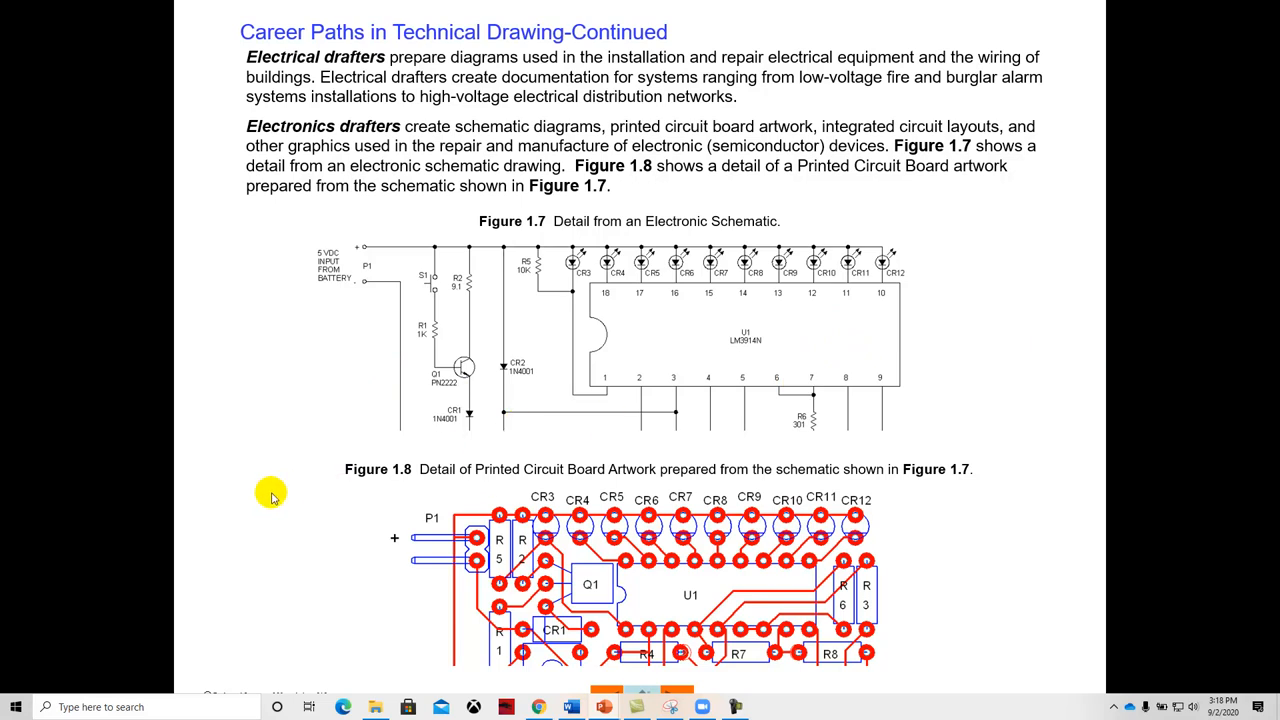
pyautogui.moveTo(516, 280)
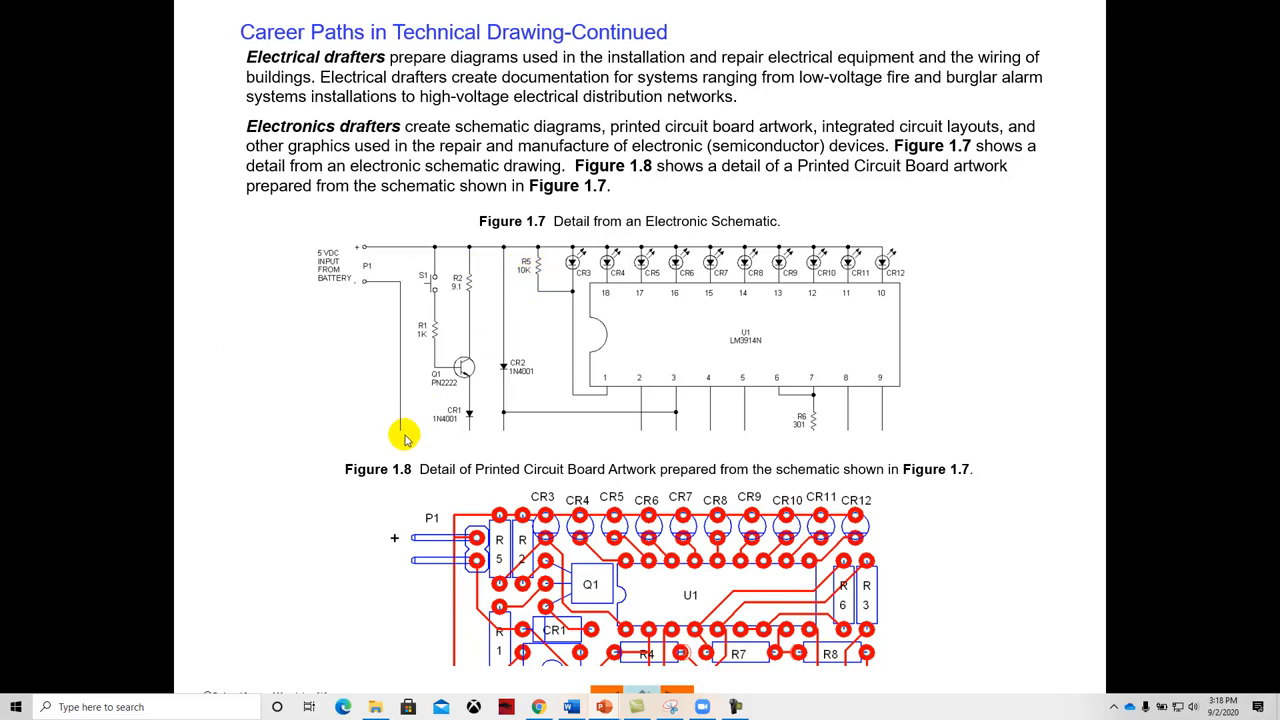
pyautogui.moveTo(420, 402)
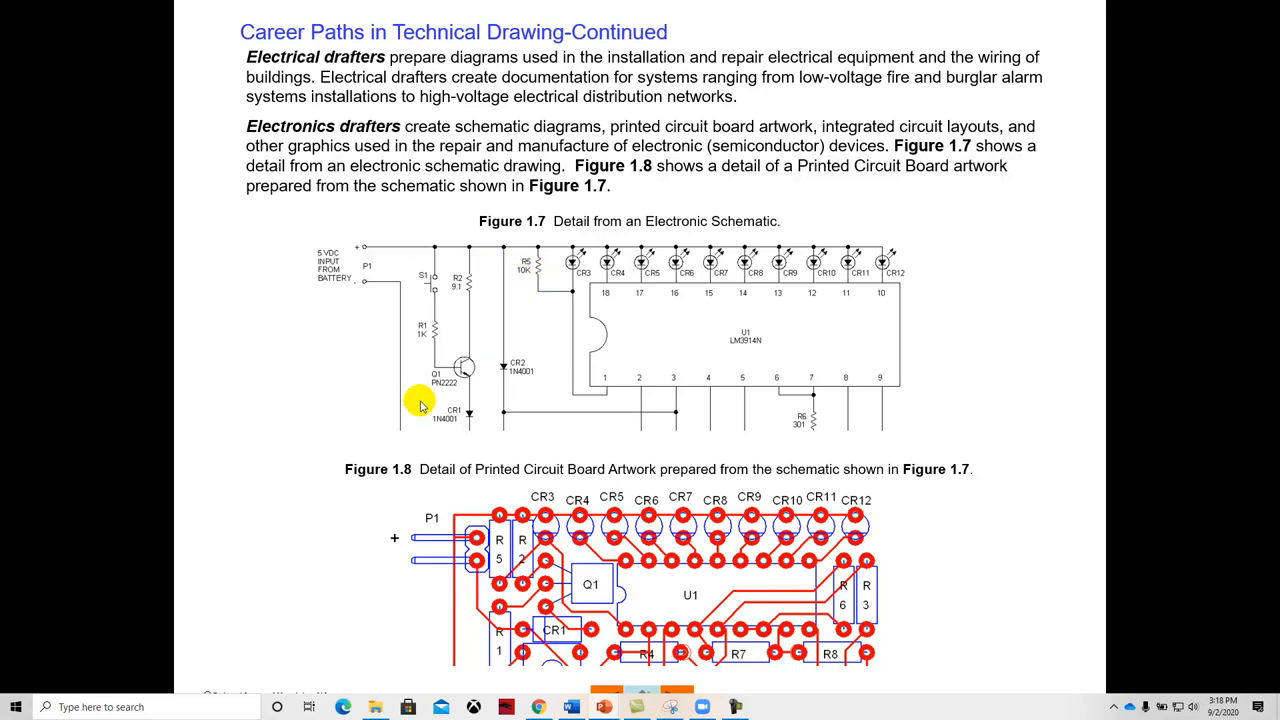
pyautogui.moveTo(380, 404)
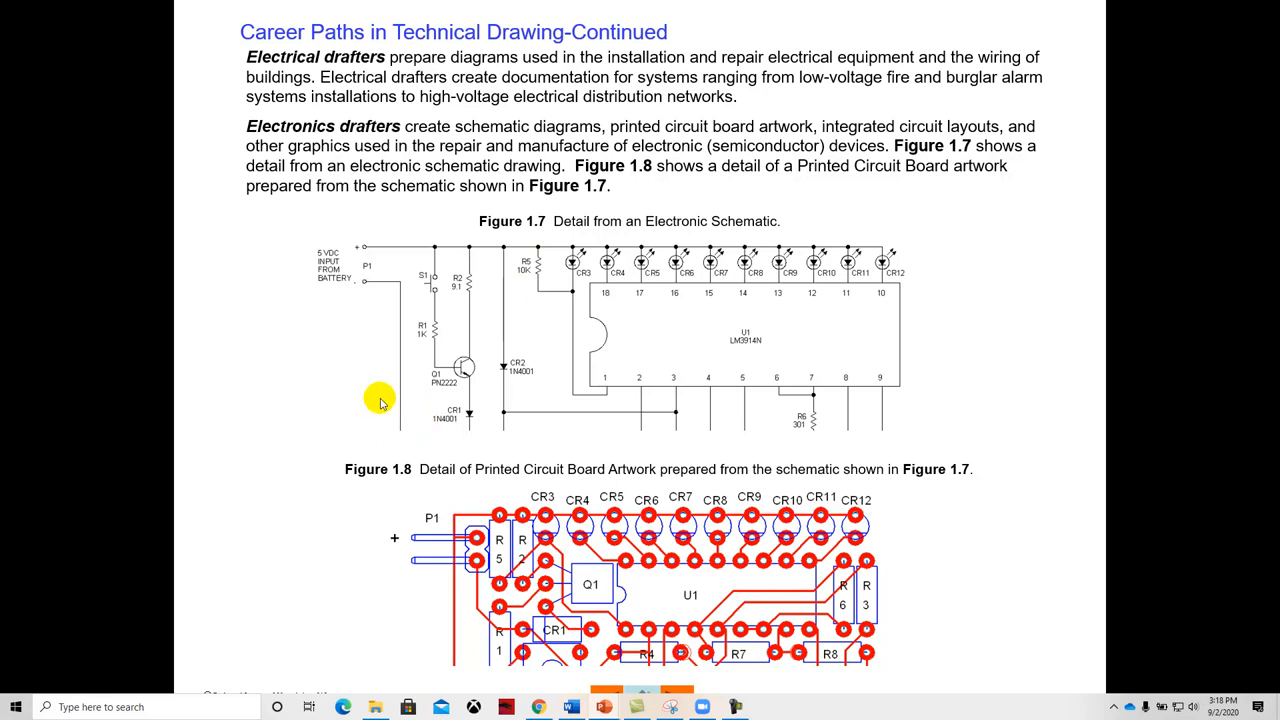
pyautogui.moveTo(364, 400)
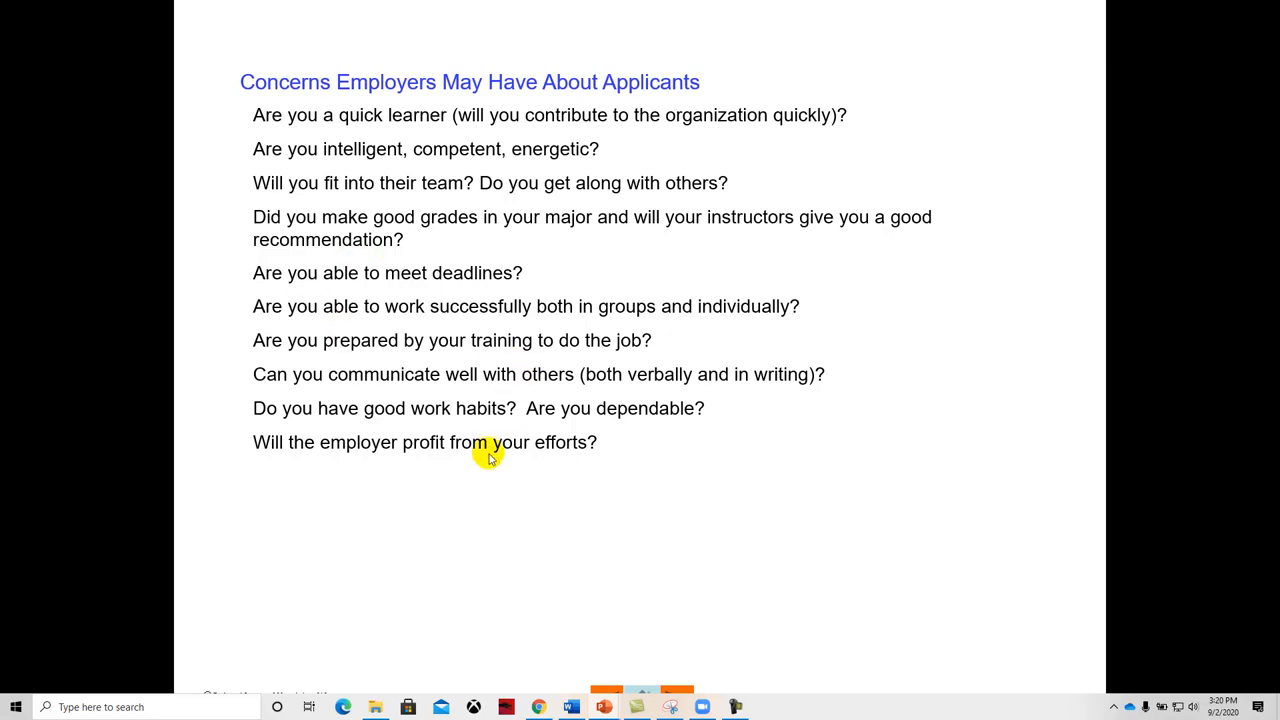
pyautogui.moveTo(490, 510)
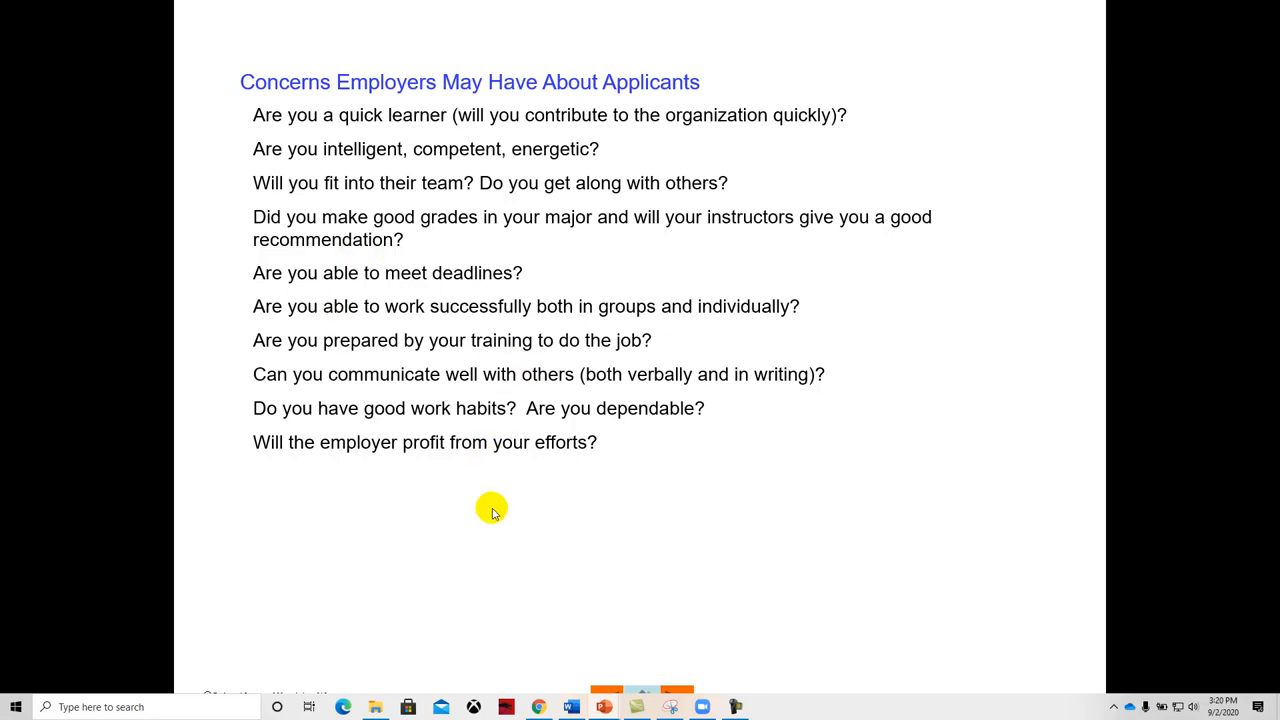
pyautogui.moveTo(480, 504)
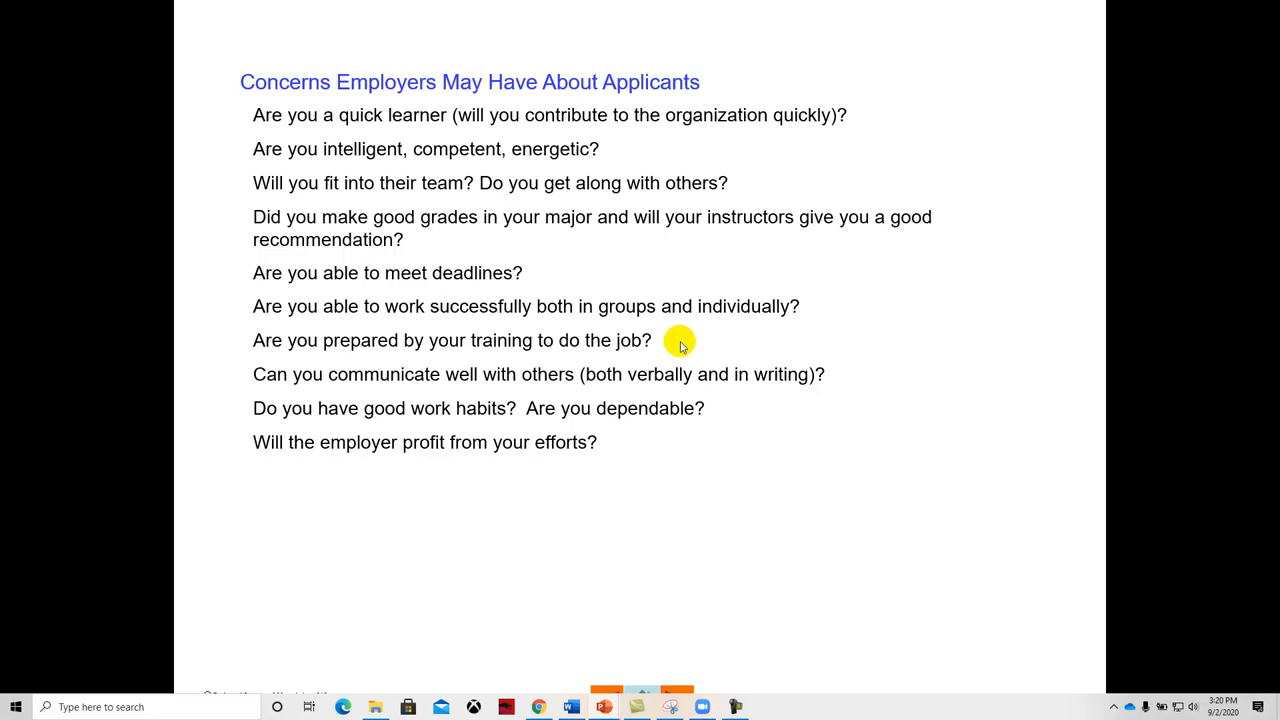
pyautogui.moveTo(324, 442)
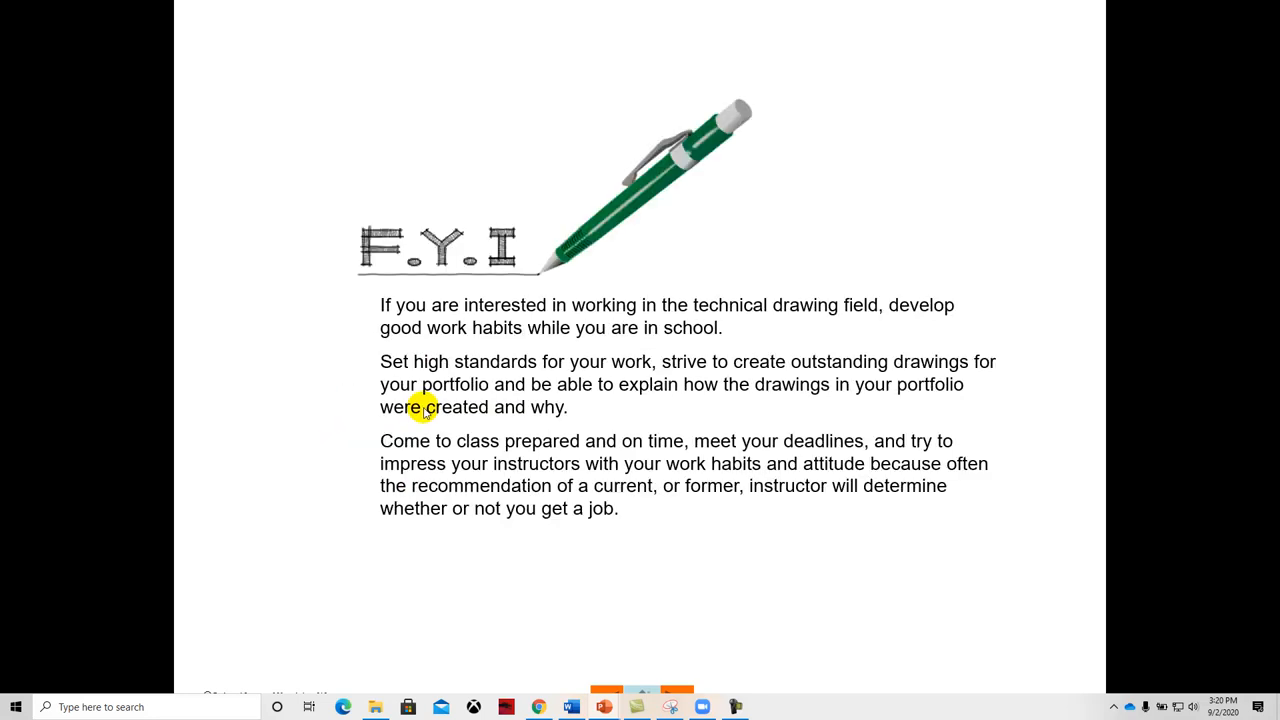
pyautogui.moveTo(438, 420)
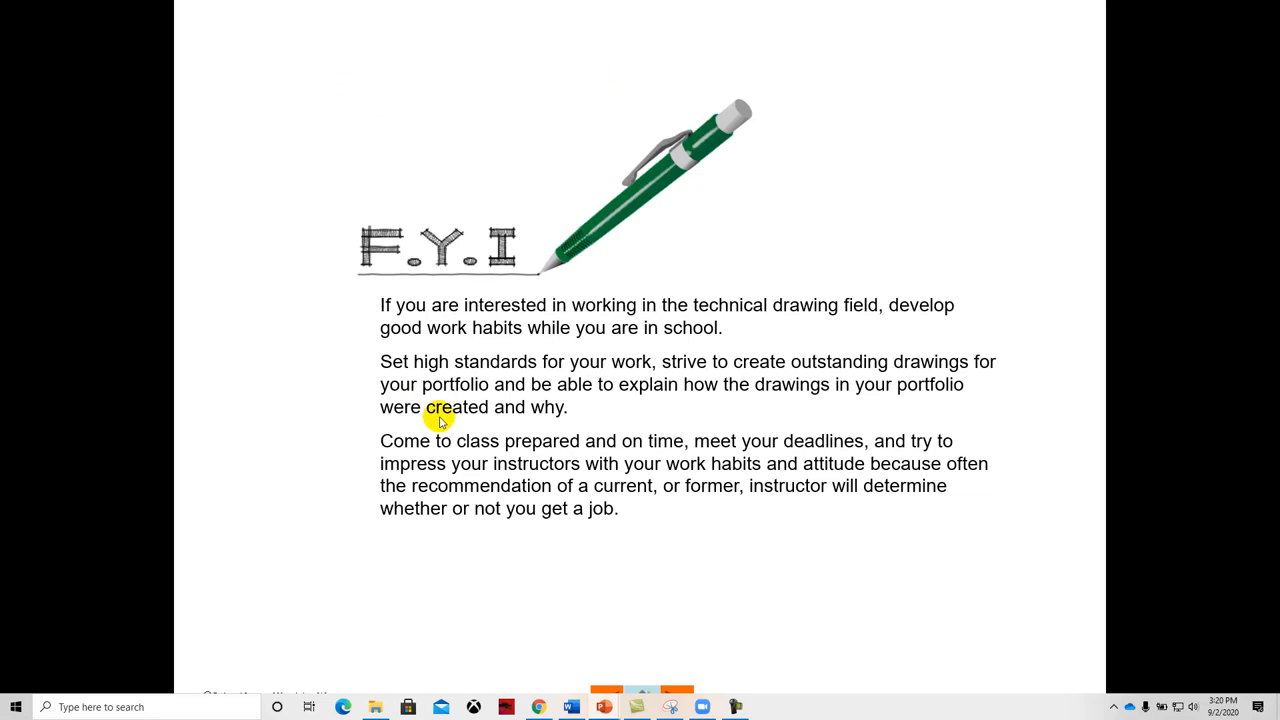
pyautogui.moveTo(956, 388)
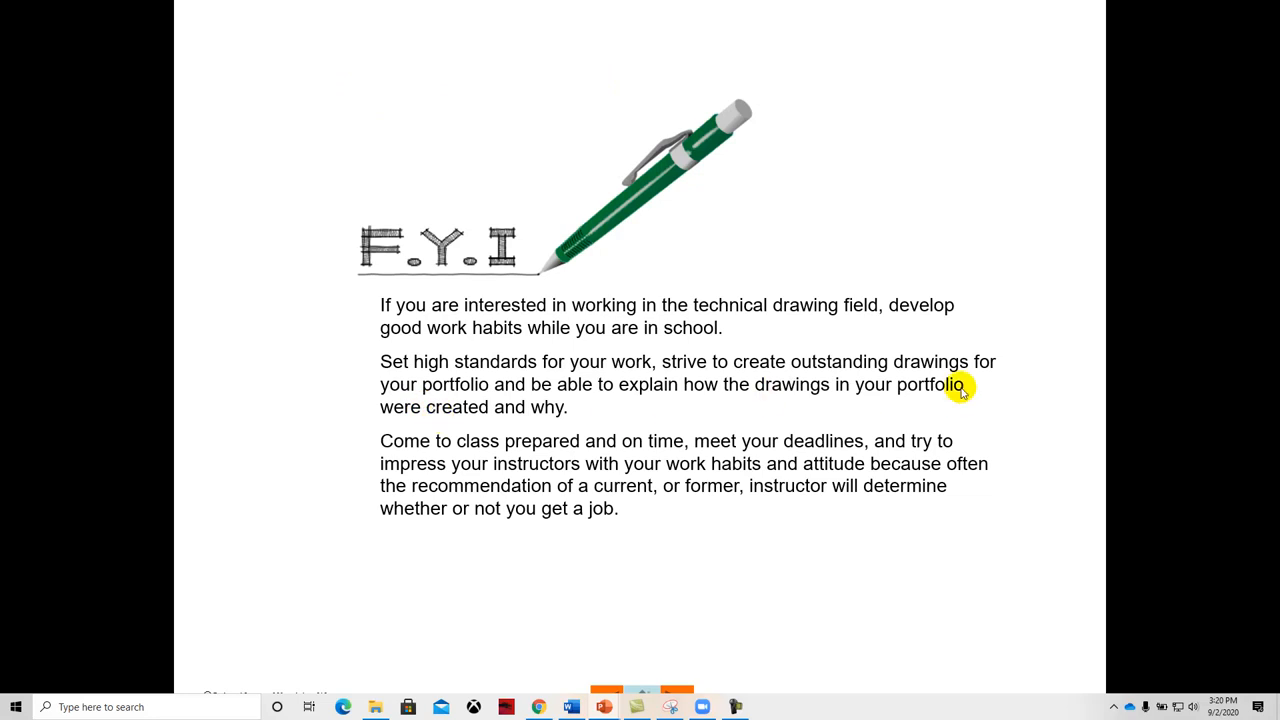
pyautogui.moveTo(948, 404)
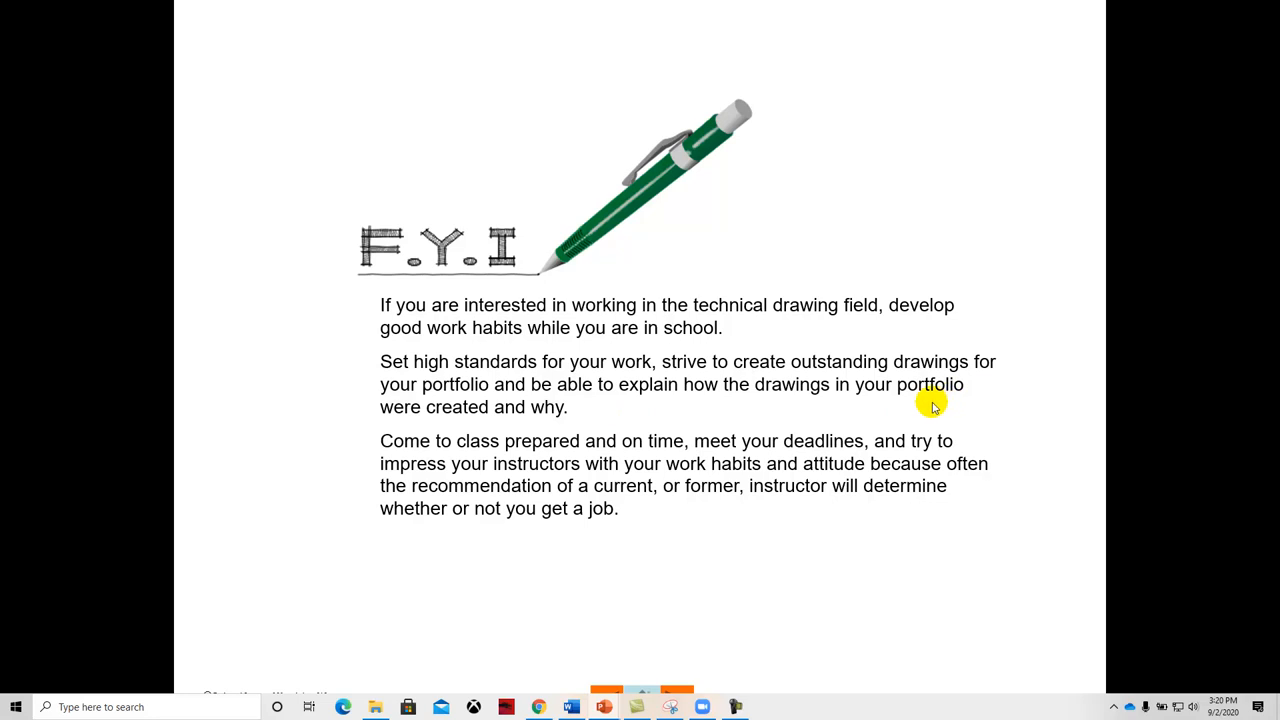
pyautogui.moveTo(888, 392)
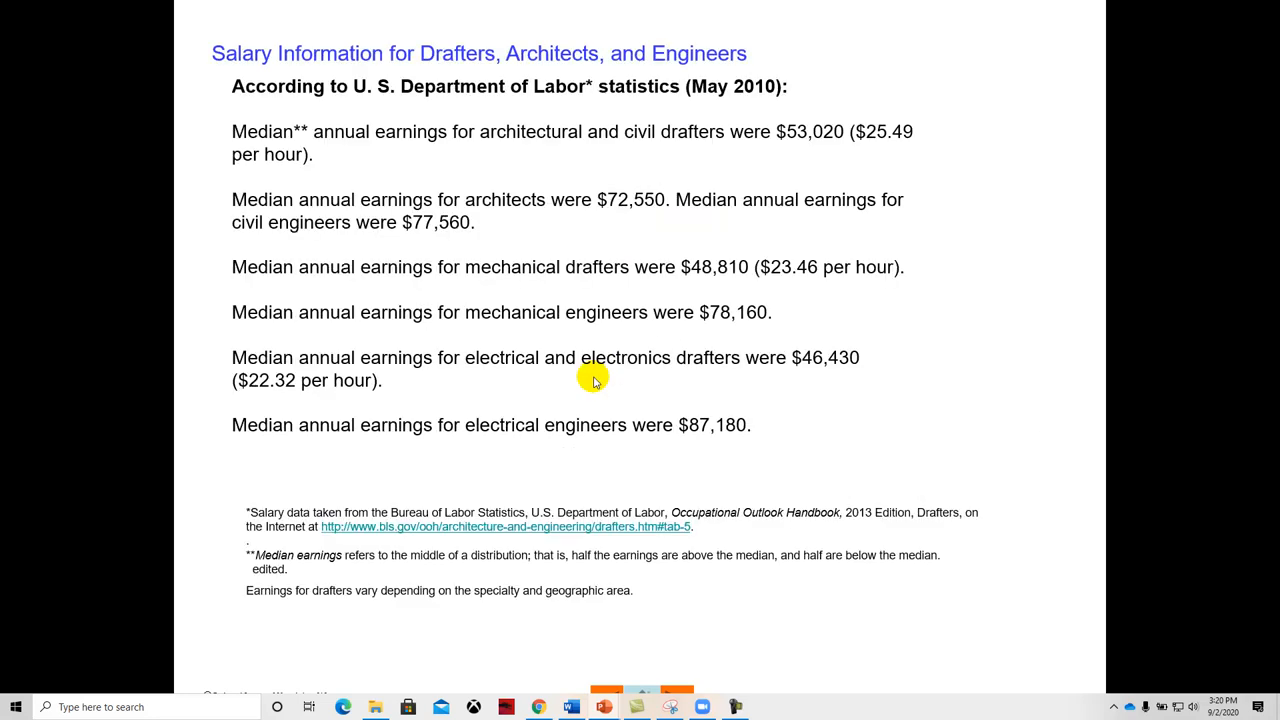
pyautogui.moveTo(616, 118)
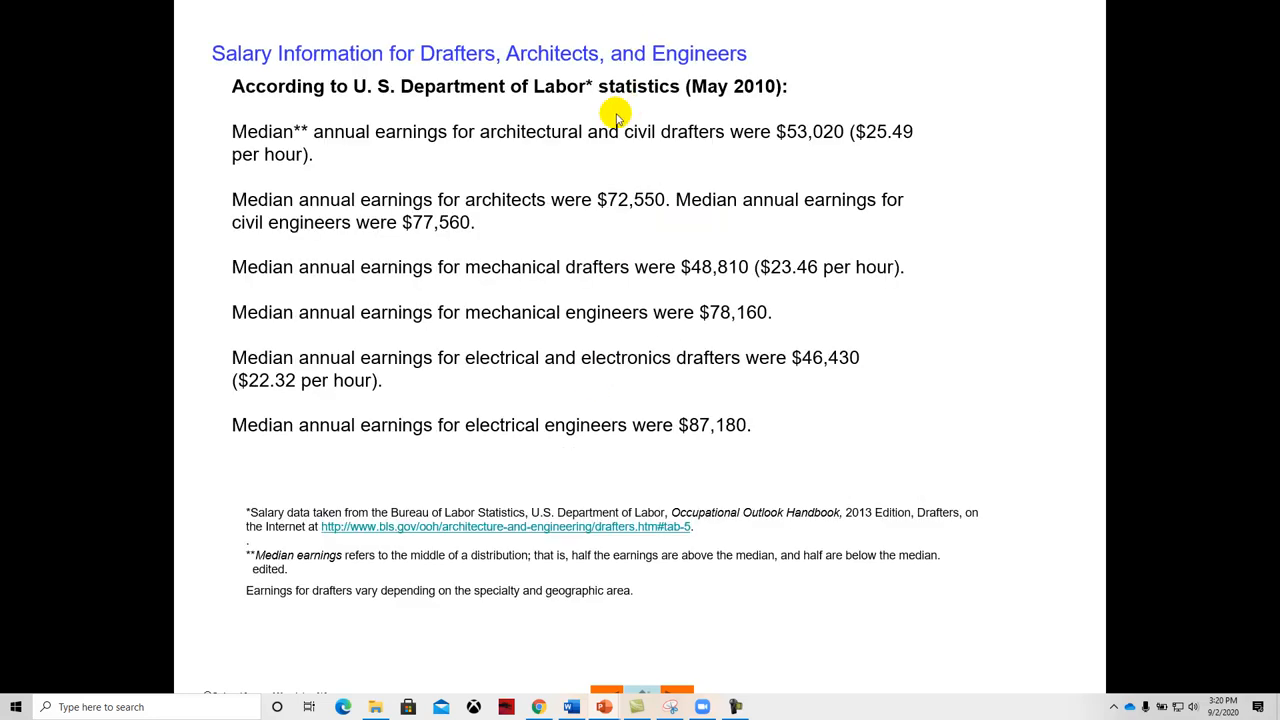
pyautogui.moveTo(670, 192)
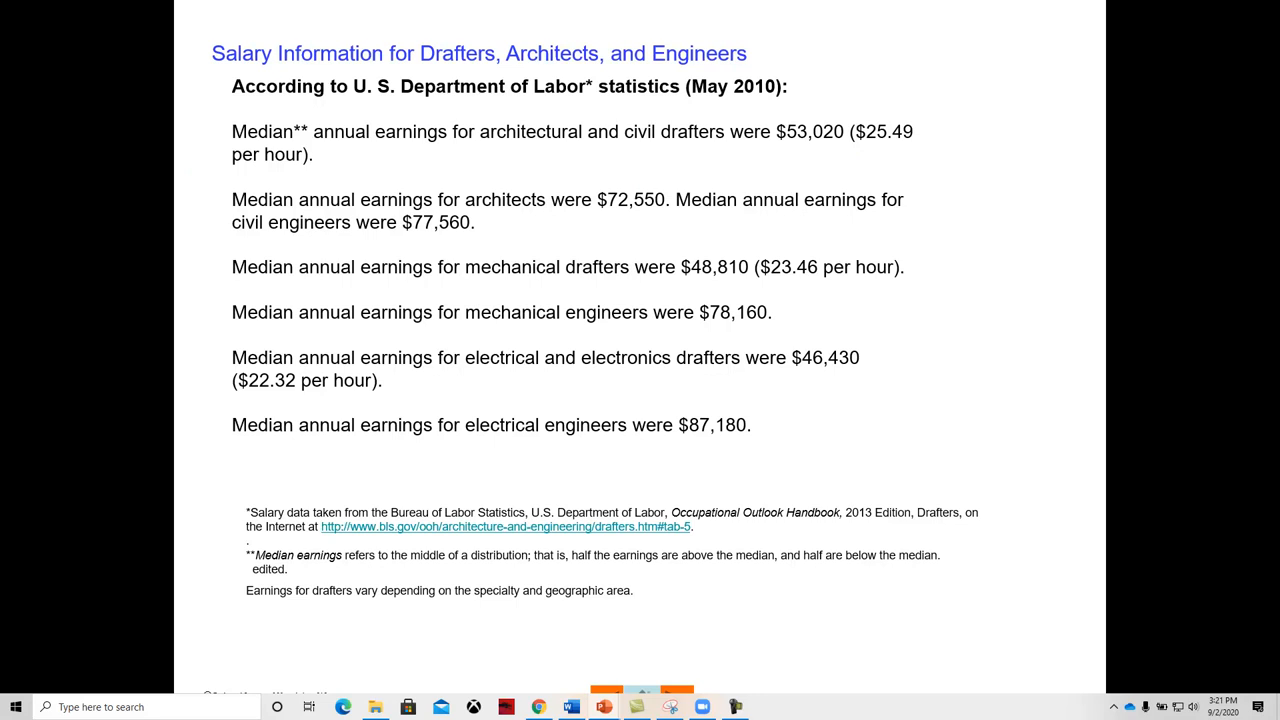
pyautogui.moveTo(612, 296)
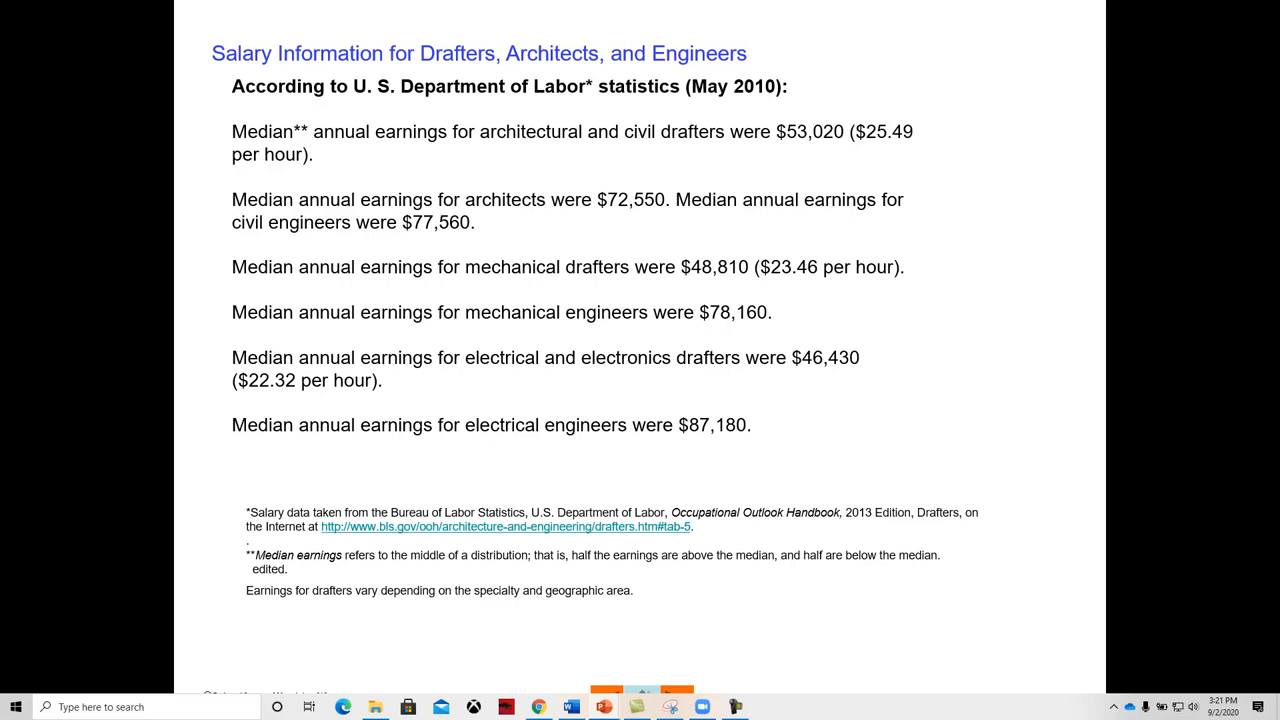
# Advance past the salary figures to the Job Prospects slide on 2010 drafter employment
pyautogui.press('Right')
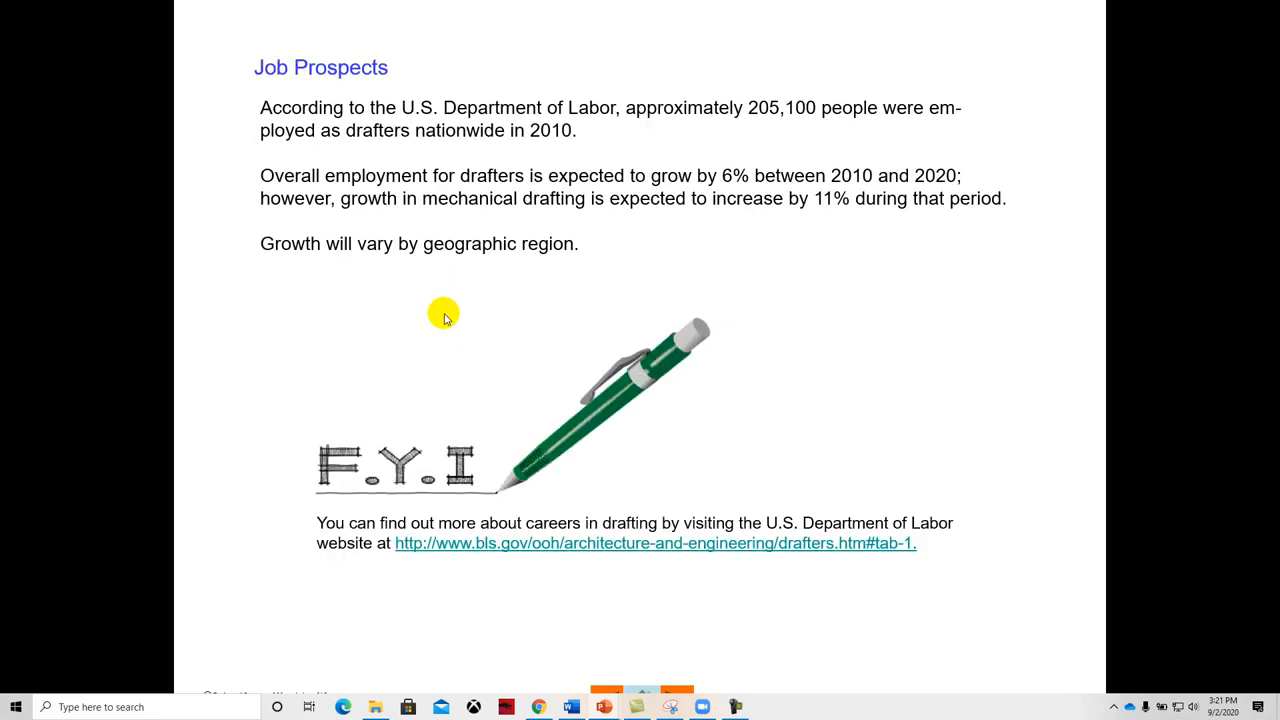
pyautogui.moveTo(616, 256)
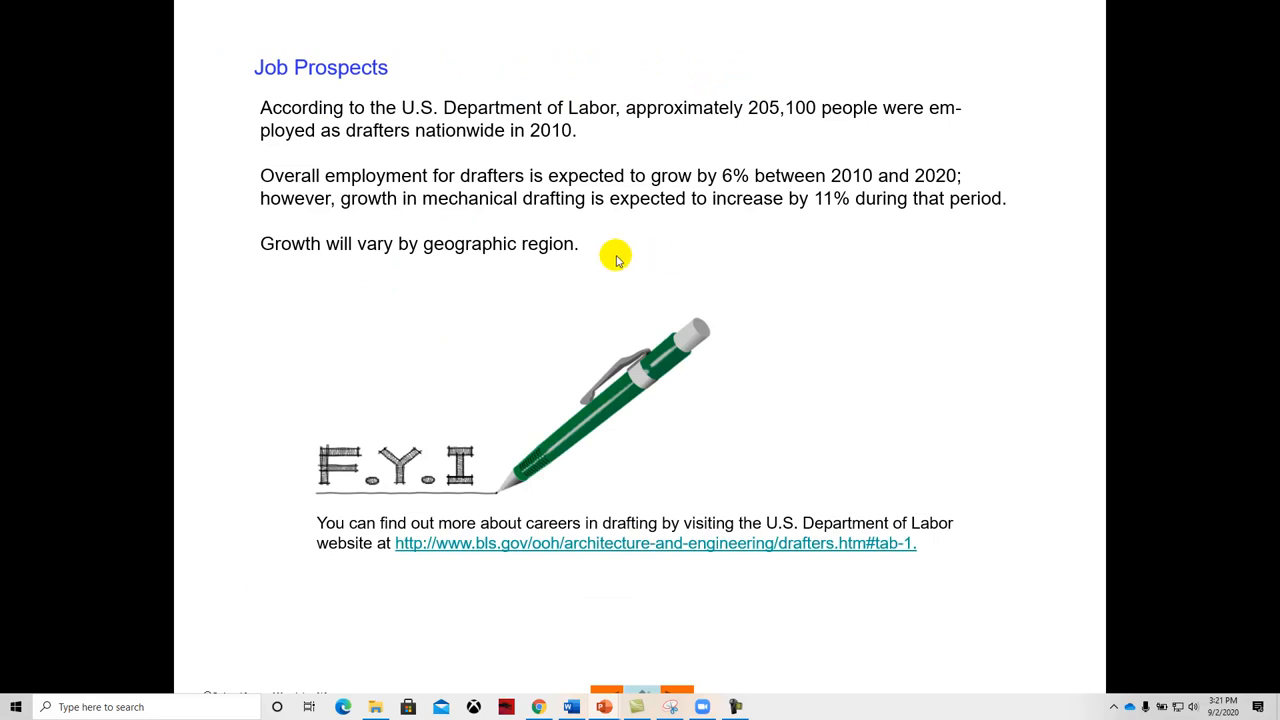
pyautogui.moveTo(624, 198)
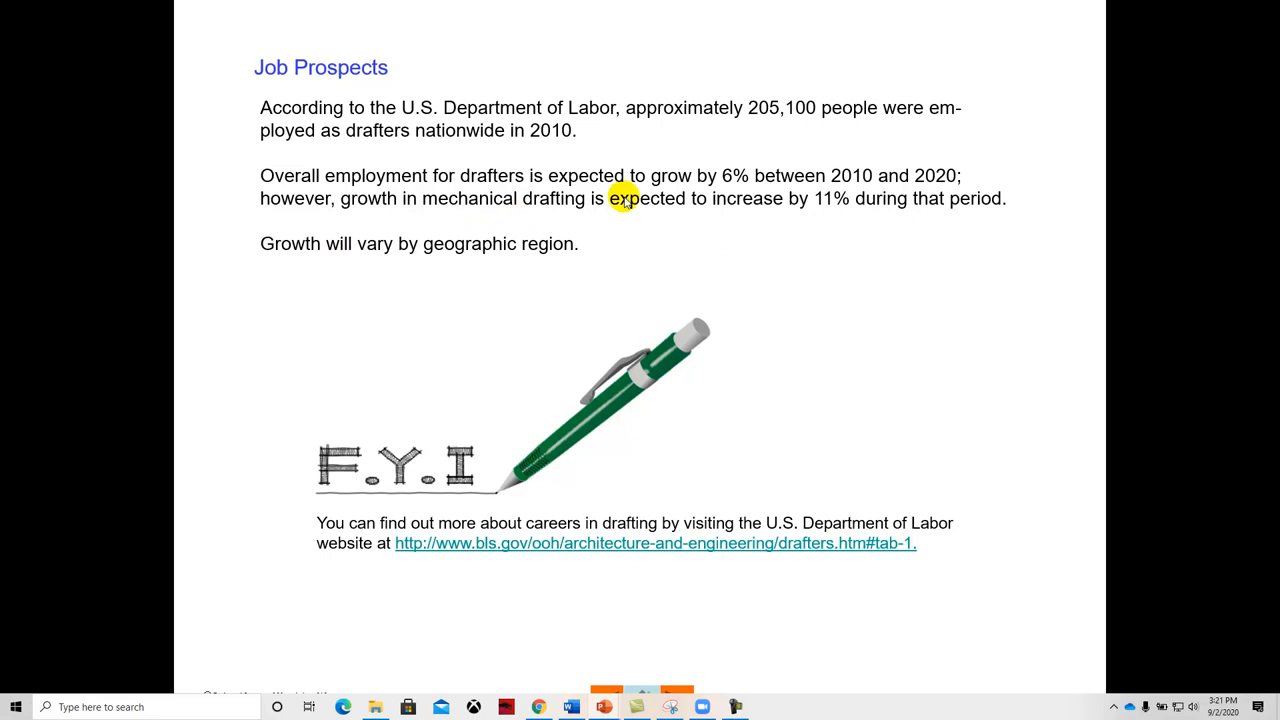
pyautogui.moveTo(744, 196)
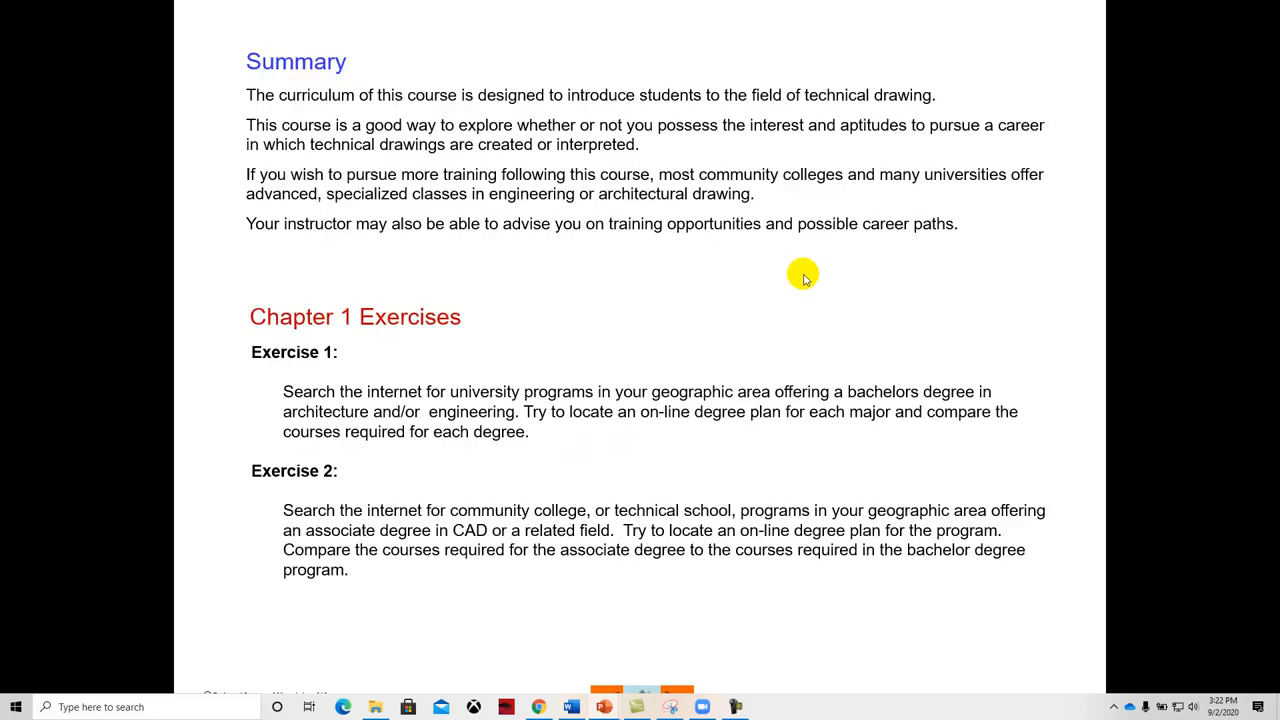
pyautogui.moveTo(732, 280)
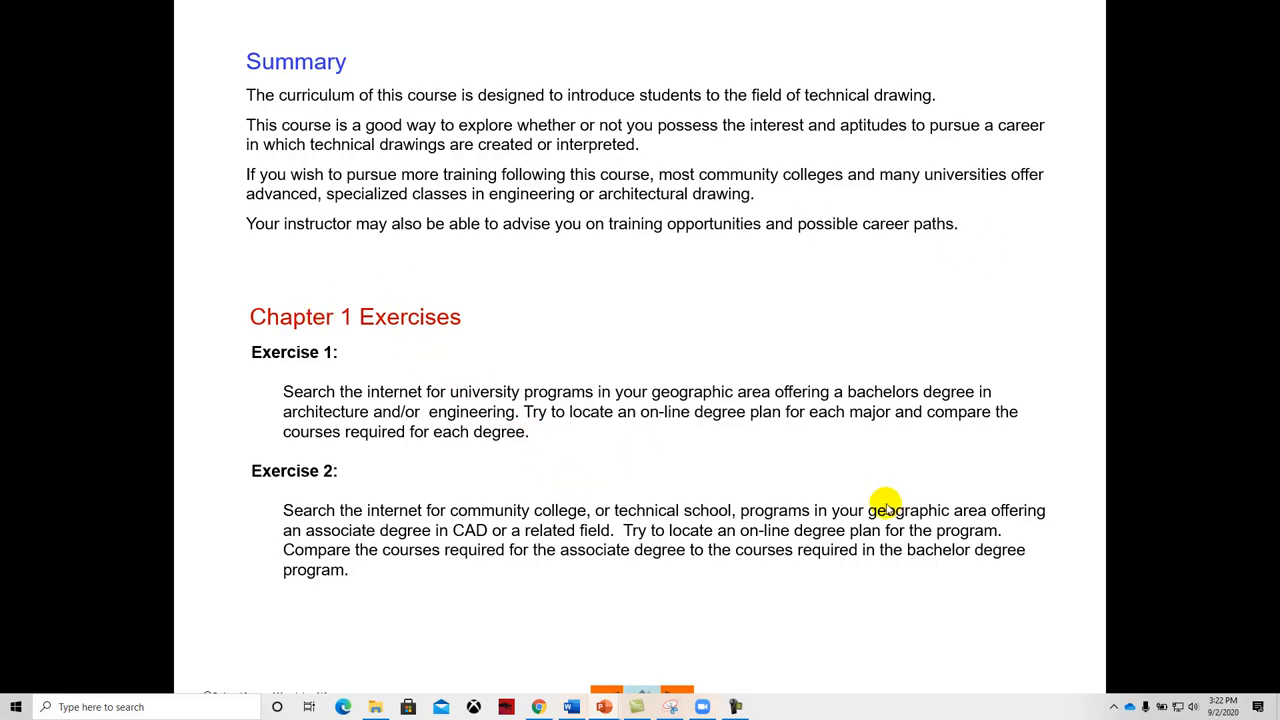
pyautogui.moveTo(456, 448)
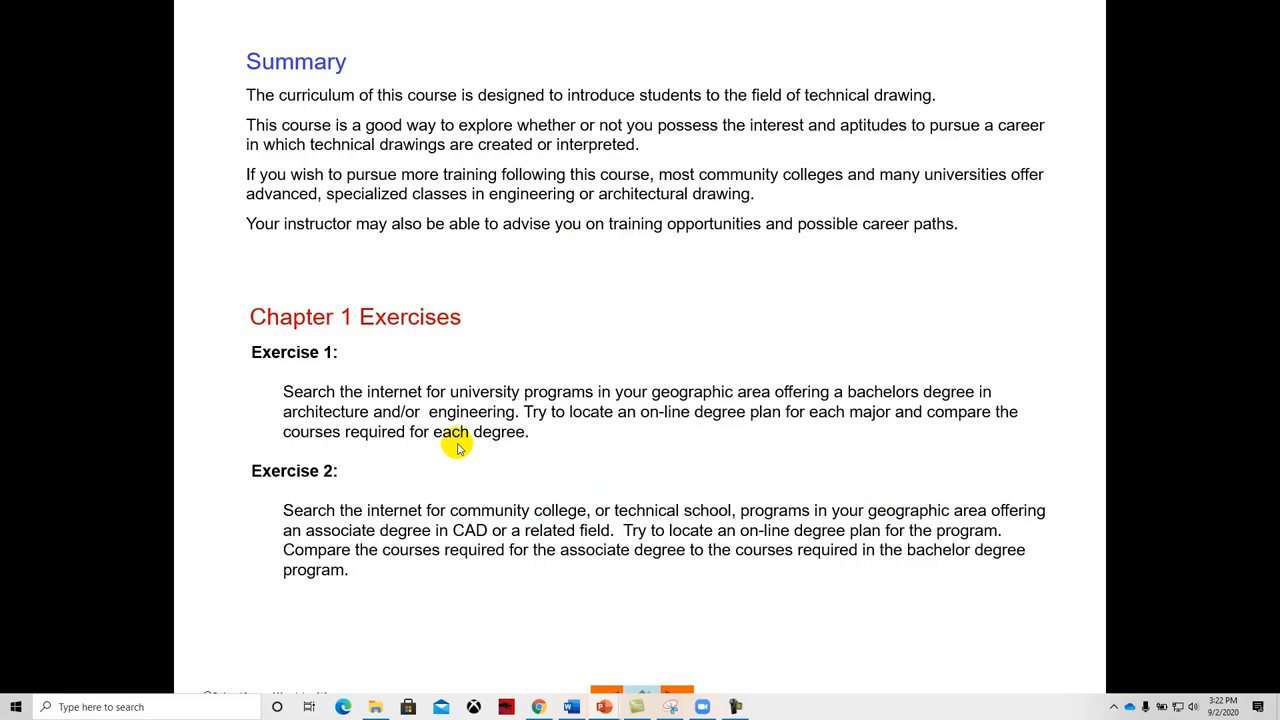
pyautogui.moveTo(440, 482)
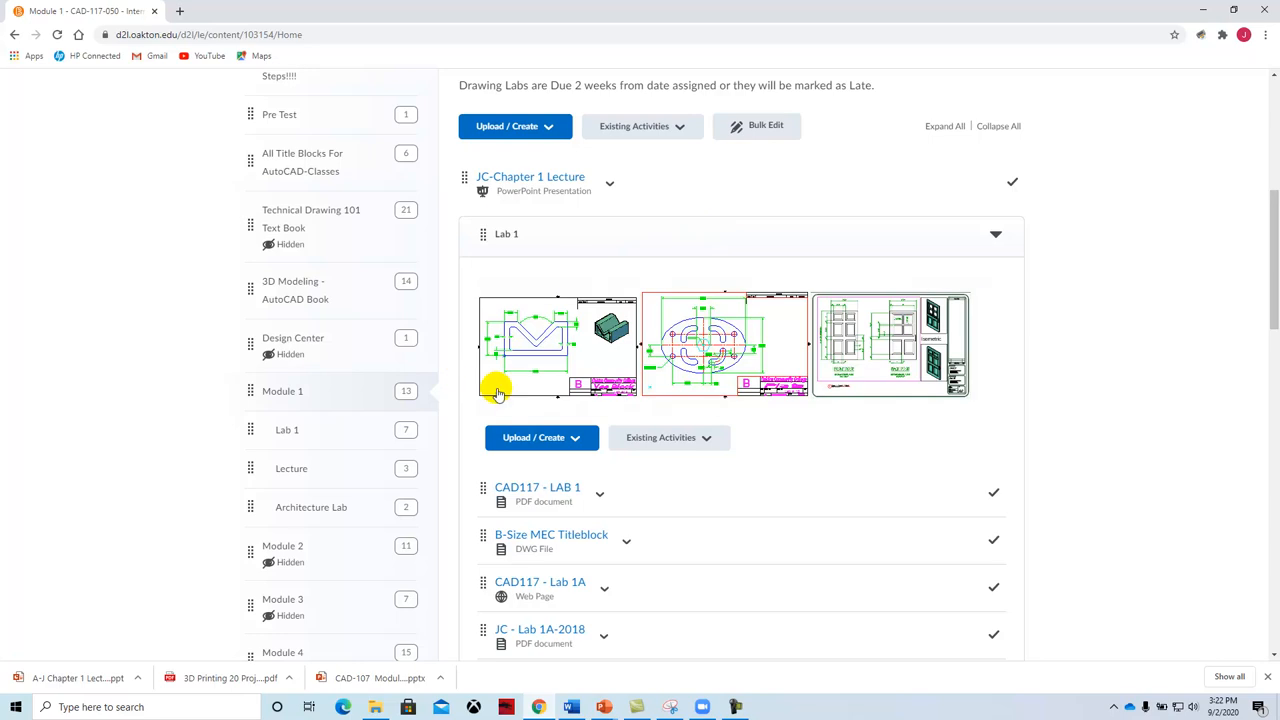
pyautogui.moveTo(690, 380)
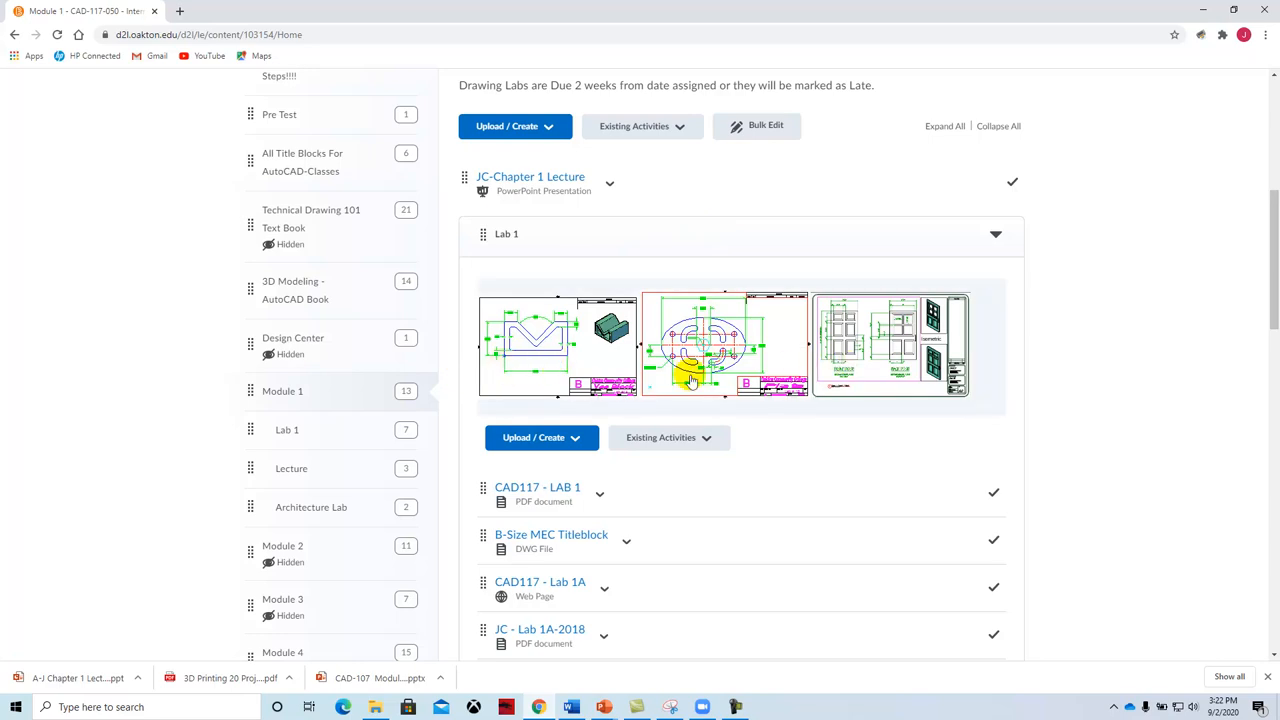
pyautogui.moveTo(880, 362)
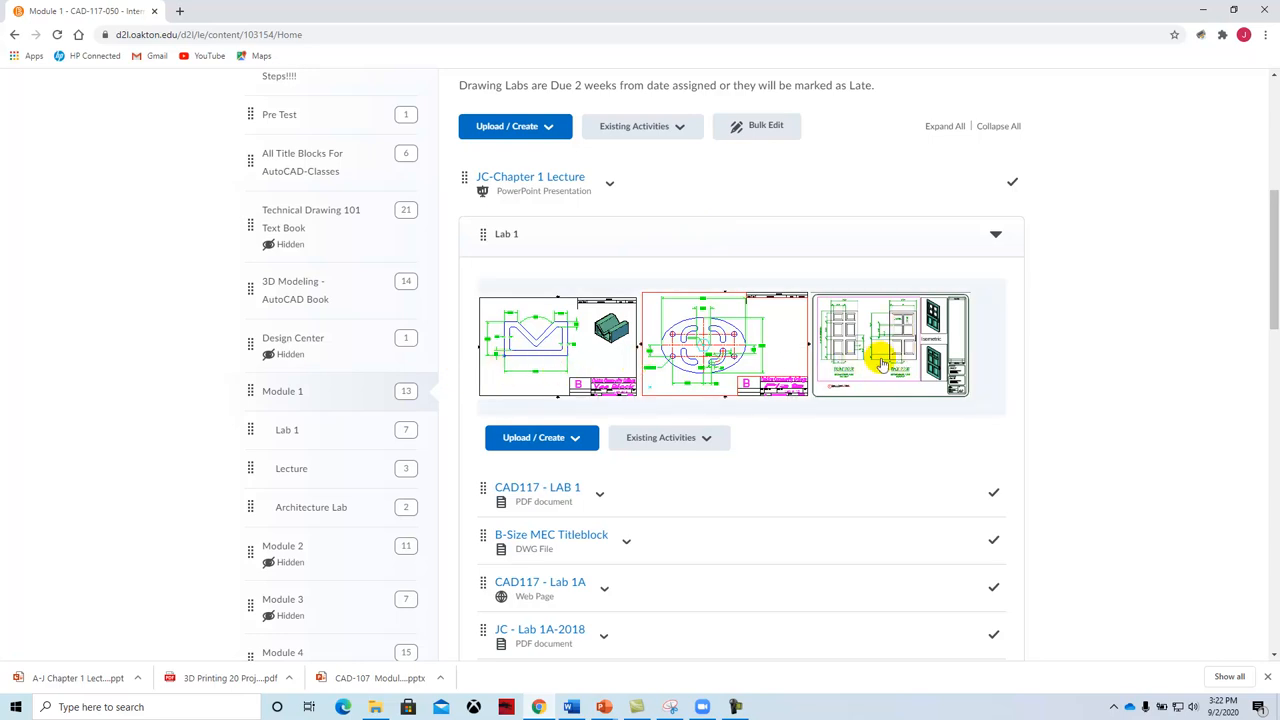
pyautogui.moveTo(536, 488)
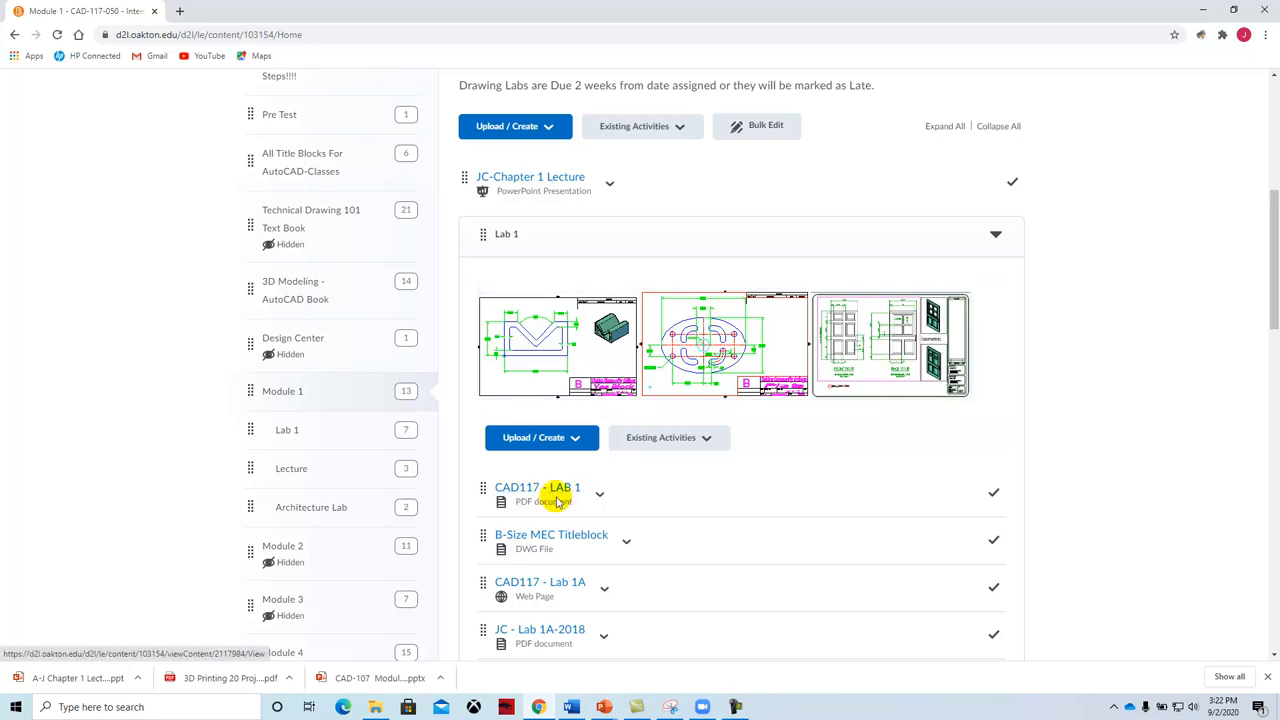
pyautogui.moveTo(590, 580)
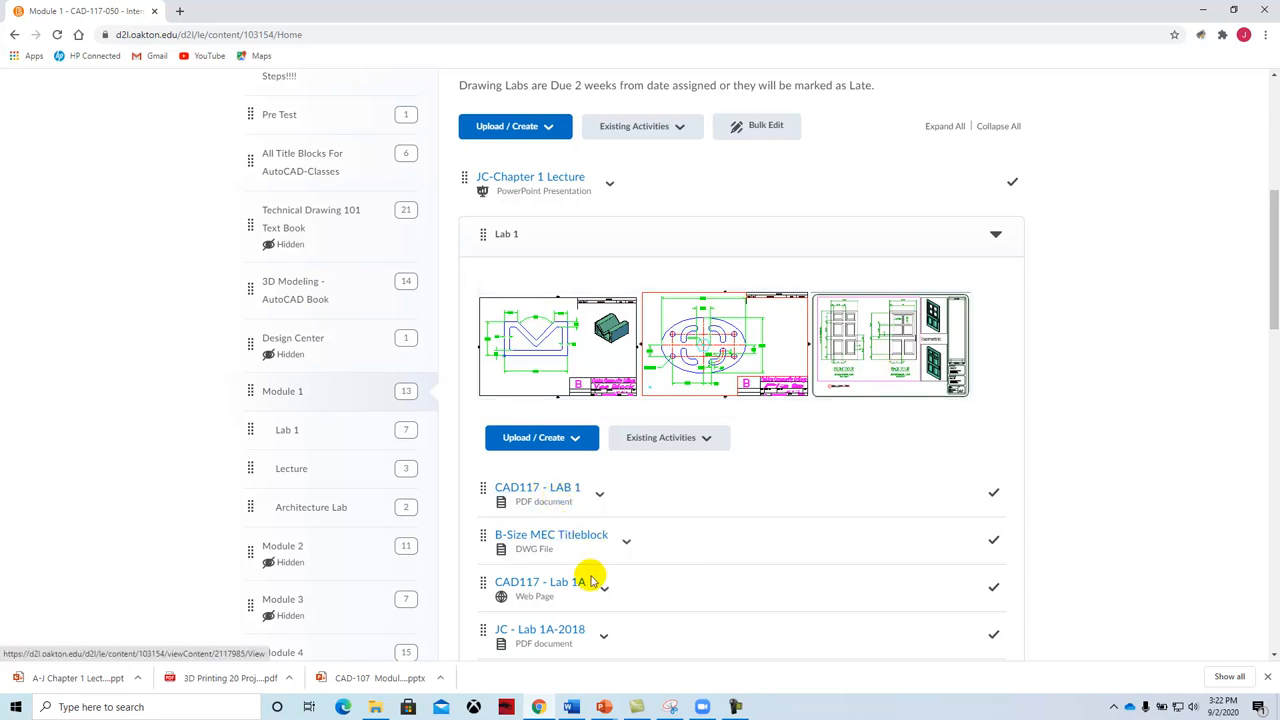
pyautogui.scroll(-3)
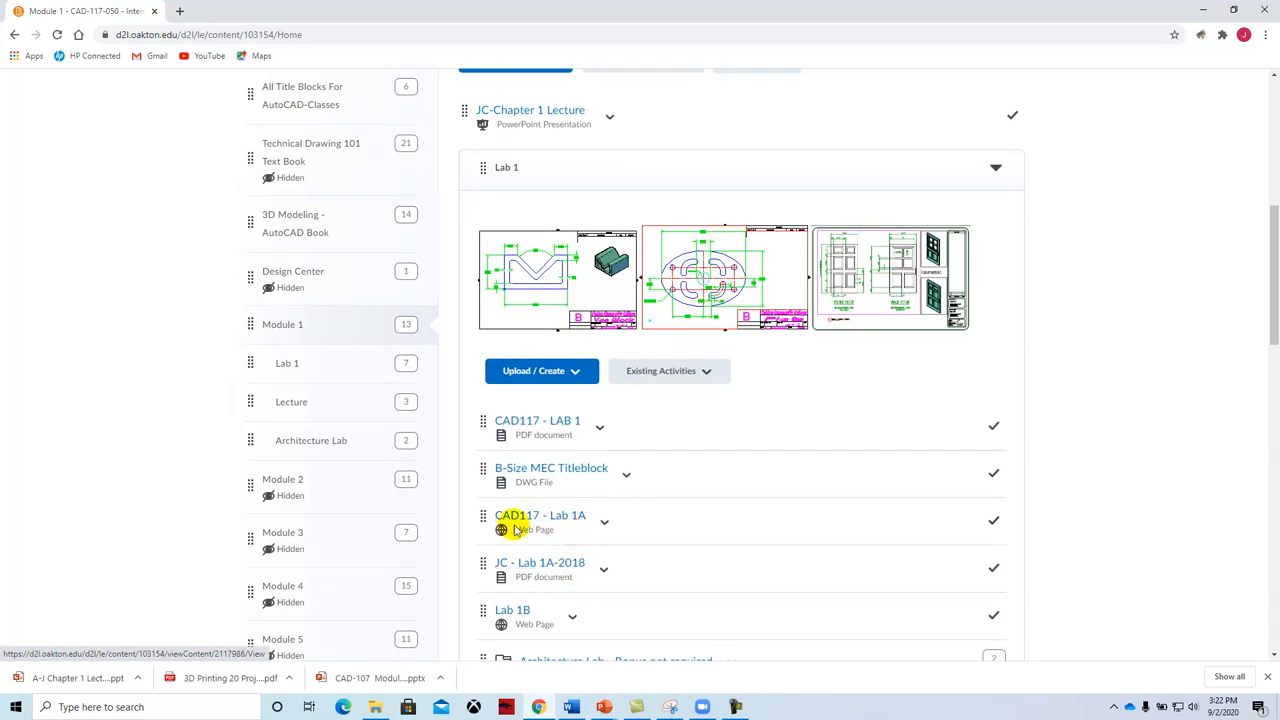
pyautogui.moveTo(568, 520)
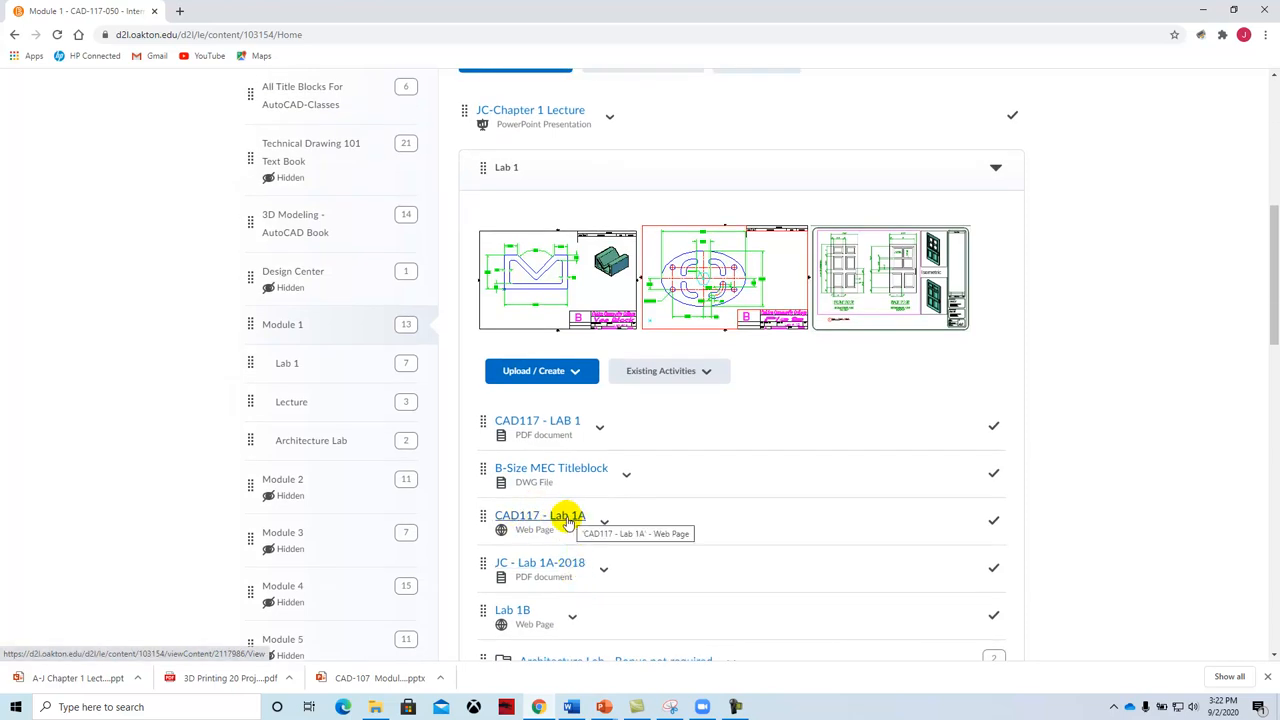
pyautogui.moveTo(560, 640)
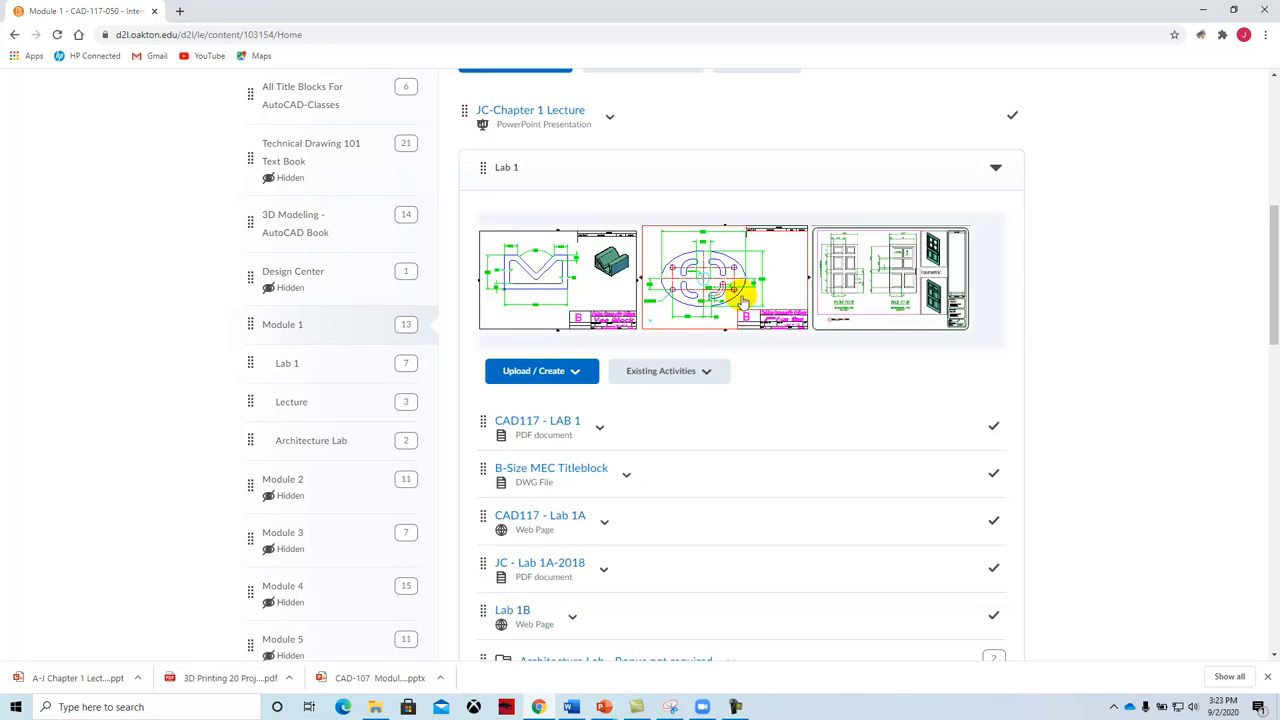
pyautogui.scroll(-3)
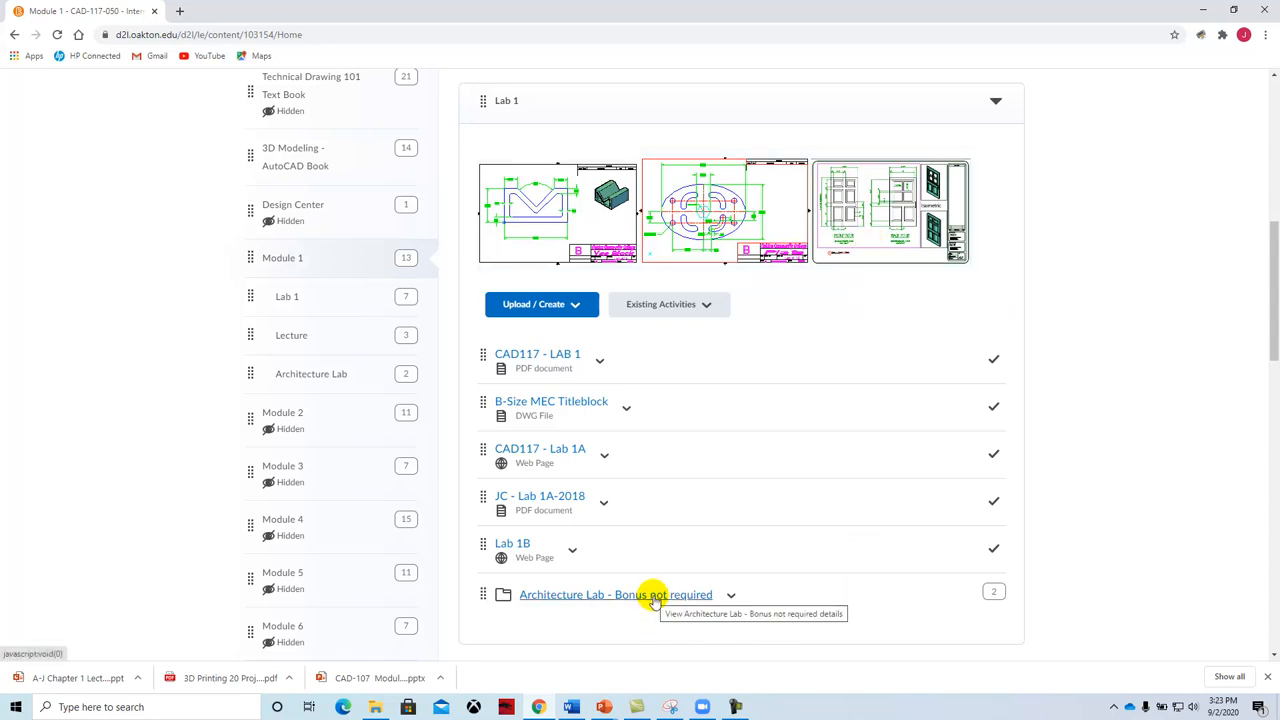
pyautogui.moveTo(784, 436)
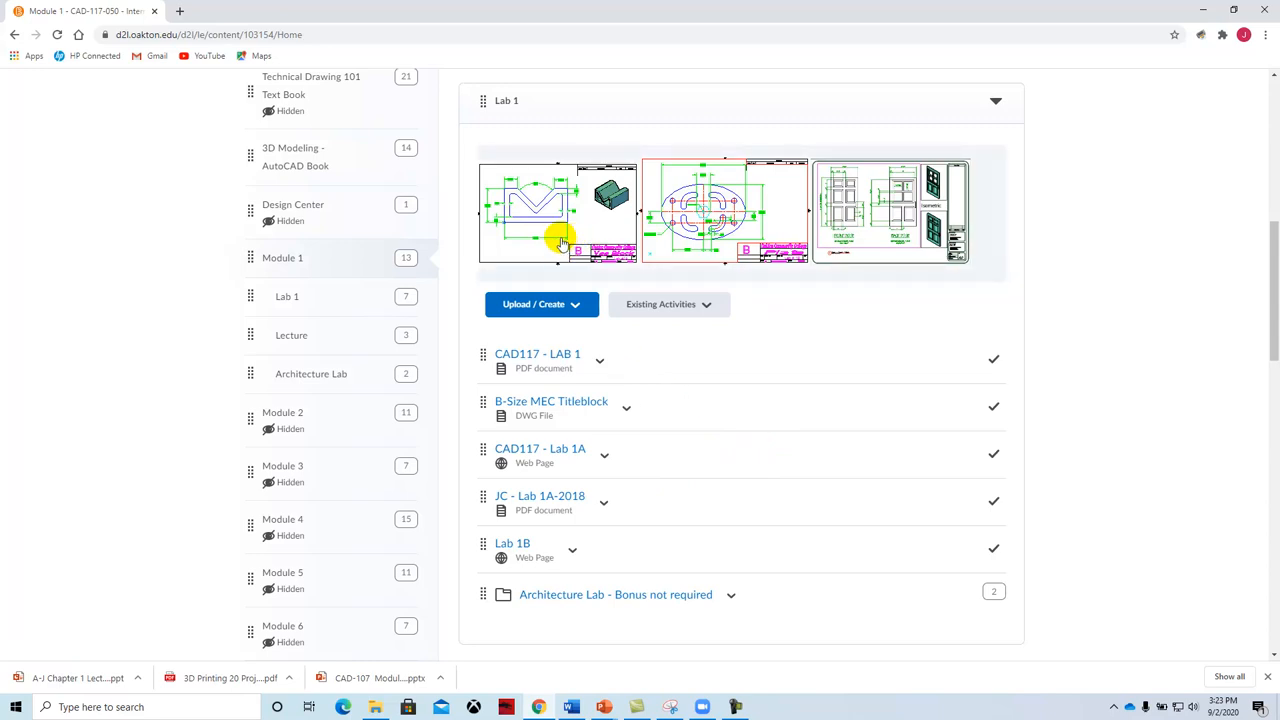
pyautogui.moveTo(552, 400)
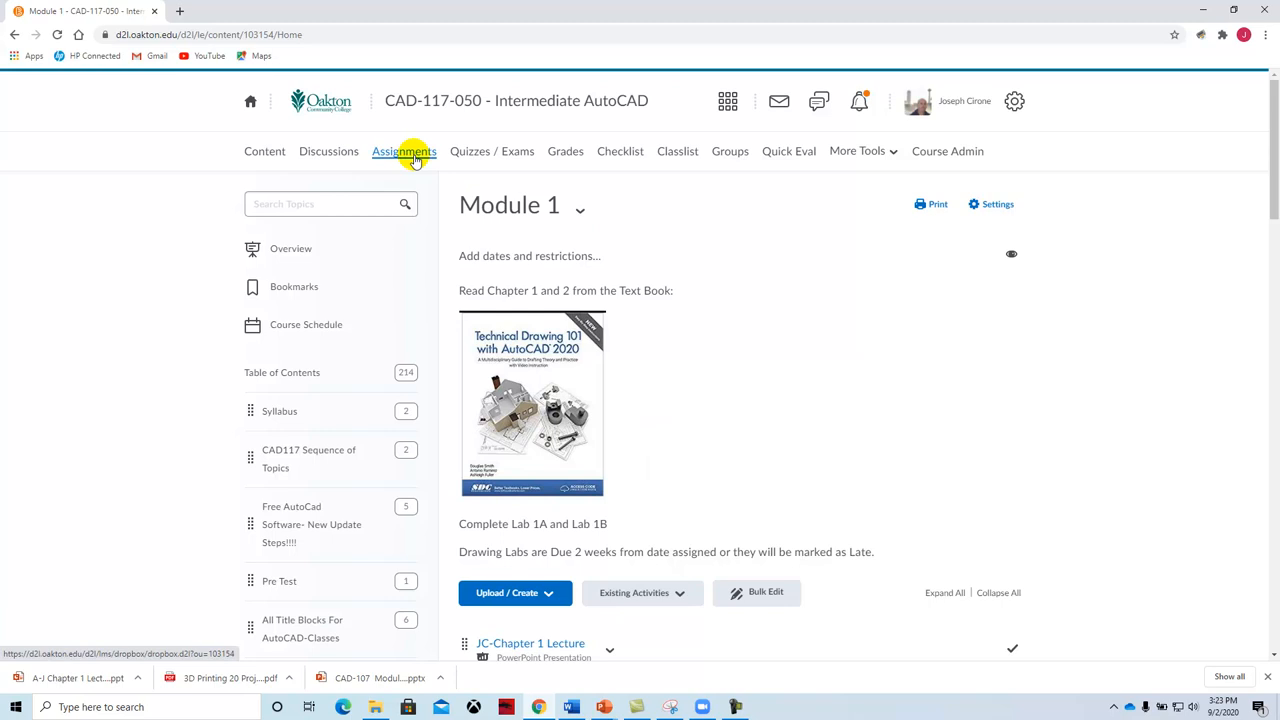
pyautogui.scroll(-3)
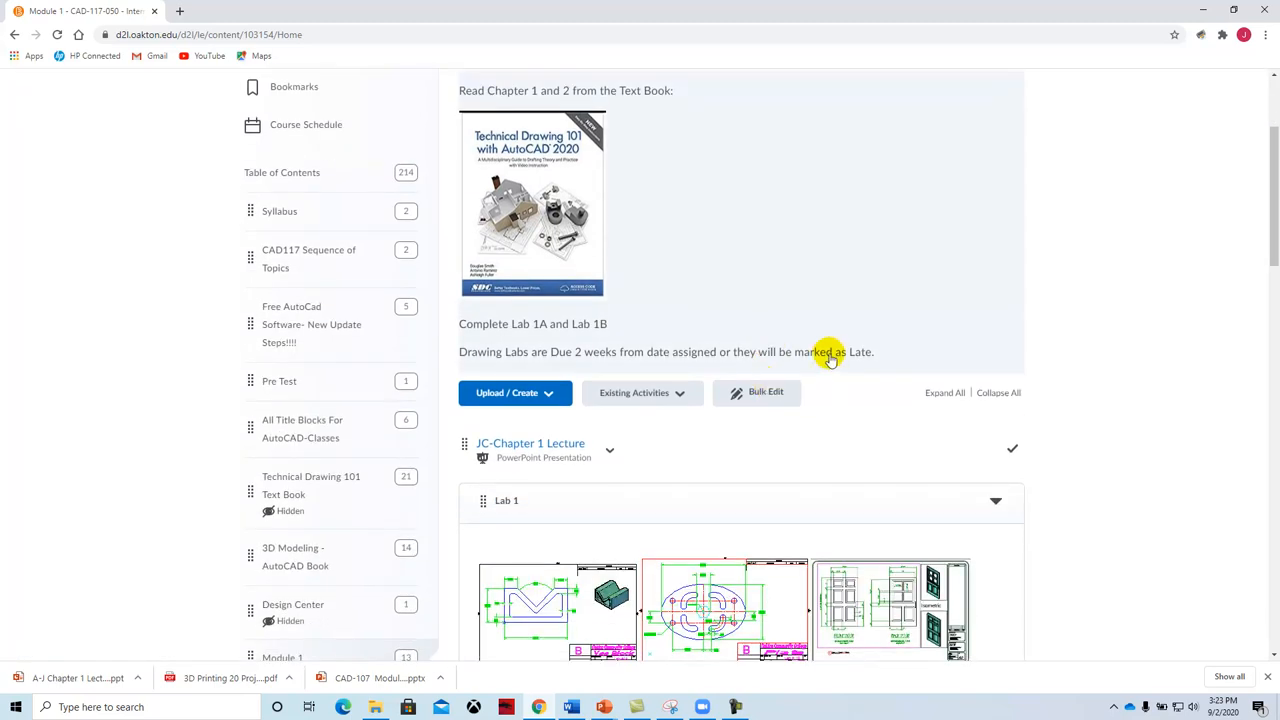
pyautogui.scroll(-3)
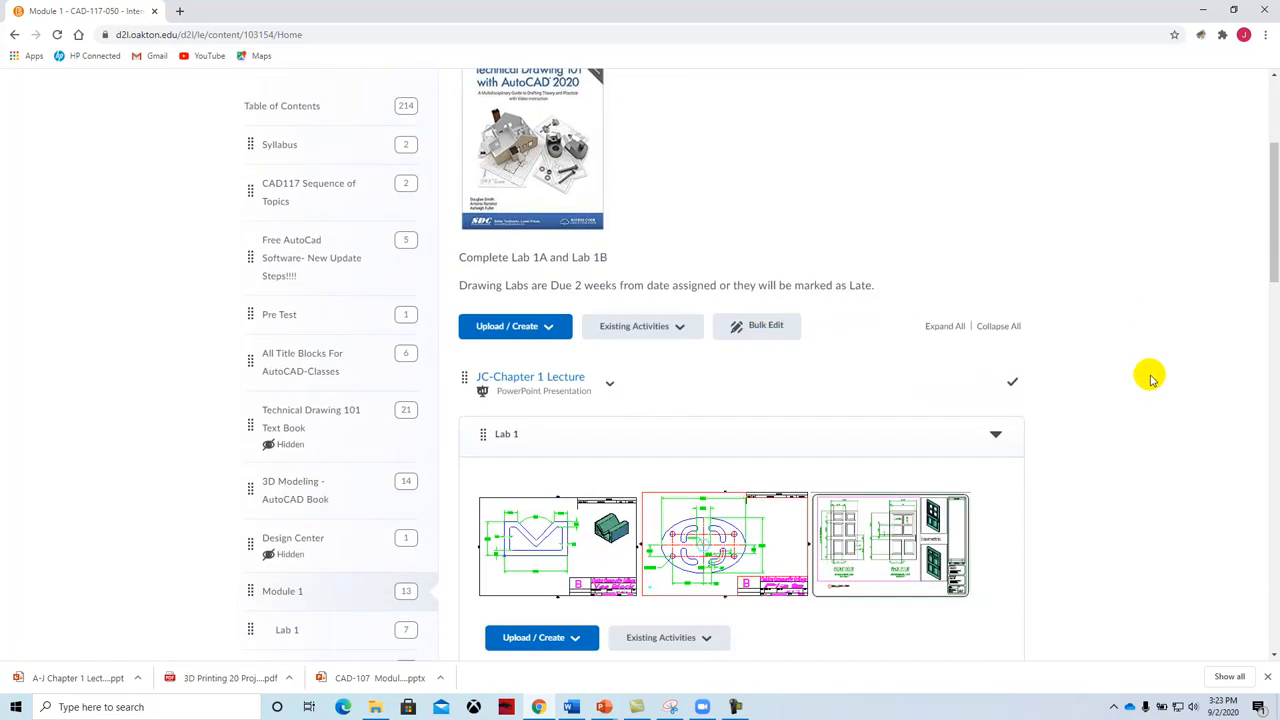
pyautogui.moveTo(1168, 390)
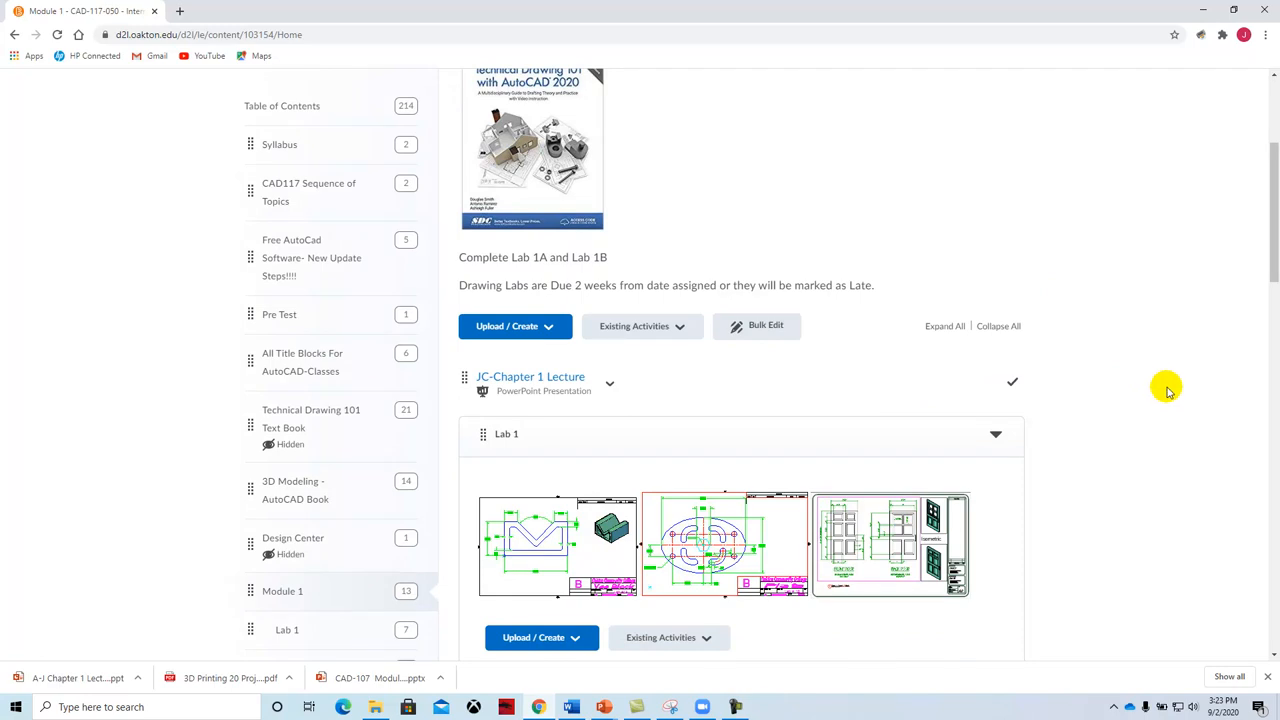